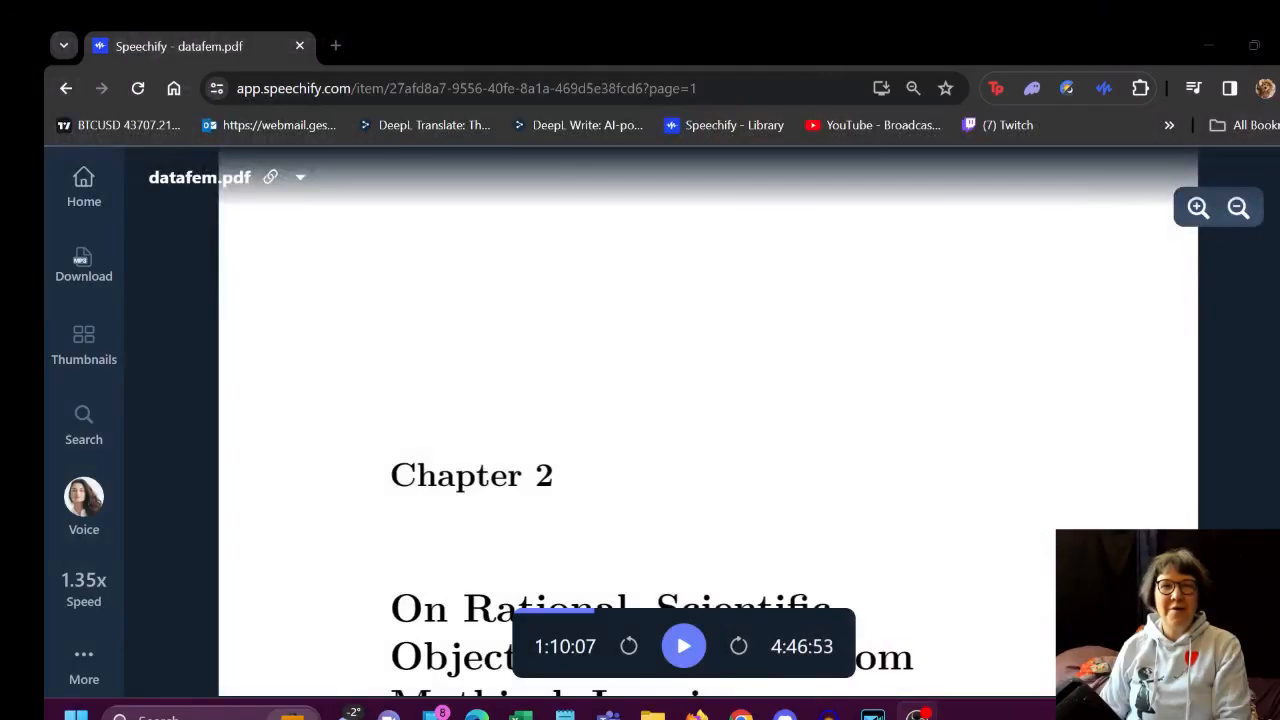
{"action": "mouse_move", "coordinate": [1105, 309]}
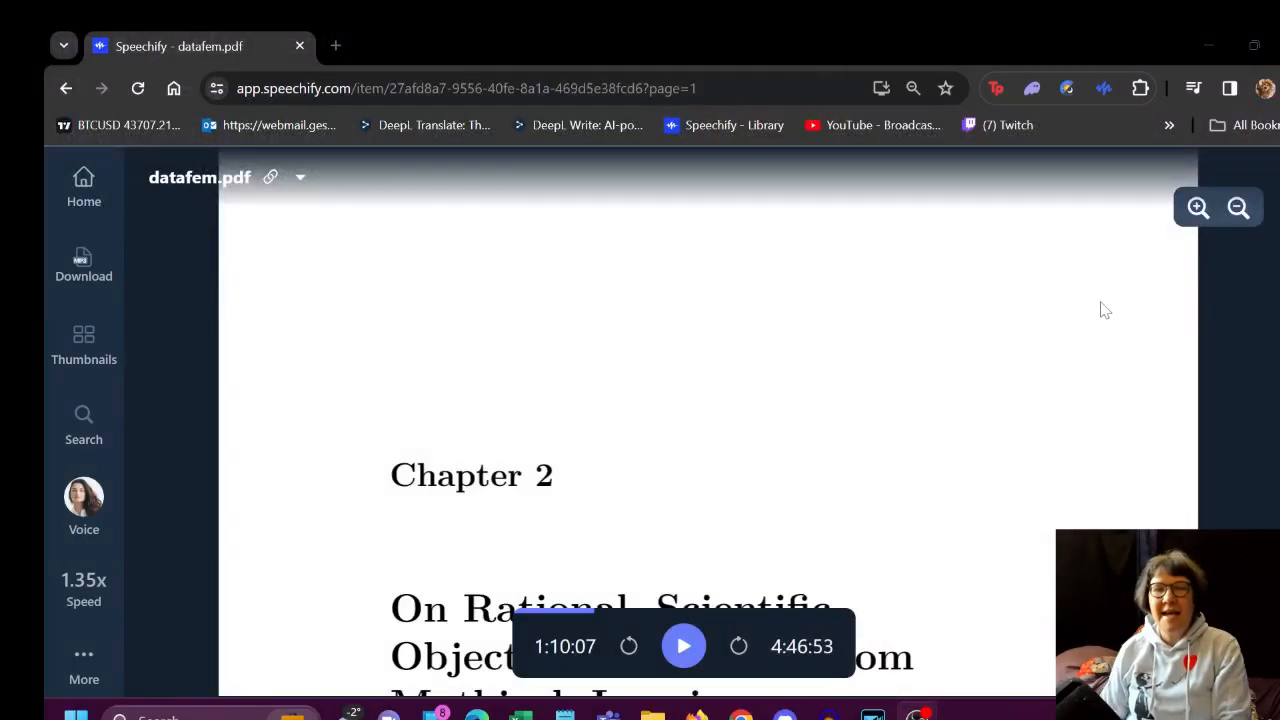
{"action": "mouse_move", "coordinate": [1100, 238]}
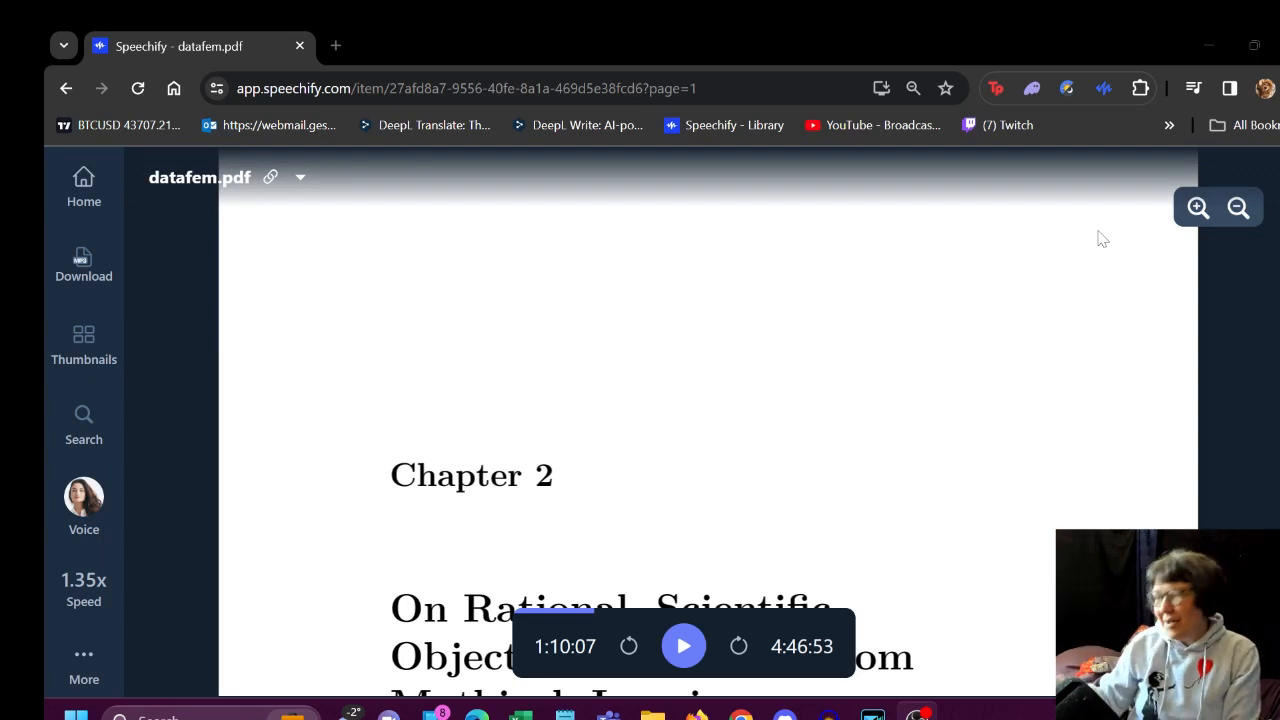
{"action": "mouse_move", "coordinate": [58, 65]}
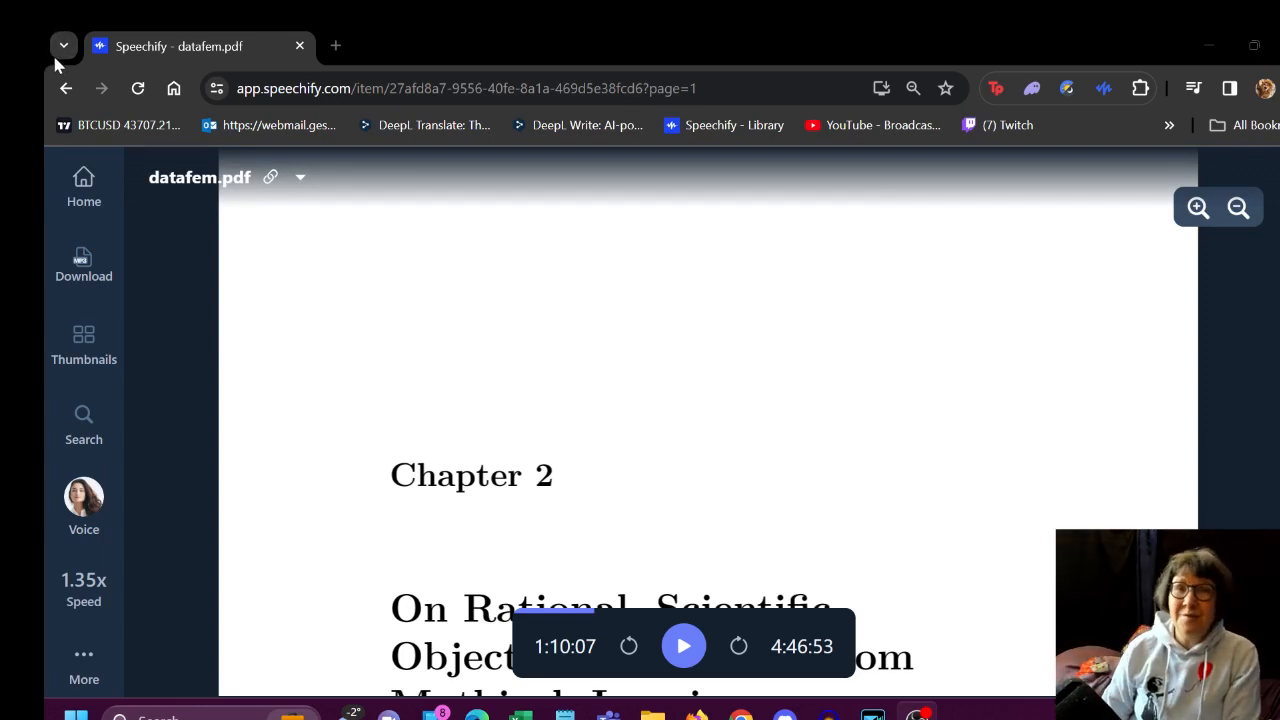
{"action": "mouse_move", "coordinate": [650, 405]}
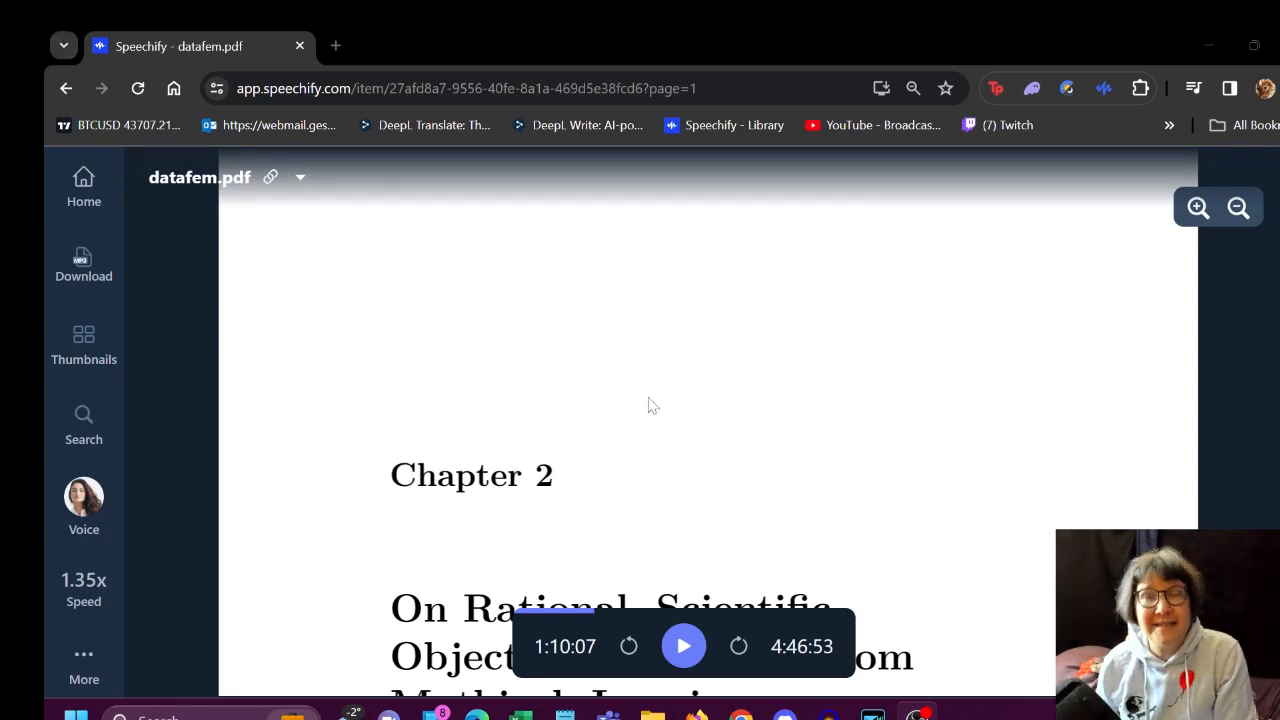
{"action": "mouse_move", "coordinate": [645, 450]}
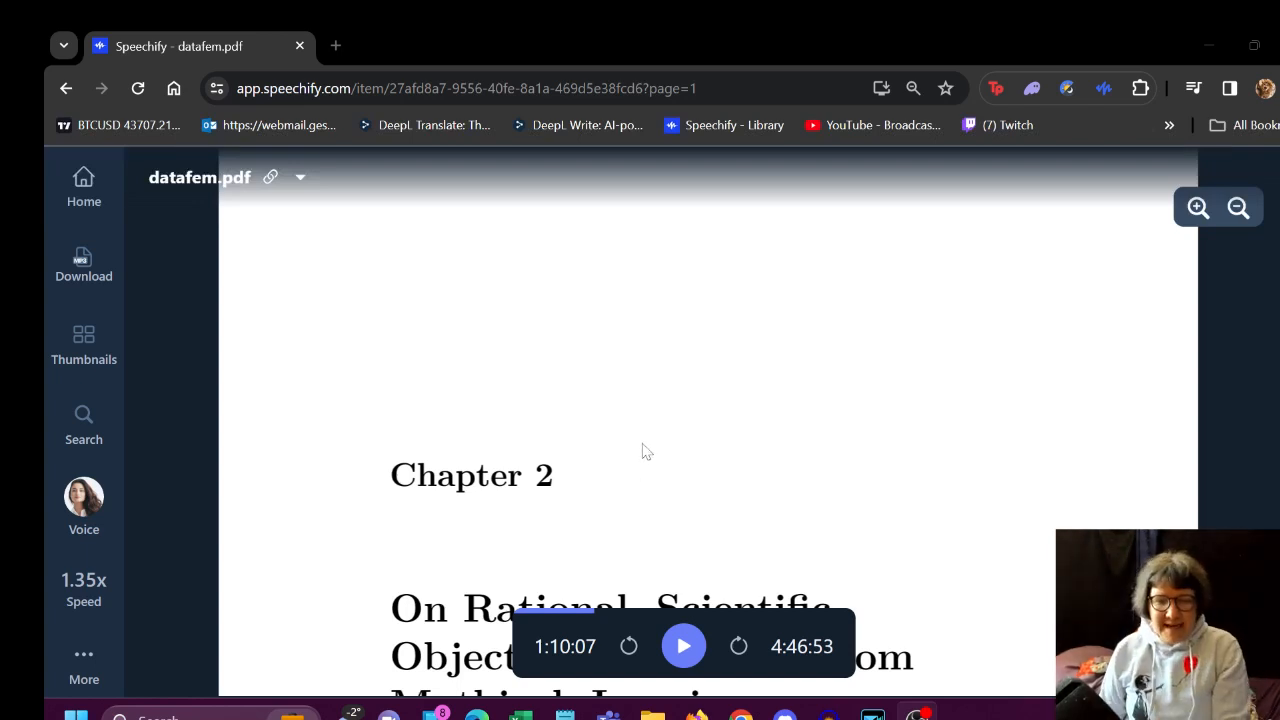
{"action": "mouse_move", "coordinate": [665, 337]}
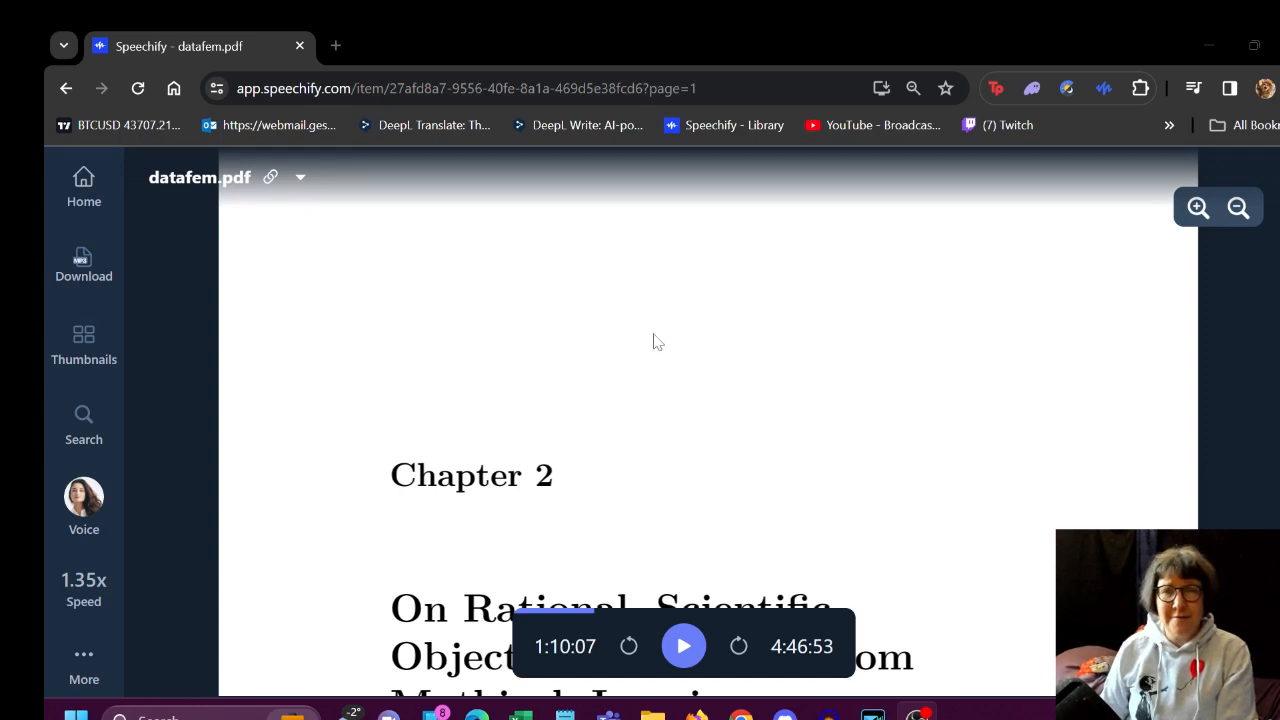
{"action": "mouse_move", "coordinate": [727, 357]}
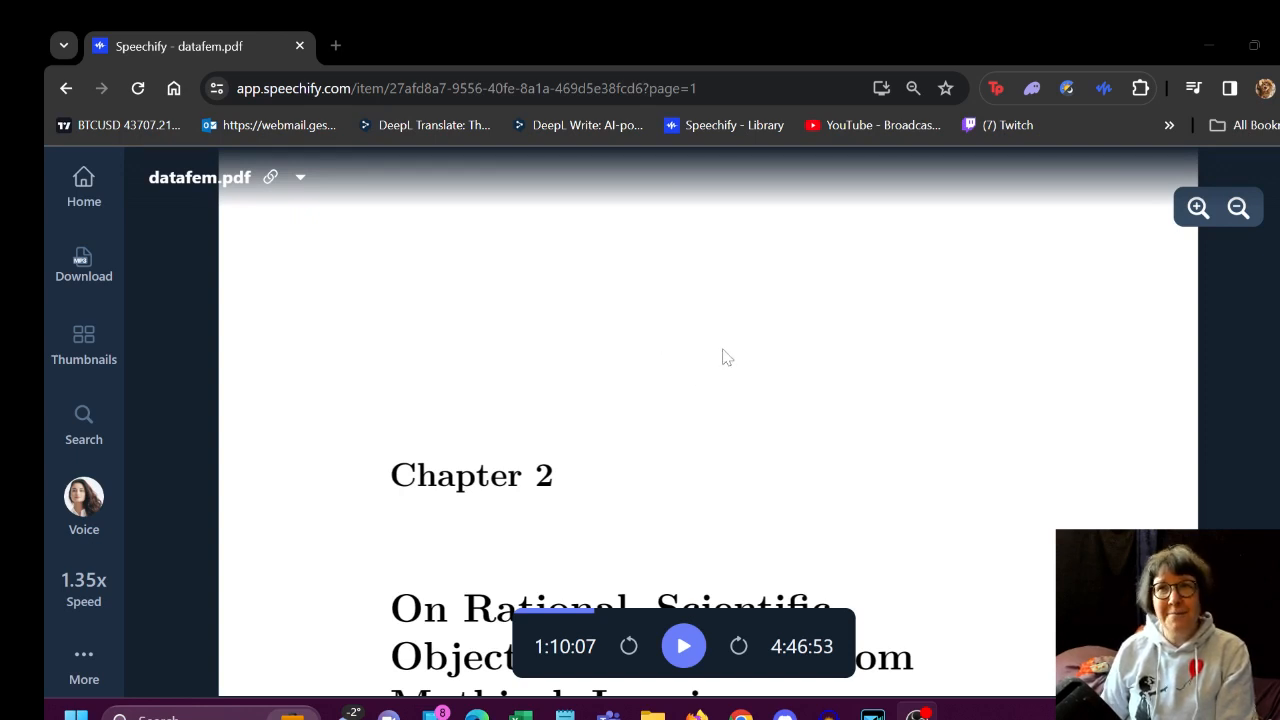
{"action": "mouse_move", "coordinate": [728, 331]}
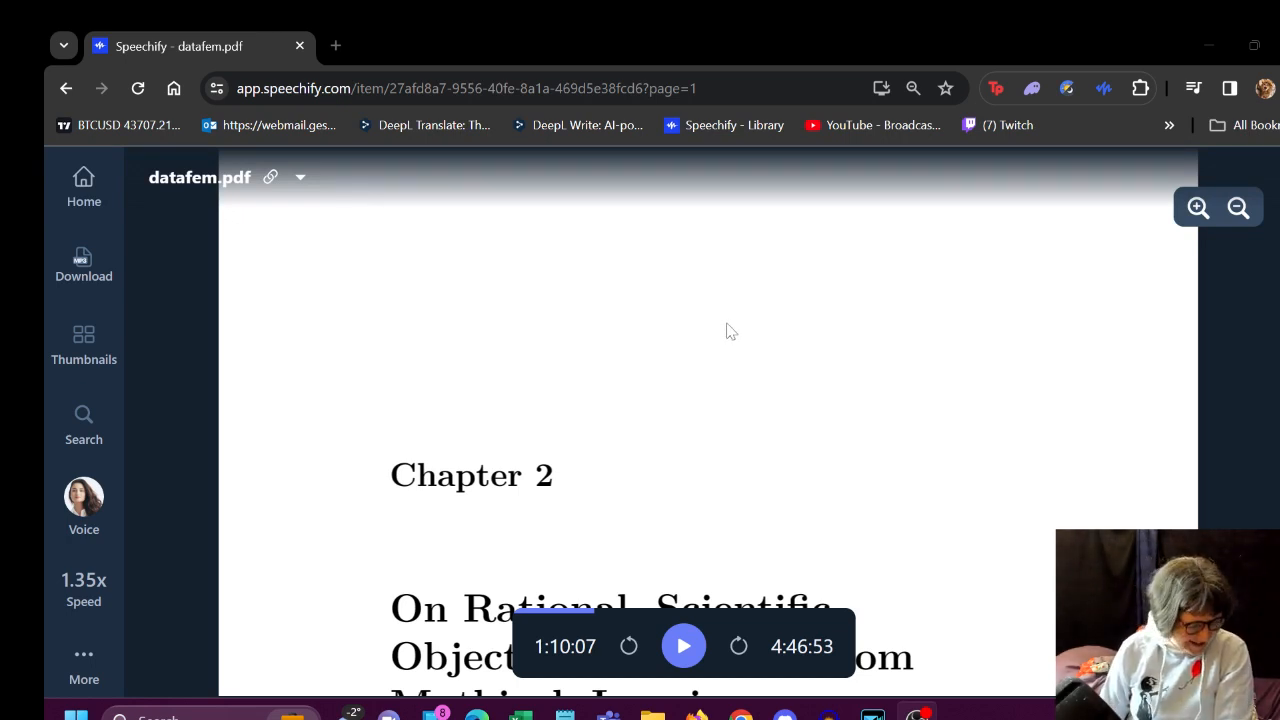
{"action": "mouse_move", "coordinate": [727, 387]}
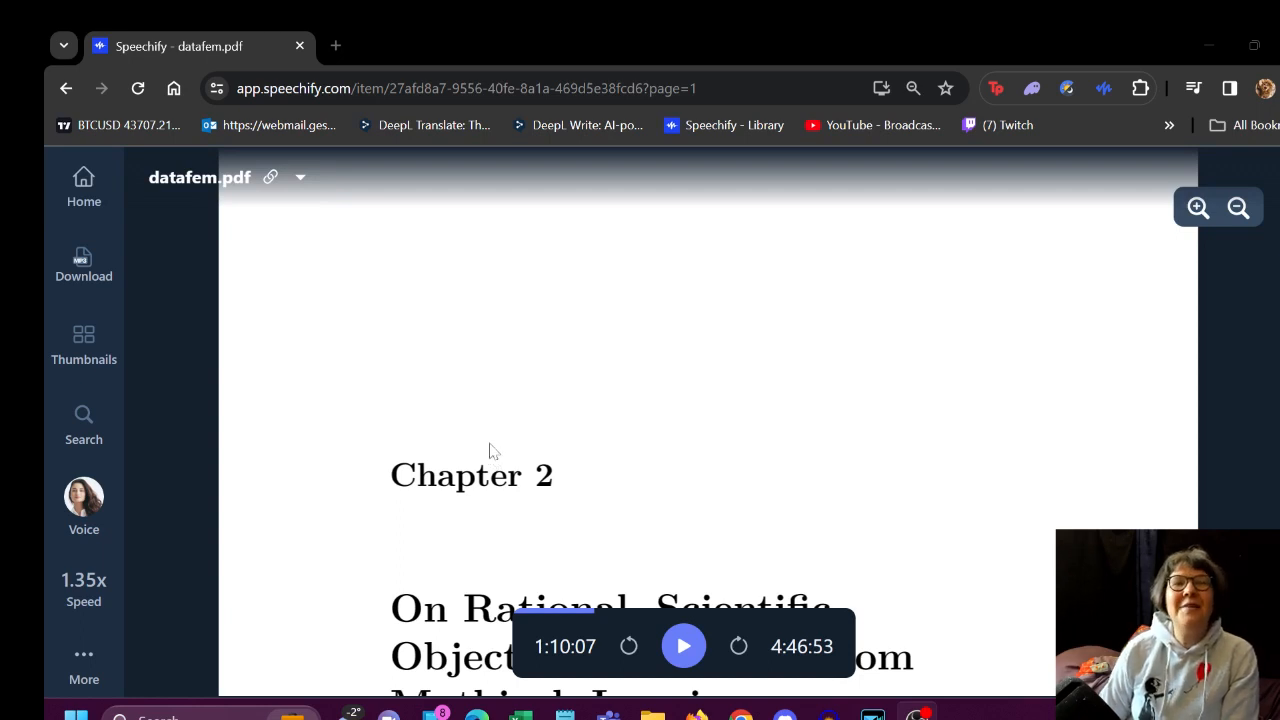
{"action": "mouse_move", "coordinate": [510, 508]}
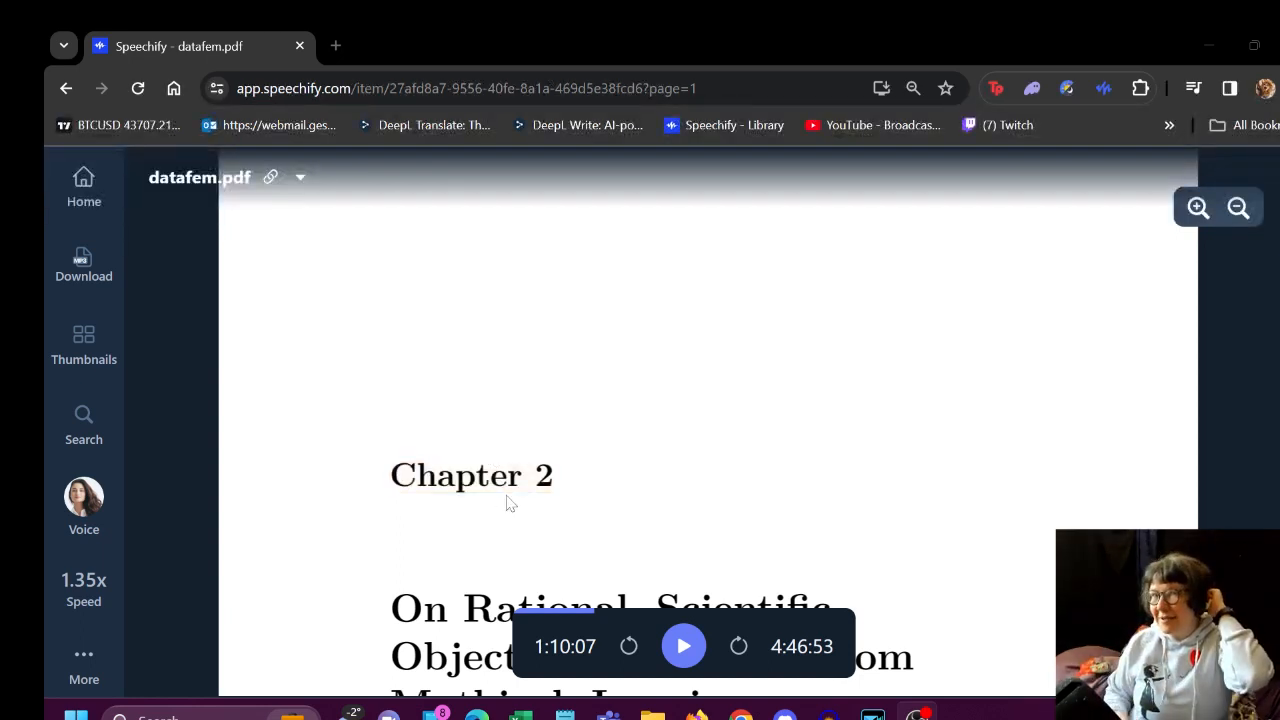
{"action": "mouse_move", "coordinate": [917, 596]}
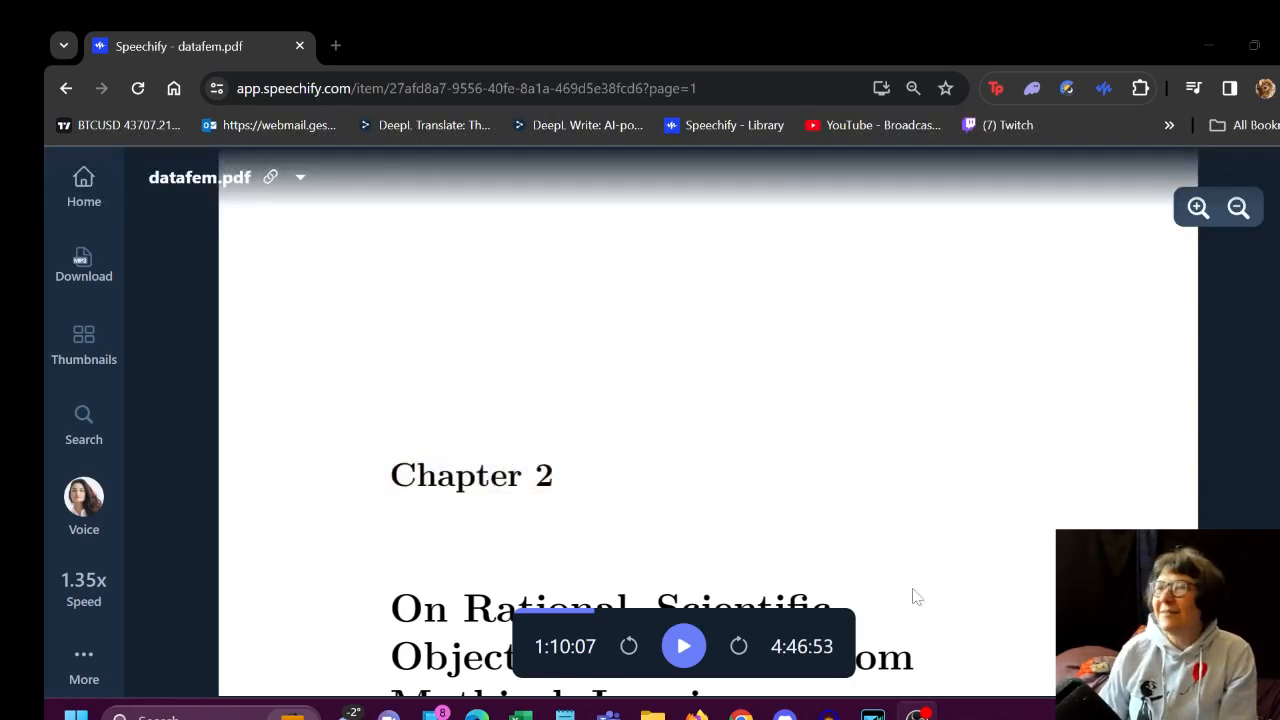
{"action": "mouse_move", "coordinate": [918, 664]}
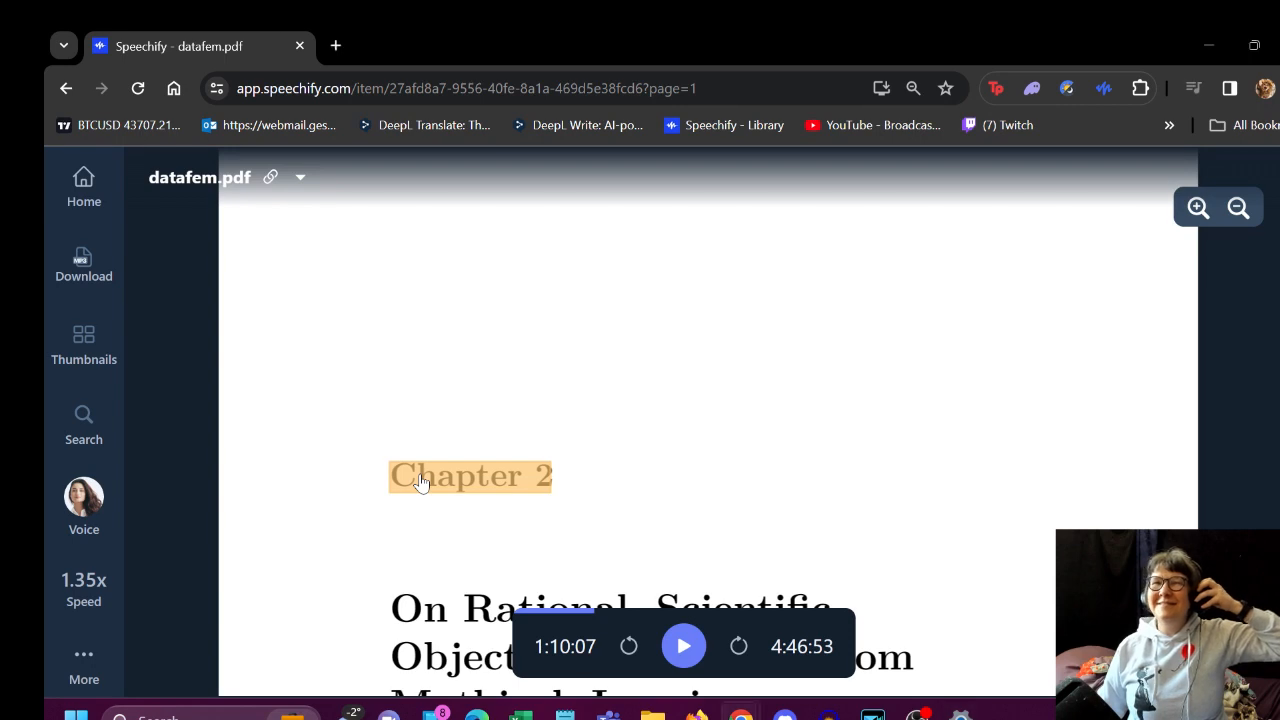
Start reading Chapter 2 aloud from its heading and follow along to the bottom of page 37
{"action": "left_click", "coordinate": [683, 646]}
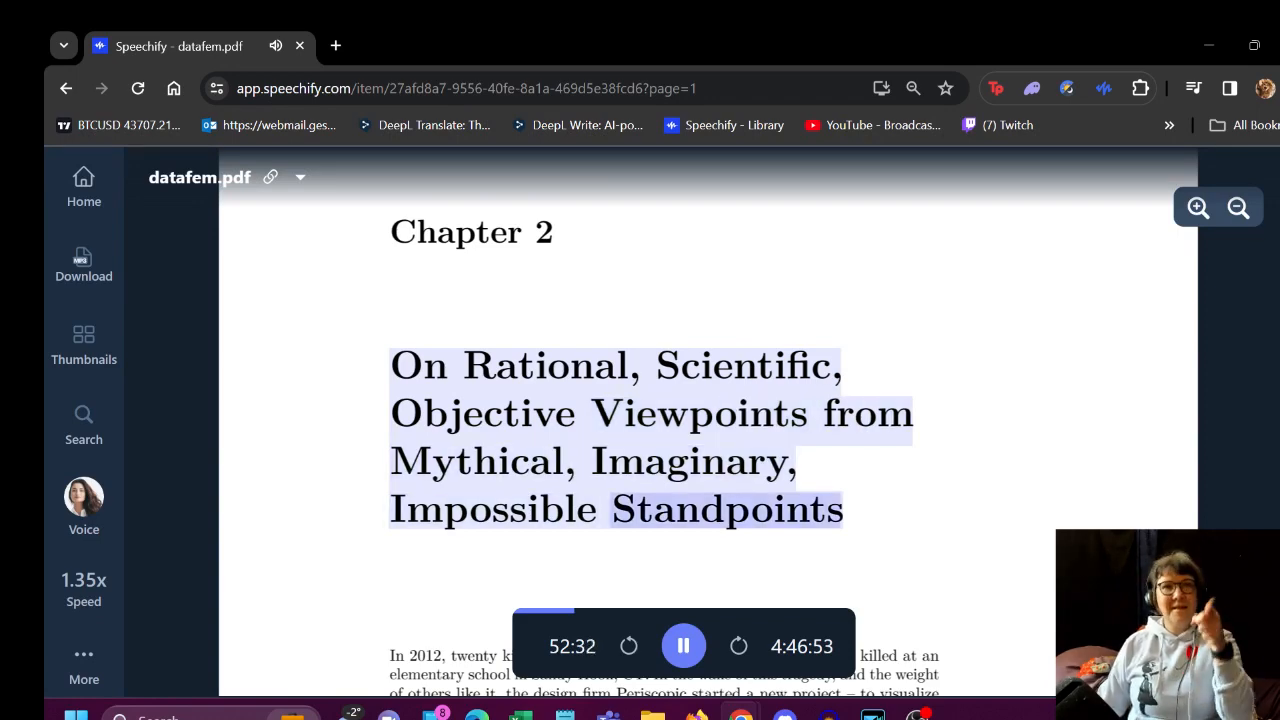
{"action": "scroll", "scroll_direction": "down", "scroll_amount": 3}
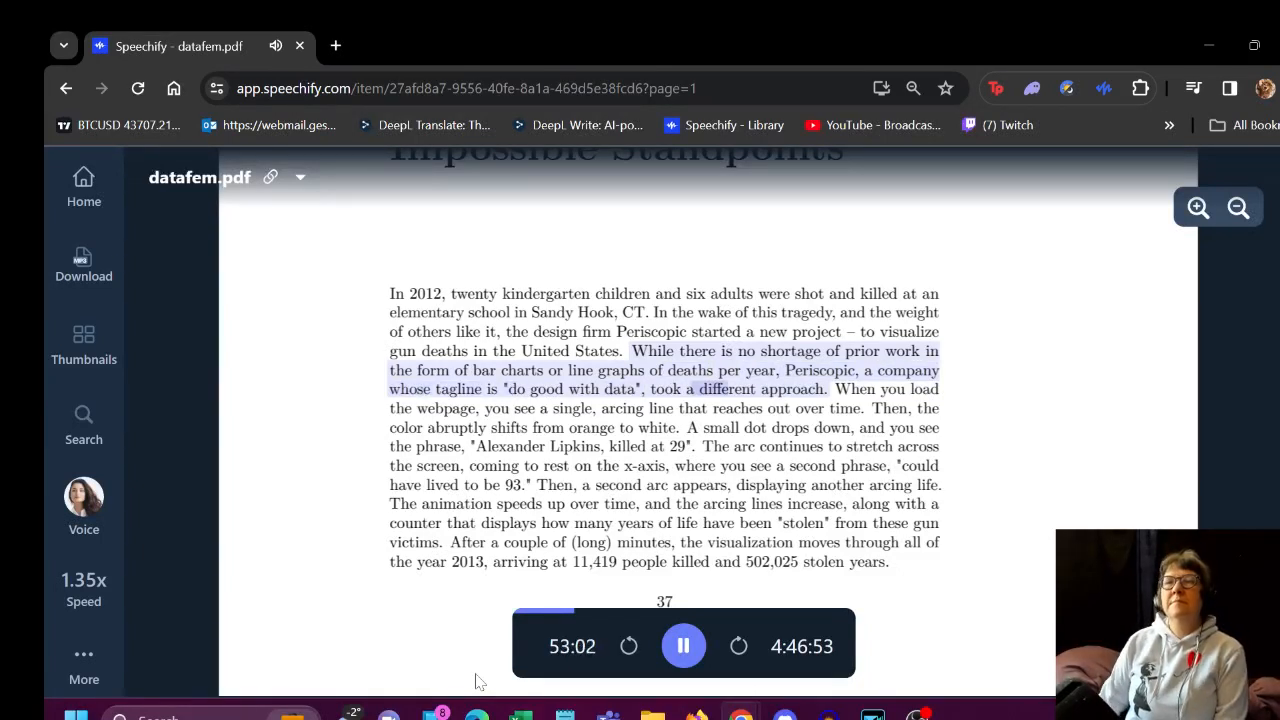
{"action": "scroll", "scroll_direction": "up", "scroll_amount": 3}
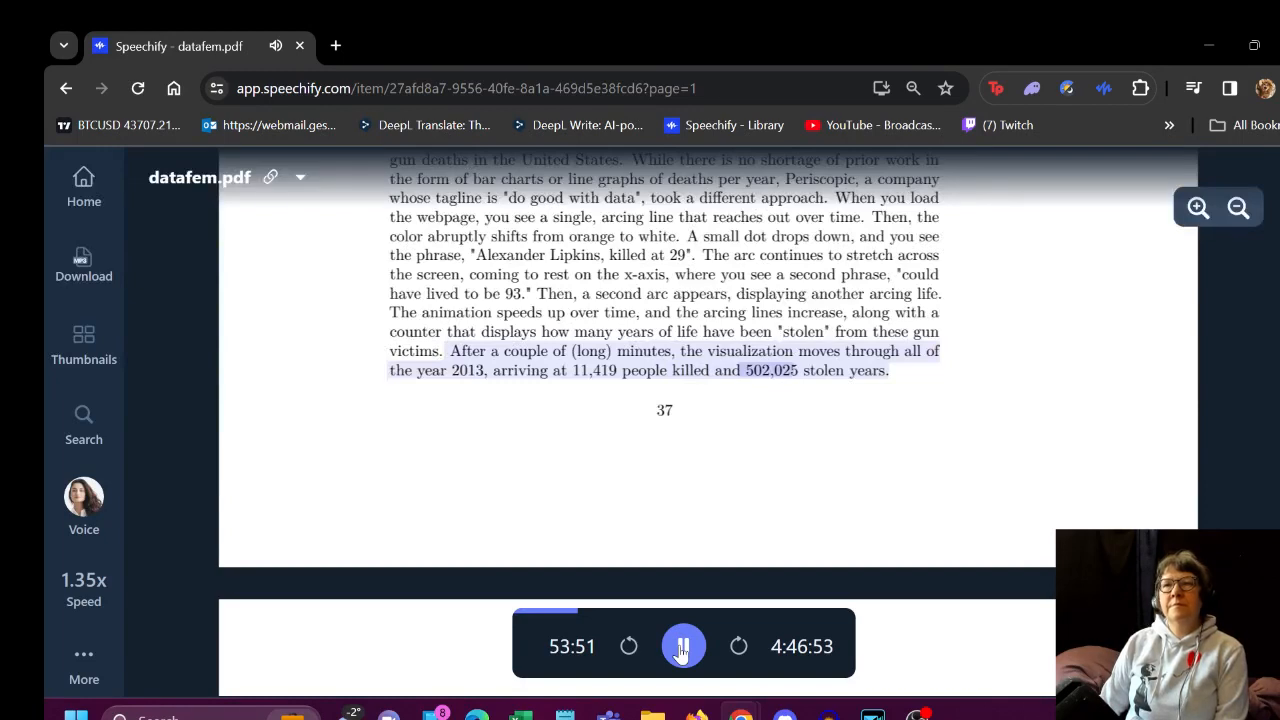
Pause playback and scroll past Figure 2.1 to page 39's 'The era of active shooters' chart
{"action": "left_click", "coordinate": [683, 646]}
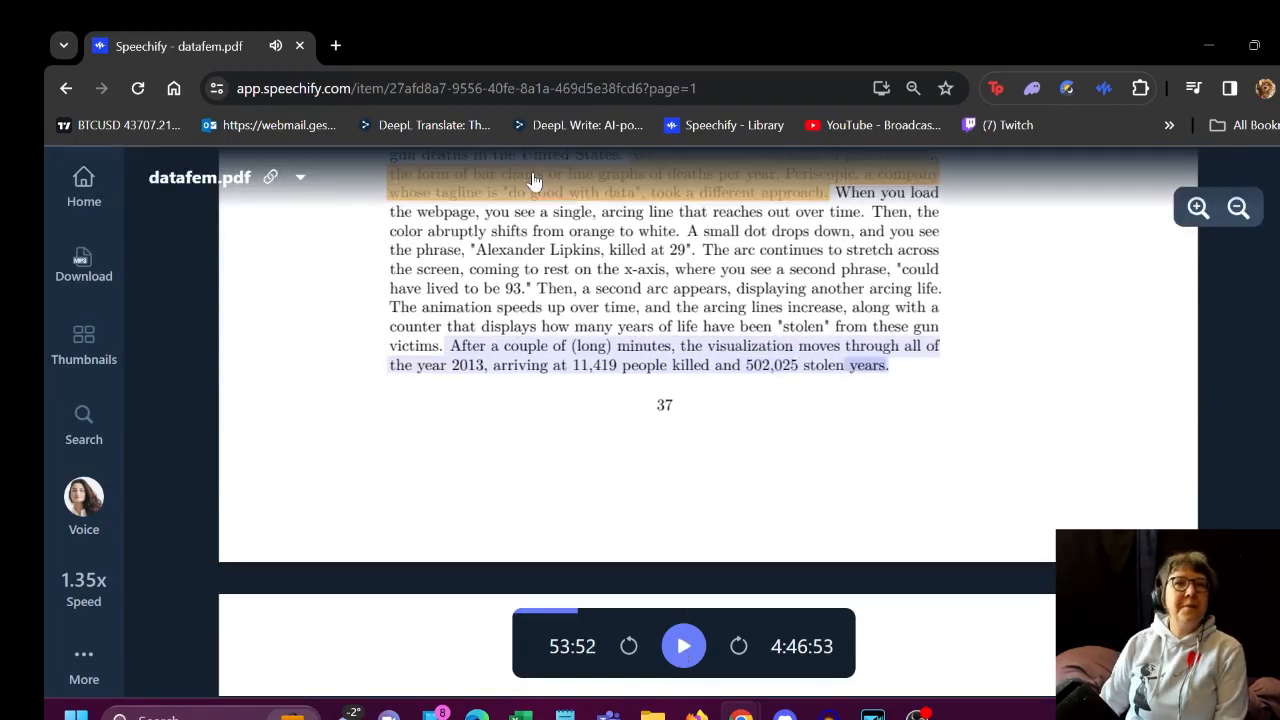
{"action": "scroll", "scroll_direction": "down", "scroll_amount": 3}
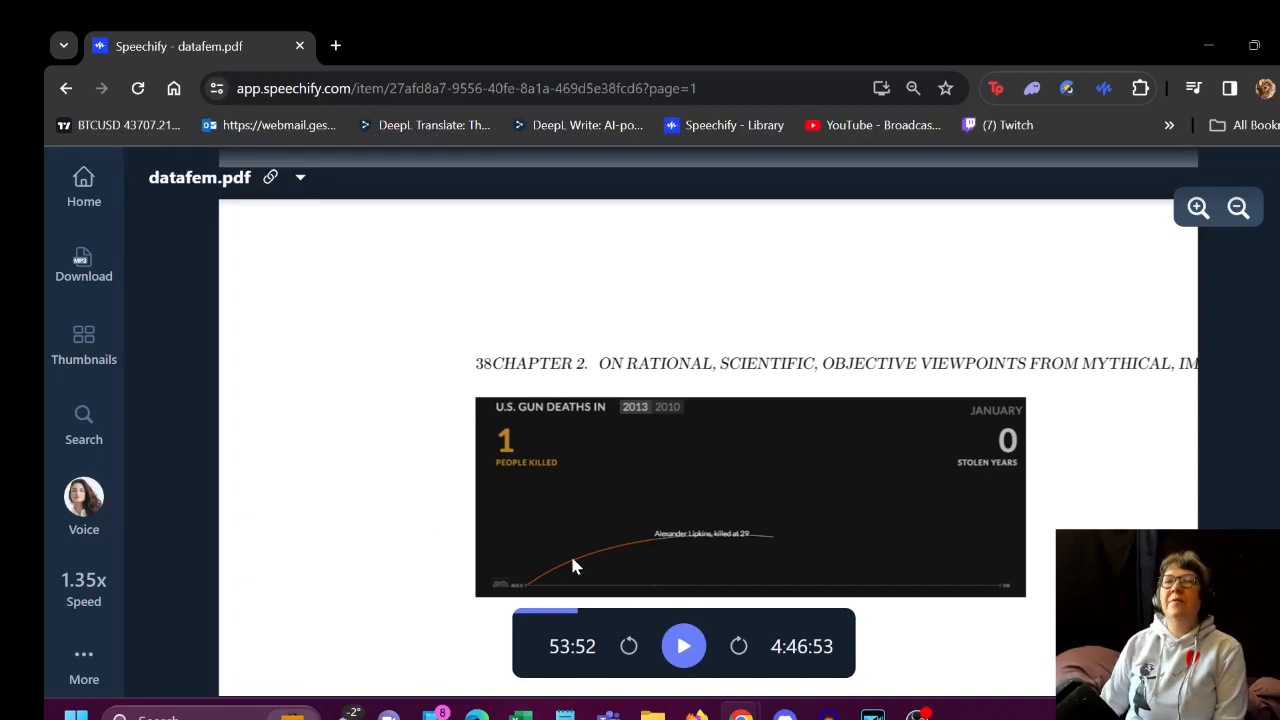
{"action": "scroll", "scroll_direction": "up", "scroll_amount": 3}
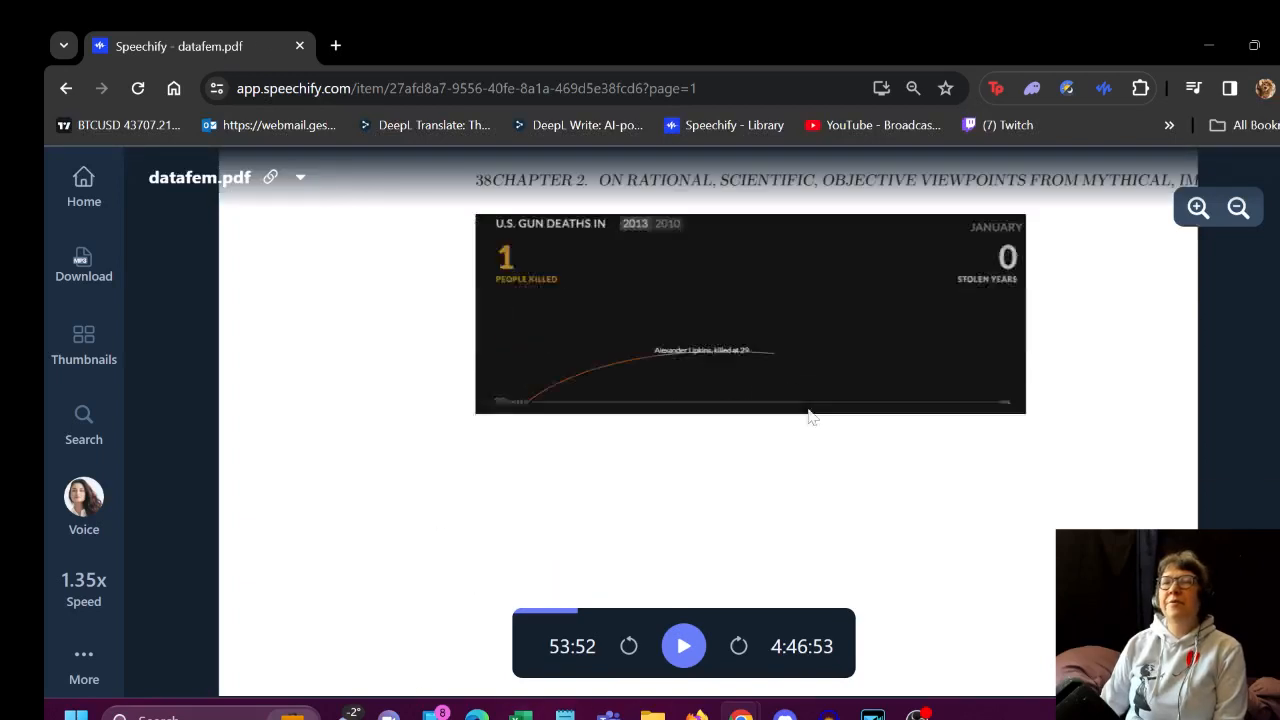
{"action": "scroll", "scroll_direction": "down", "scroll_amount": 3}
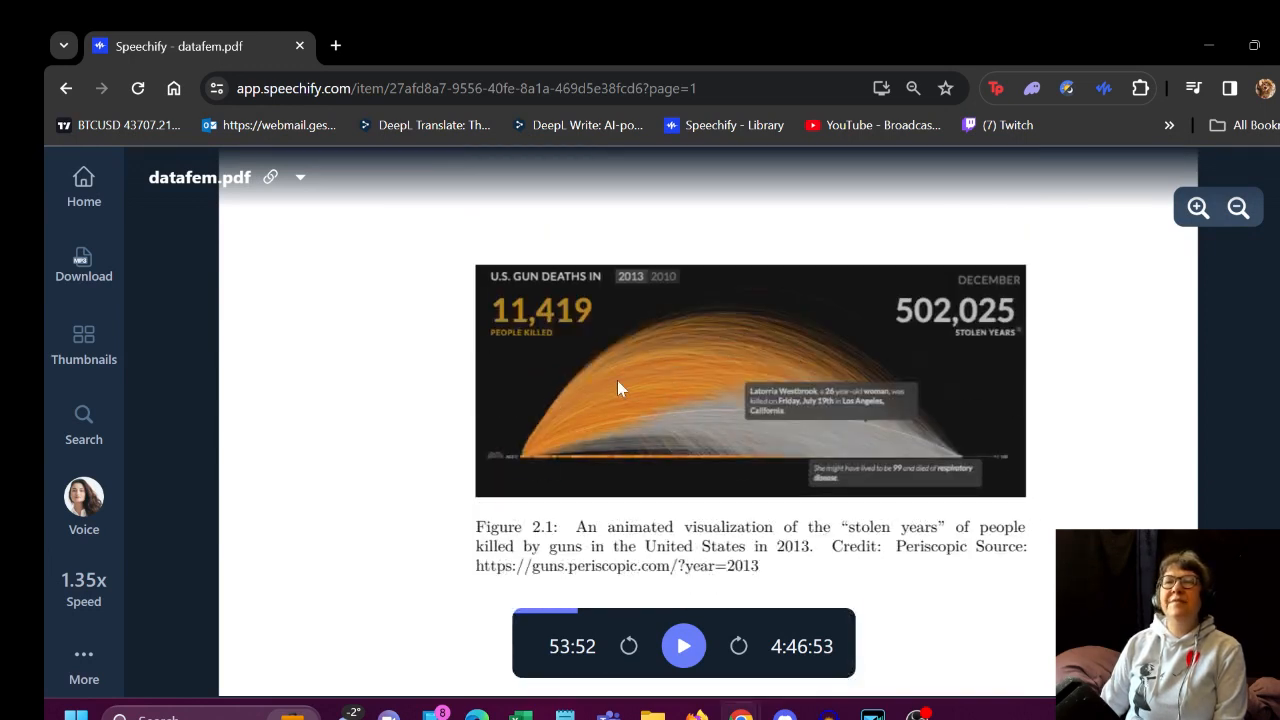
{"action": "mouse_move", "coordinate": [560, 440]}
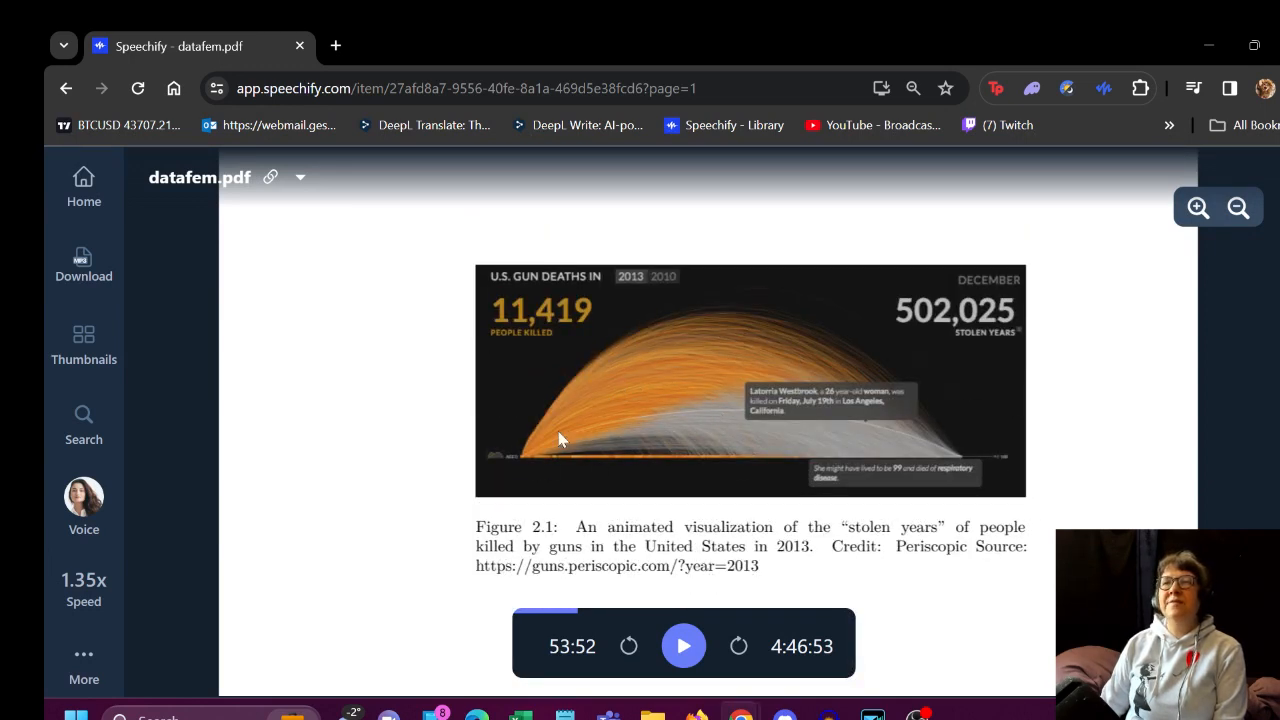
{"action": "scroll", "scroll_direction": "down", "scroll_amount": 3}
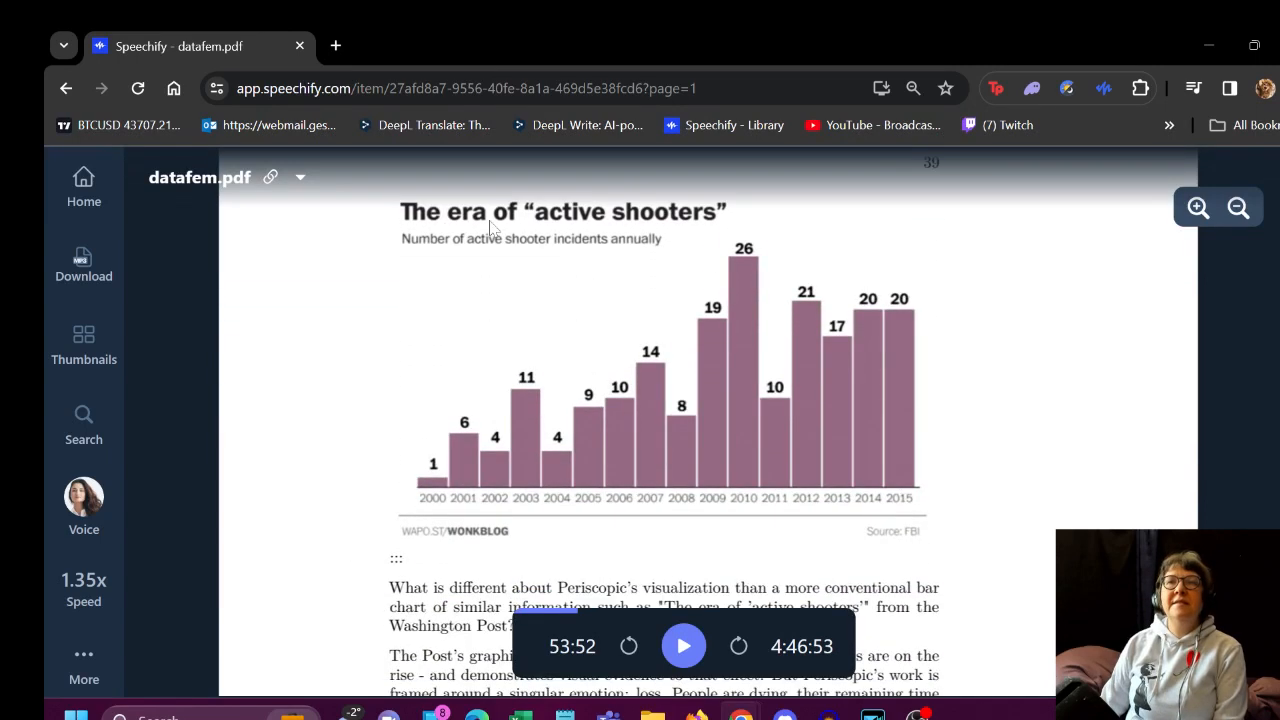
{"action": "mouse_move", "coordinate": [540, 255]}
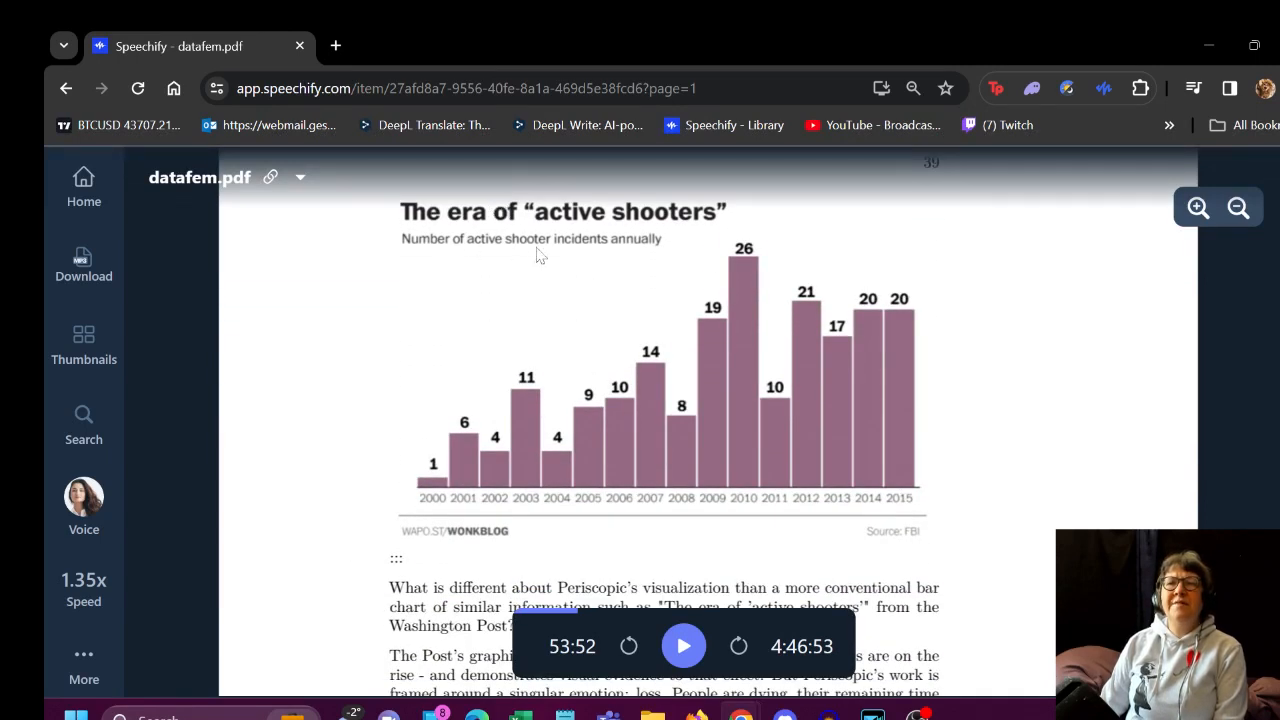
{"action": "mouse_move", "coordinate": [930, 303]}
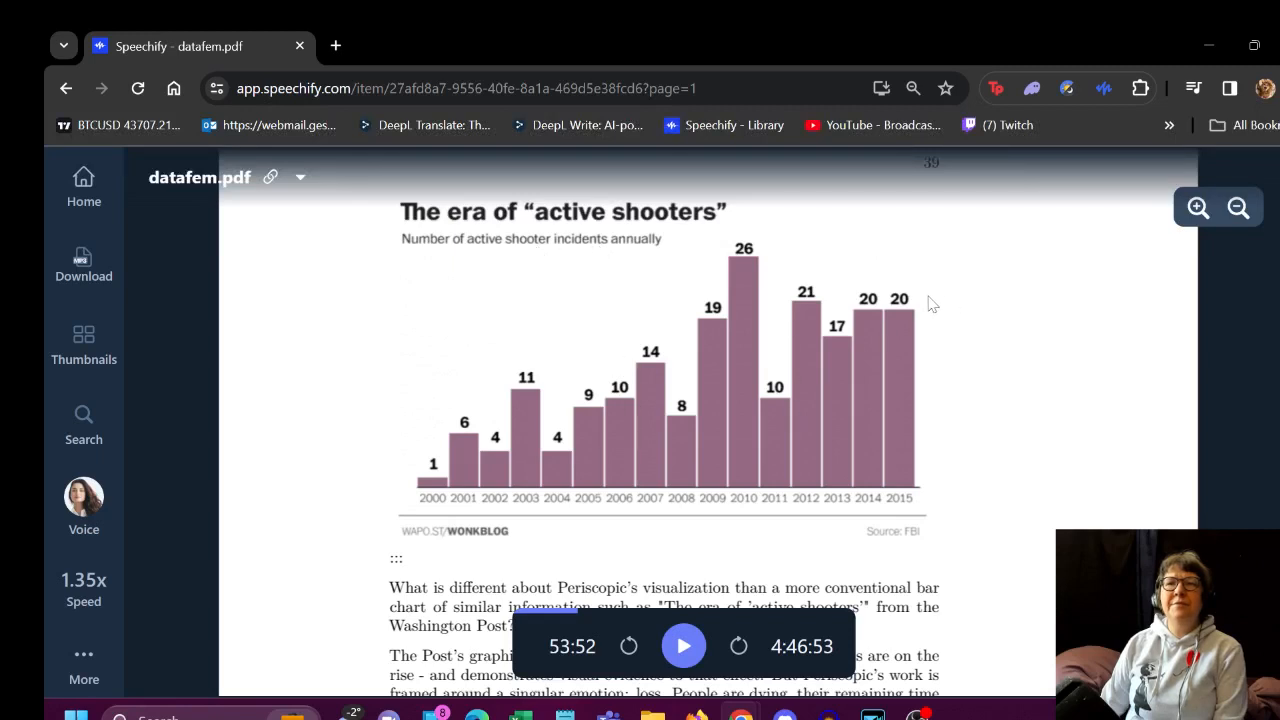
{"action": "mouse_move", "coordinate": [868, 290]}
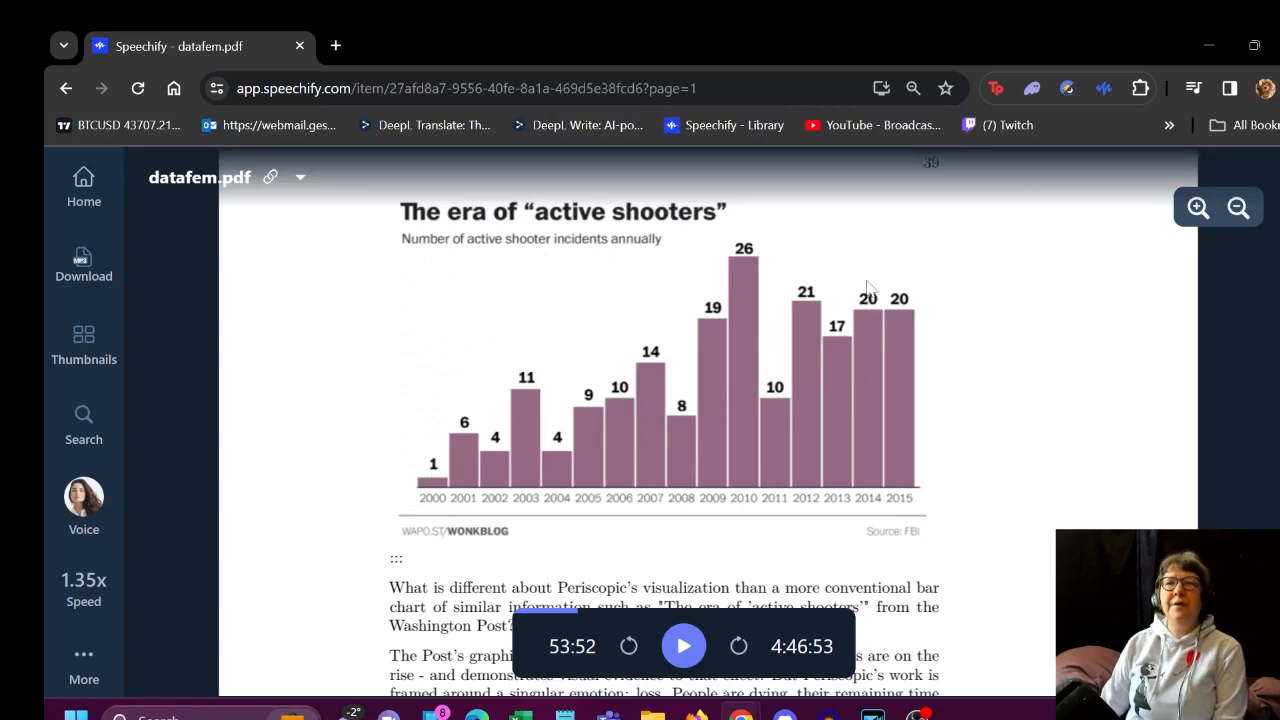
{"action": "scroll", "scroll_direction": "down", "scroll_amount": 3}
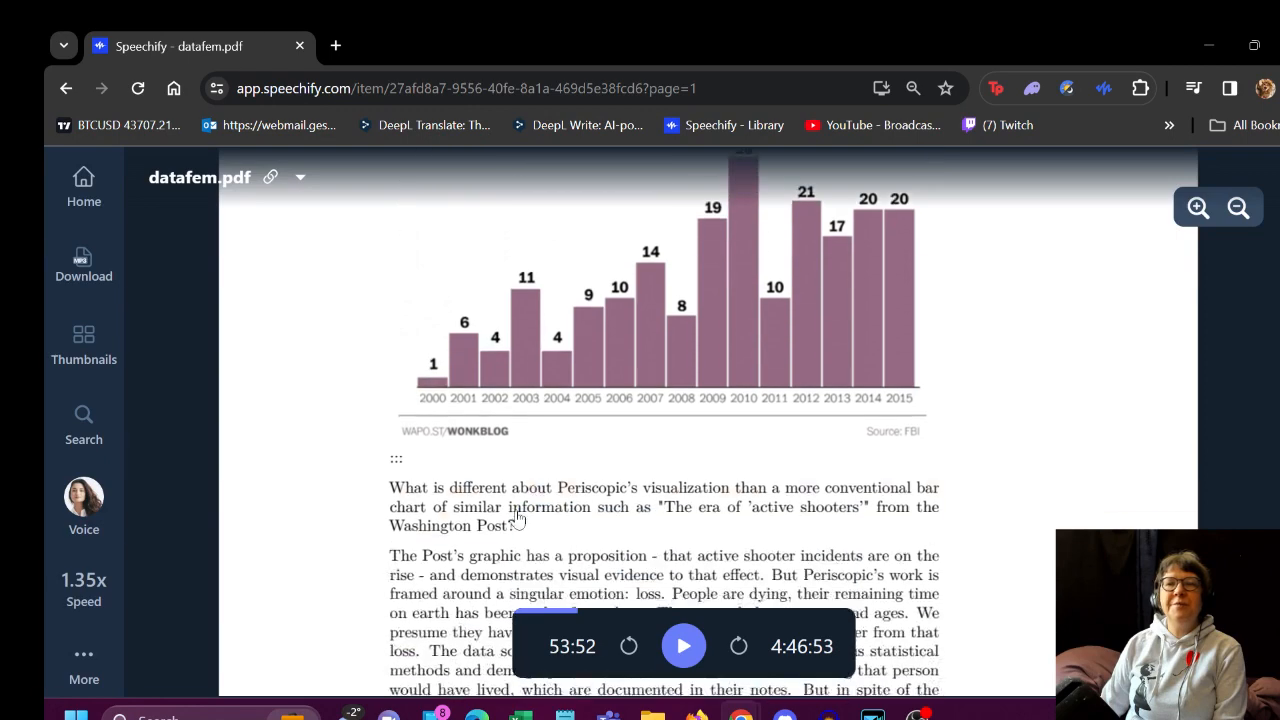
Resume narration at the Post's graphic paragraph and follow it to the Theodore Porter sentence
{"action": "left_click", "coordinate": [683, 646]}
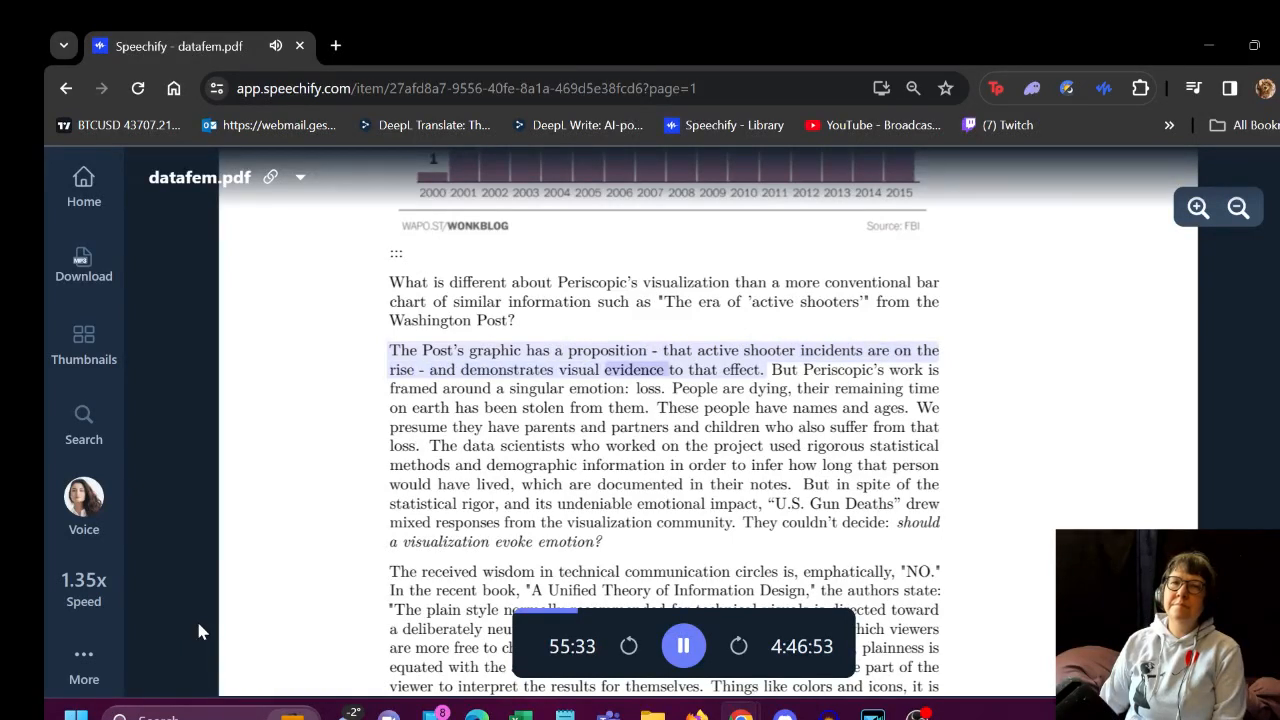
{"action": "scroll", "scroll_direction": "down", "scroll_amount": 3}
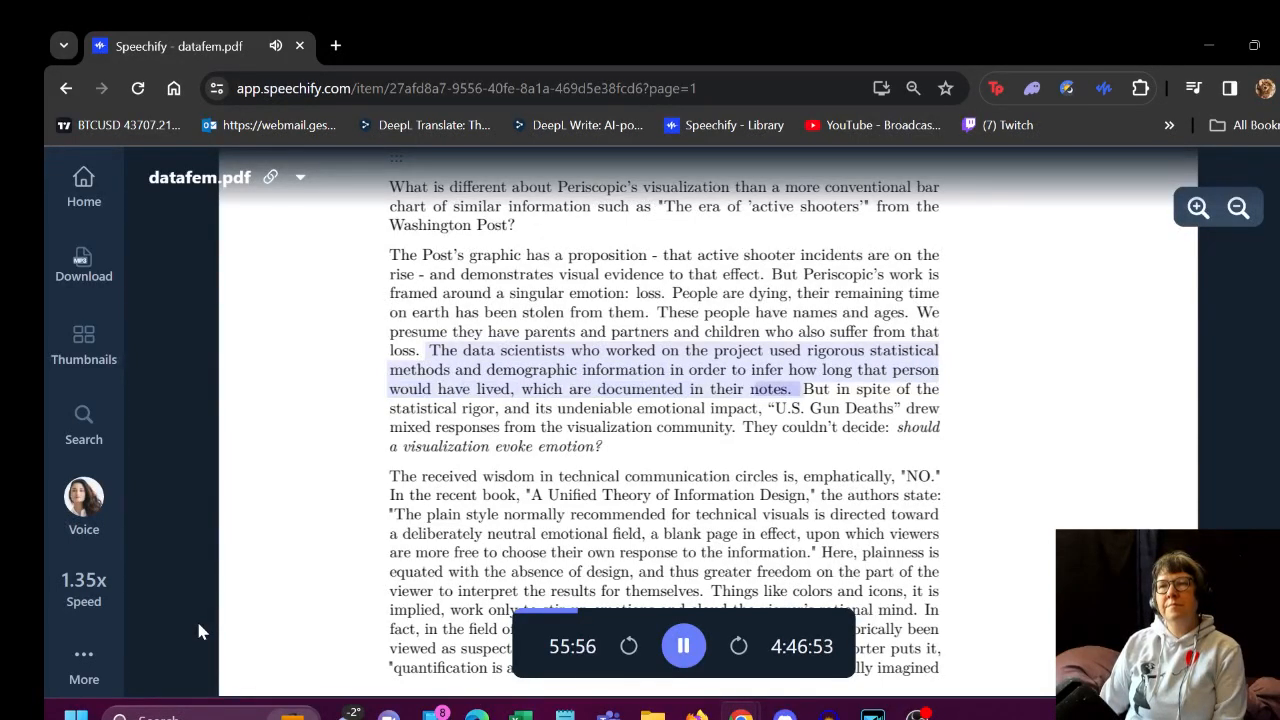
{"action": "scroll", "scroll_direction": "down", "scroll_amount": 3}
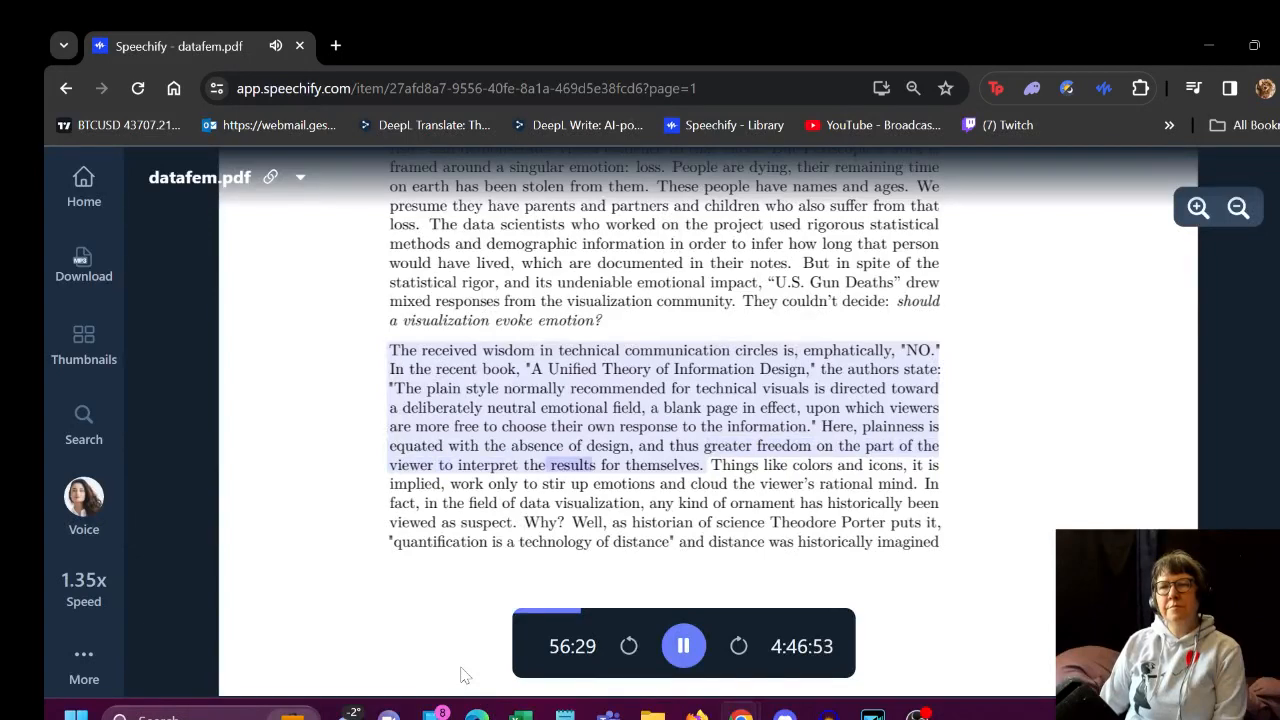
{"action": "scroll", "scroll_direction": "down", "scroll_amount": 3}
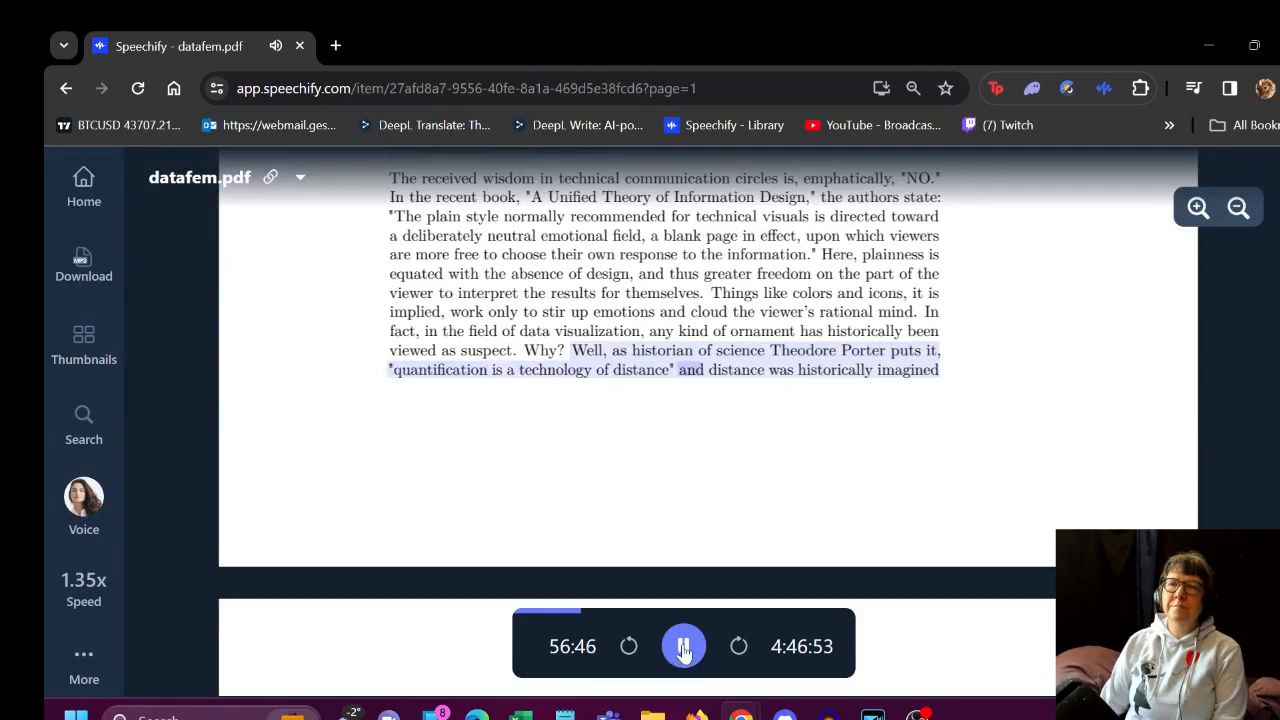
Pause at page 39's end, then narrate from page 40's 'serve objectivity' sentence and toggle playback
{"action": "left_click", "coordinate": [684, 646]}
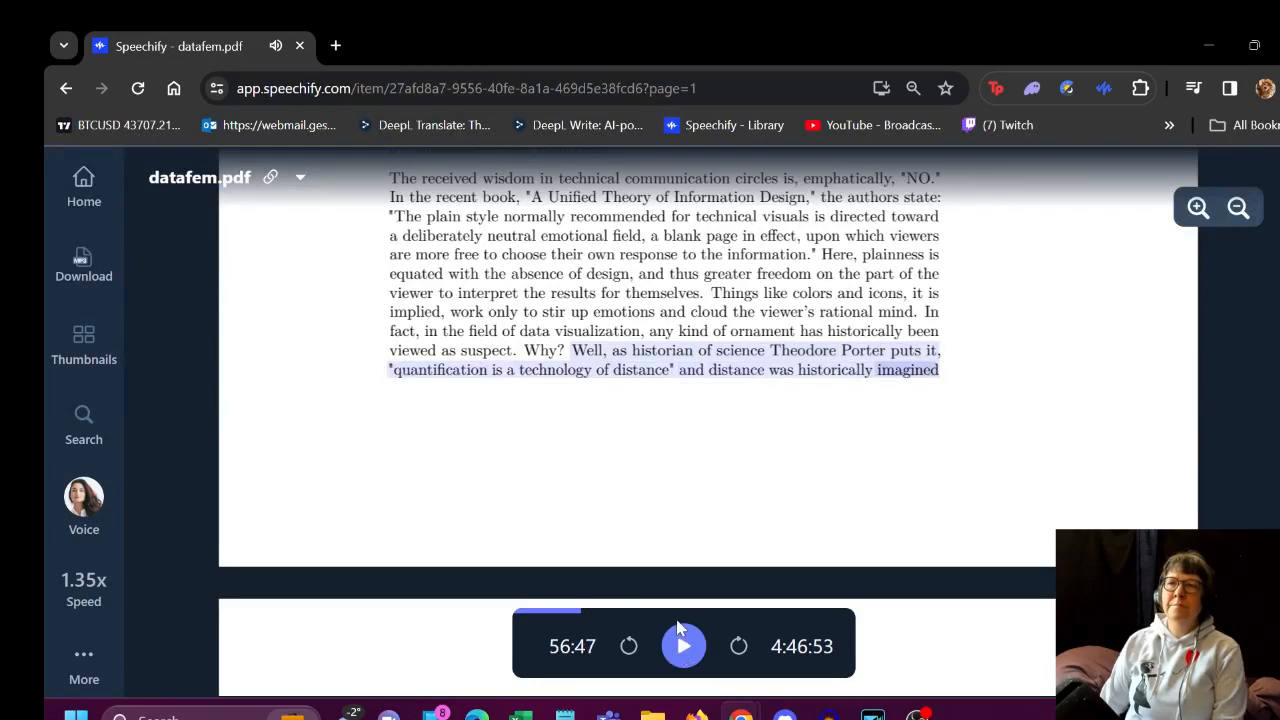
{"action": "scroll", "scroll_direction": "down", "scroll_amount": 3}
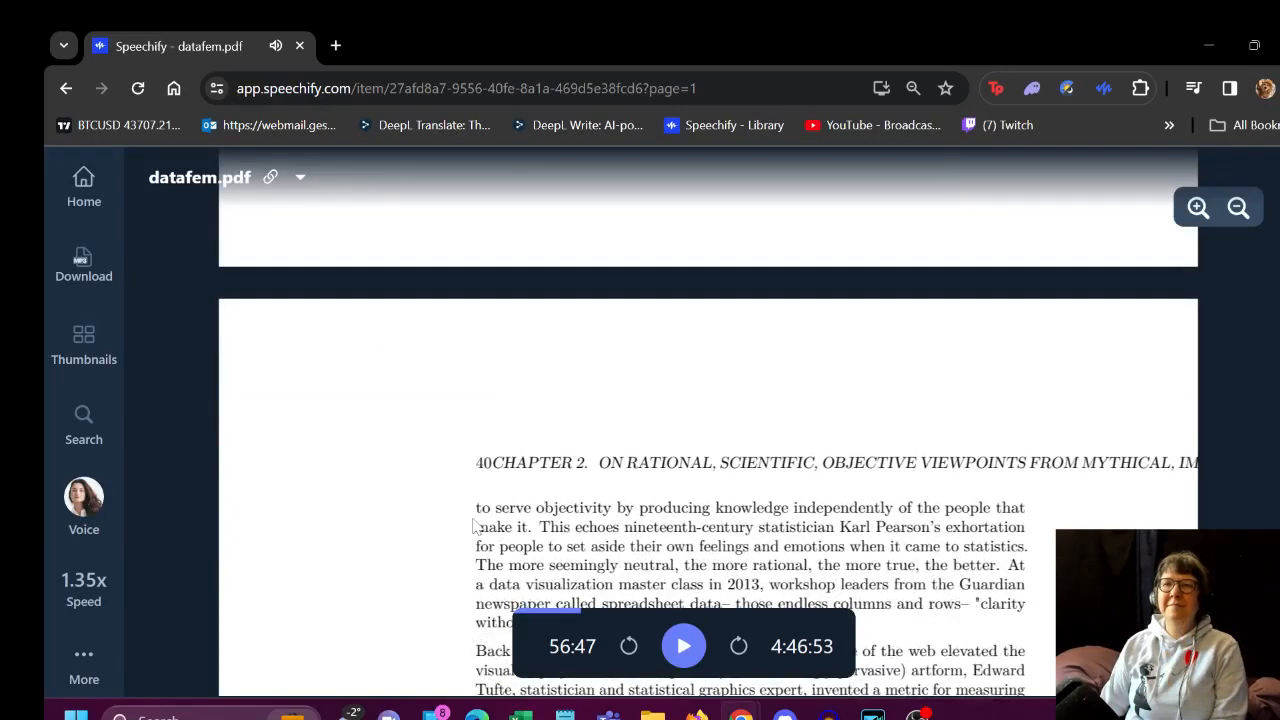
{"action": "left_click", "coordinate": [683, 646]}
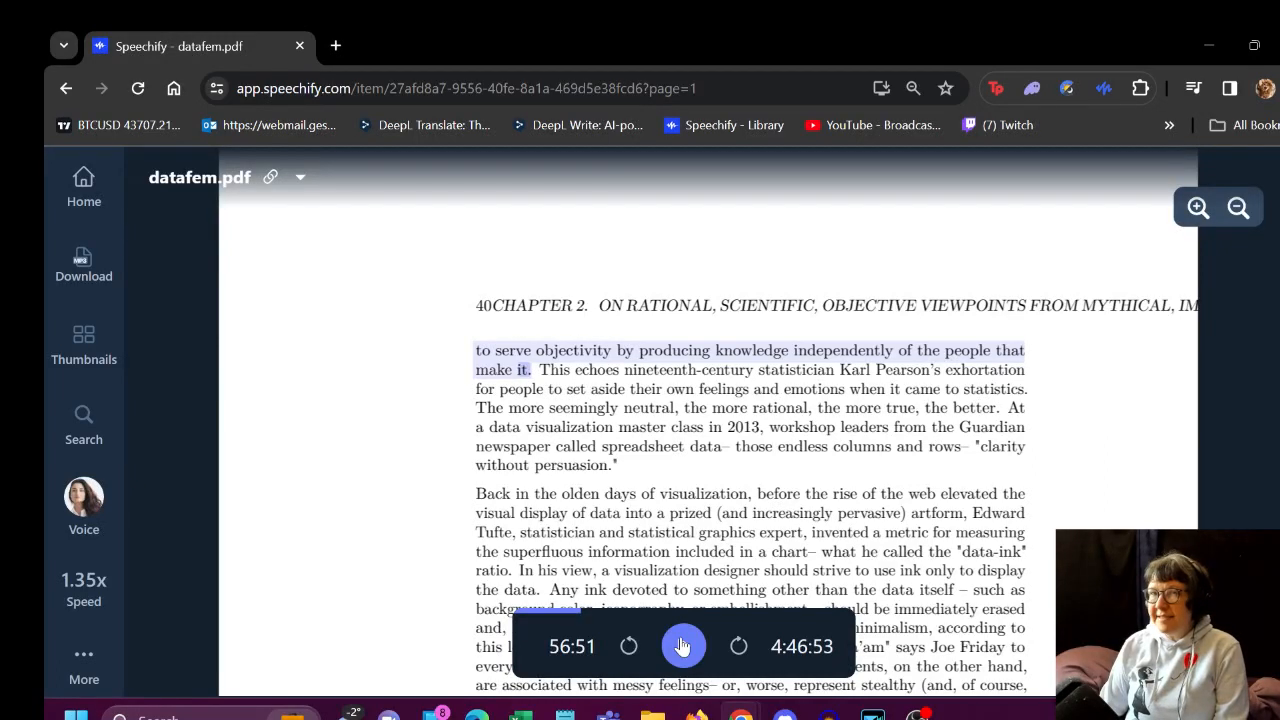
{"action": "left_click", "coordinate": [683, 646]}
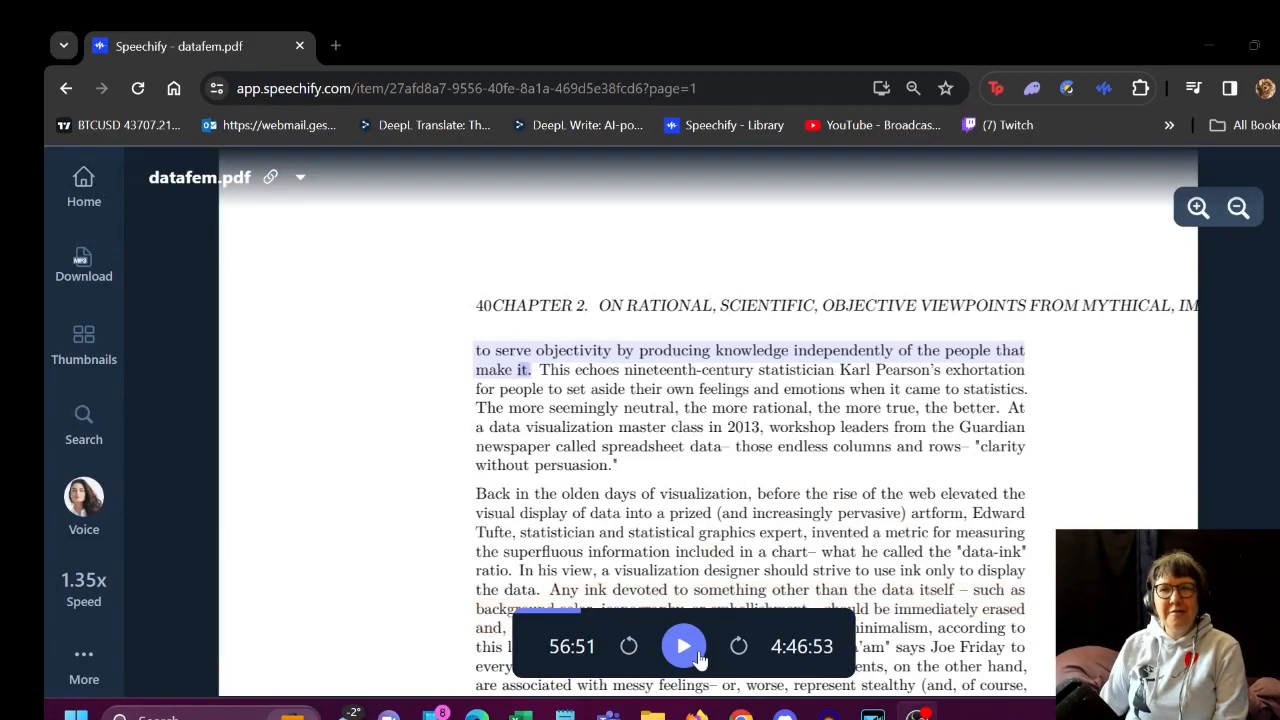
{"action": "left_click", "coordinate": [683, 646]}
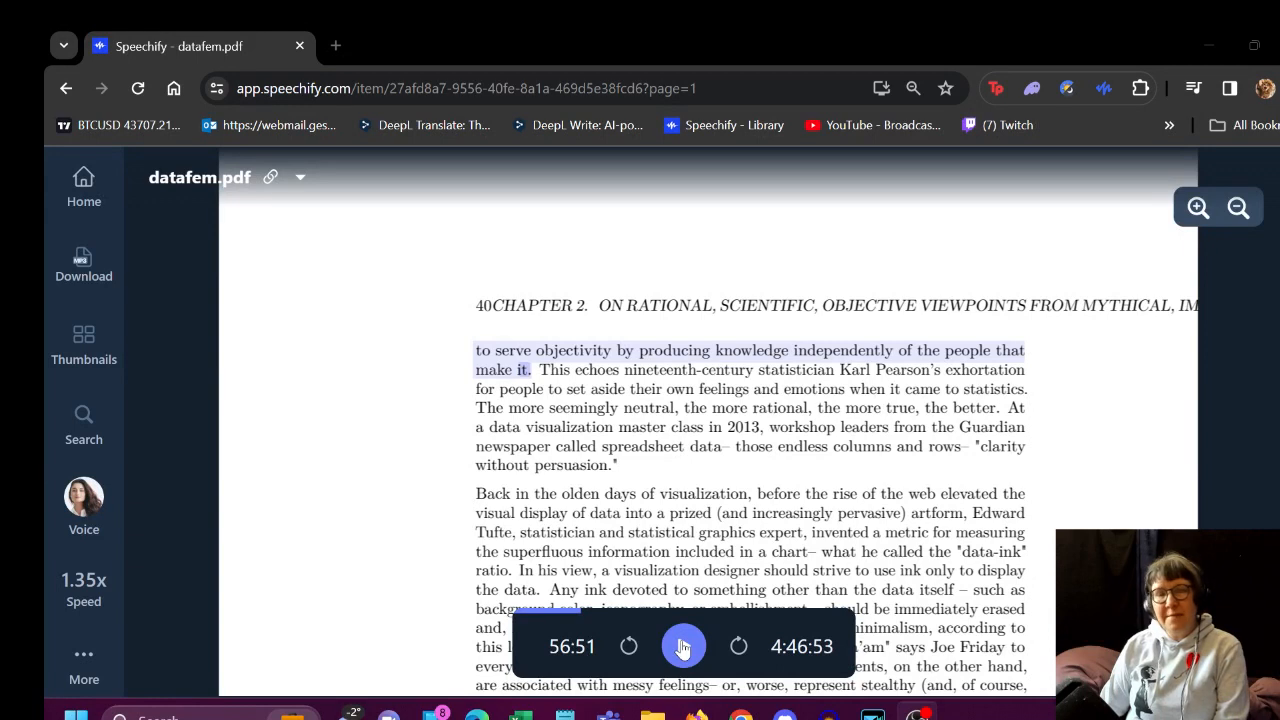
Toggle playback and follow the master-stereotype passage to page 40's 'Until recently, data visualization' line
{"action": "left_click", "coordinate": [683, 646]}
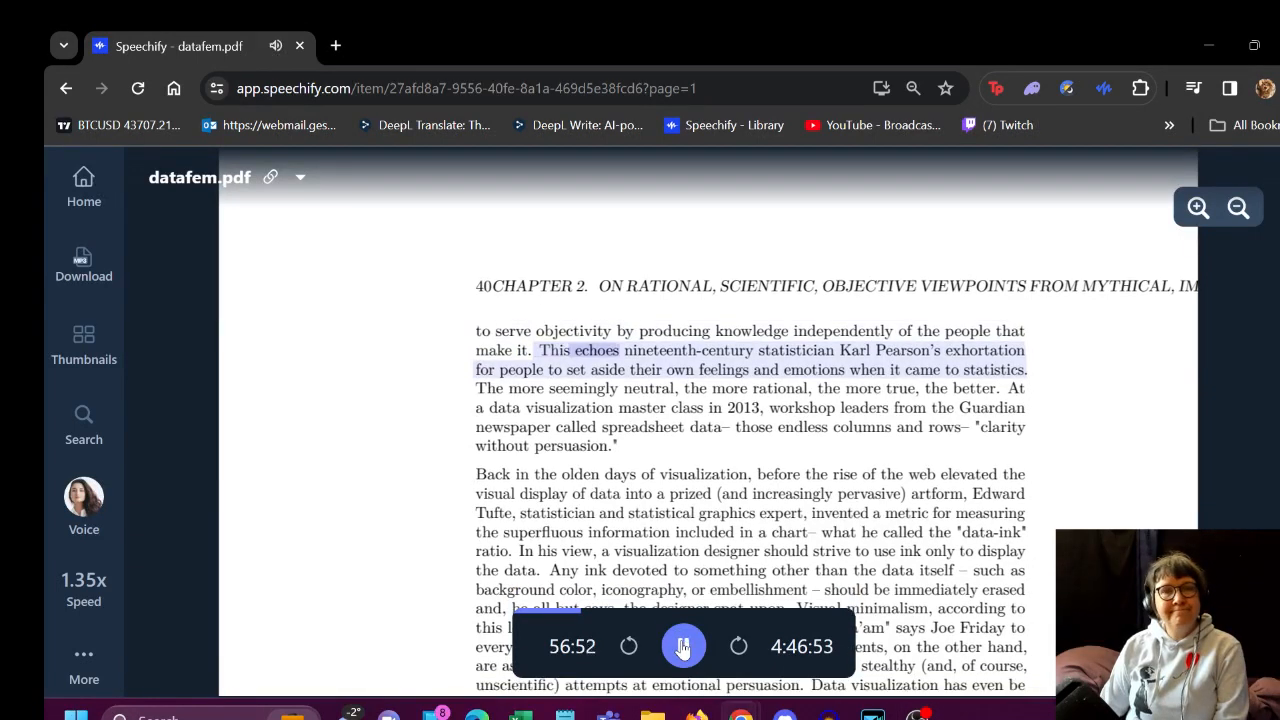
{"action": "left_click", "coordinate": [683, 646]}
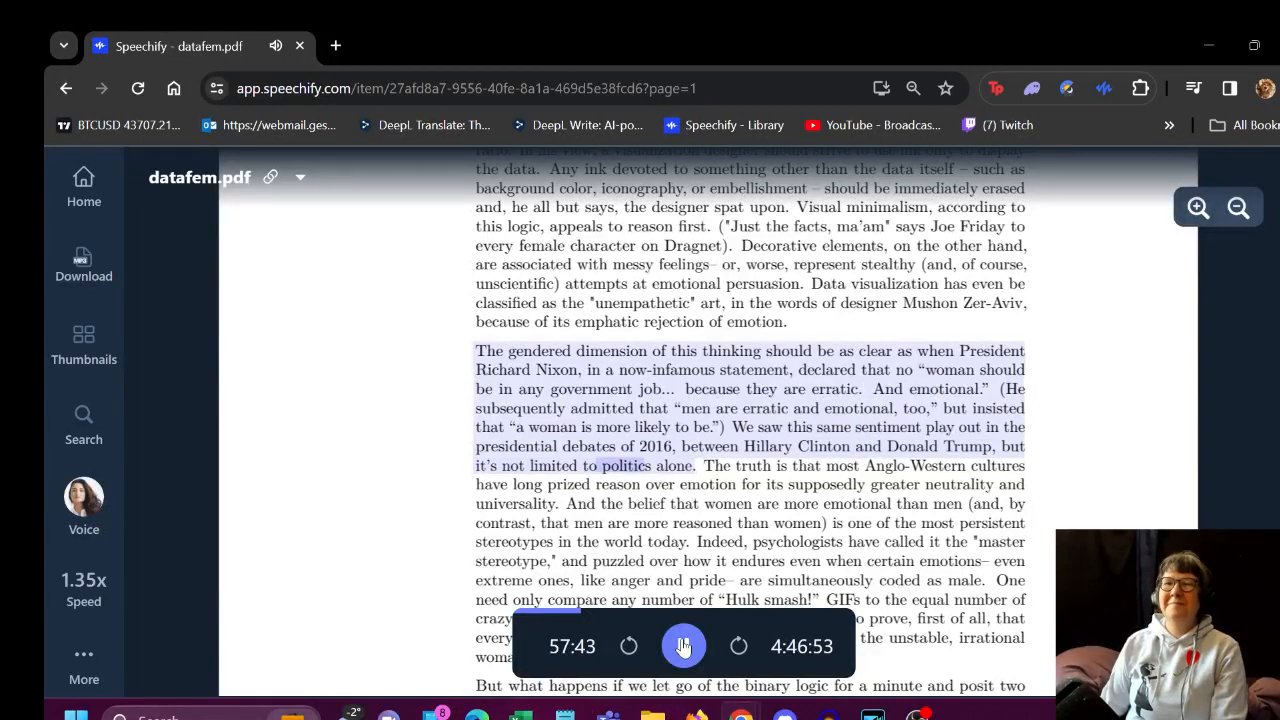
{"action": "scroll", "scroll_direction": "down", "scroll_amount": 3}
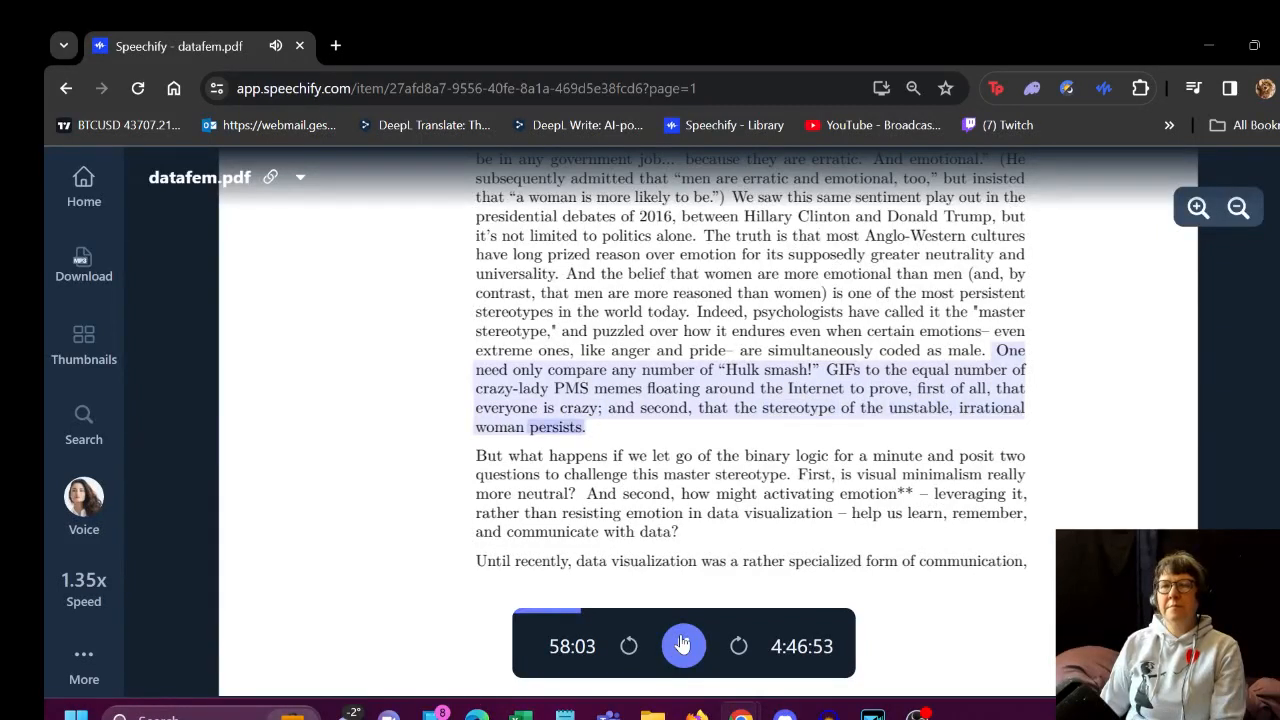
{"action": "scroll", "scroll_direction": "down", "scroll_amount": 3}
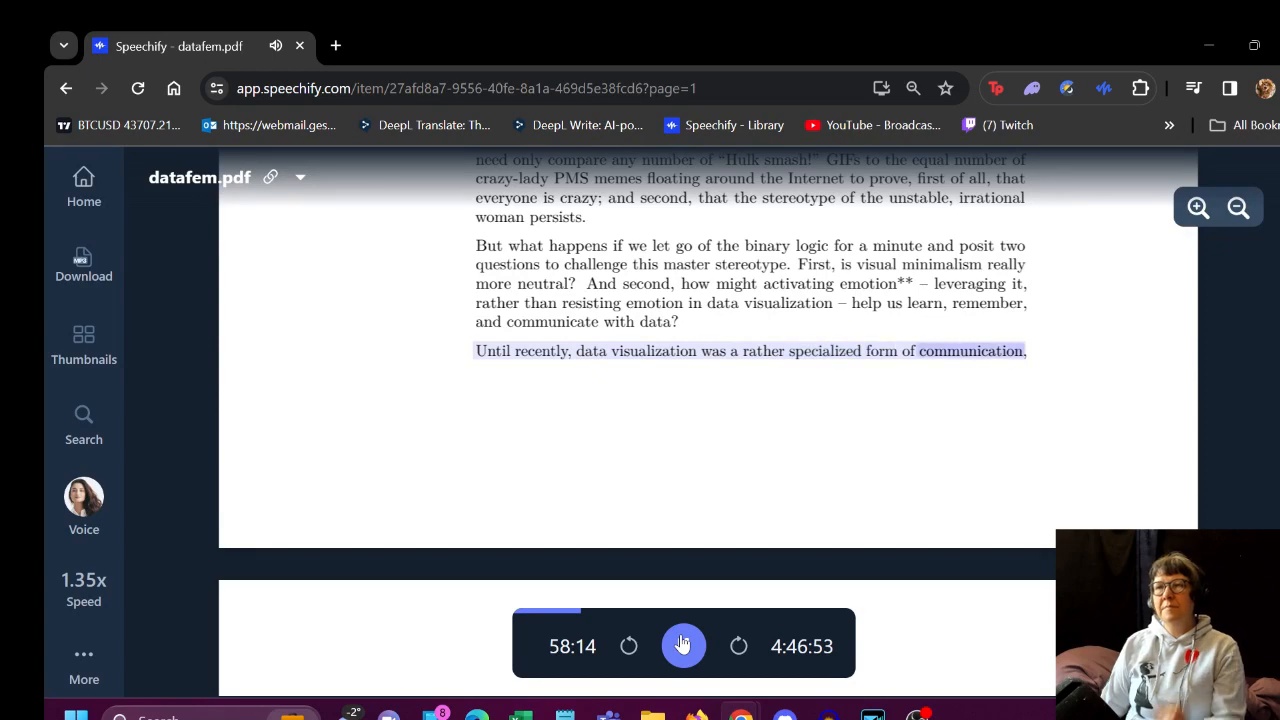
Pause and resume narration, following it onto page 41 to the Hullman and Diakopoulous sentence
{"action": "left_click", "coordinate": [683, 645]}
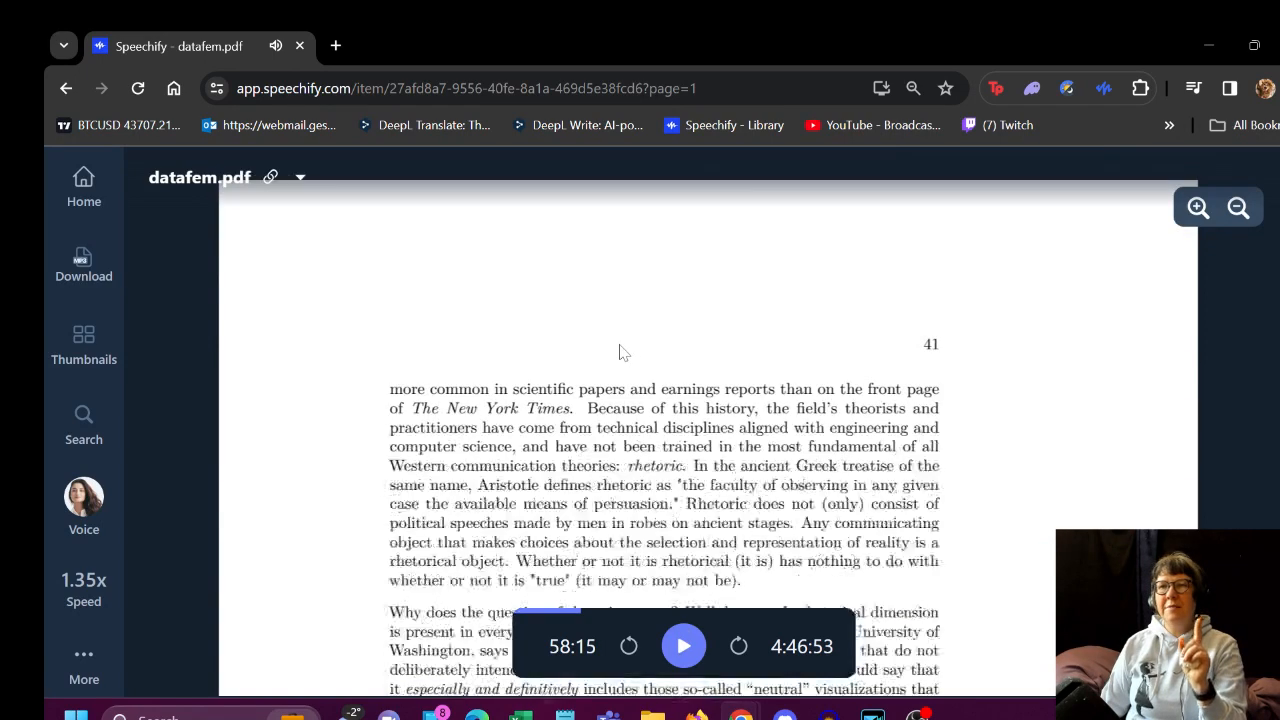
{"action": "left_click", "coordinate": [683, 645]}
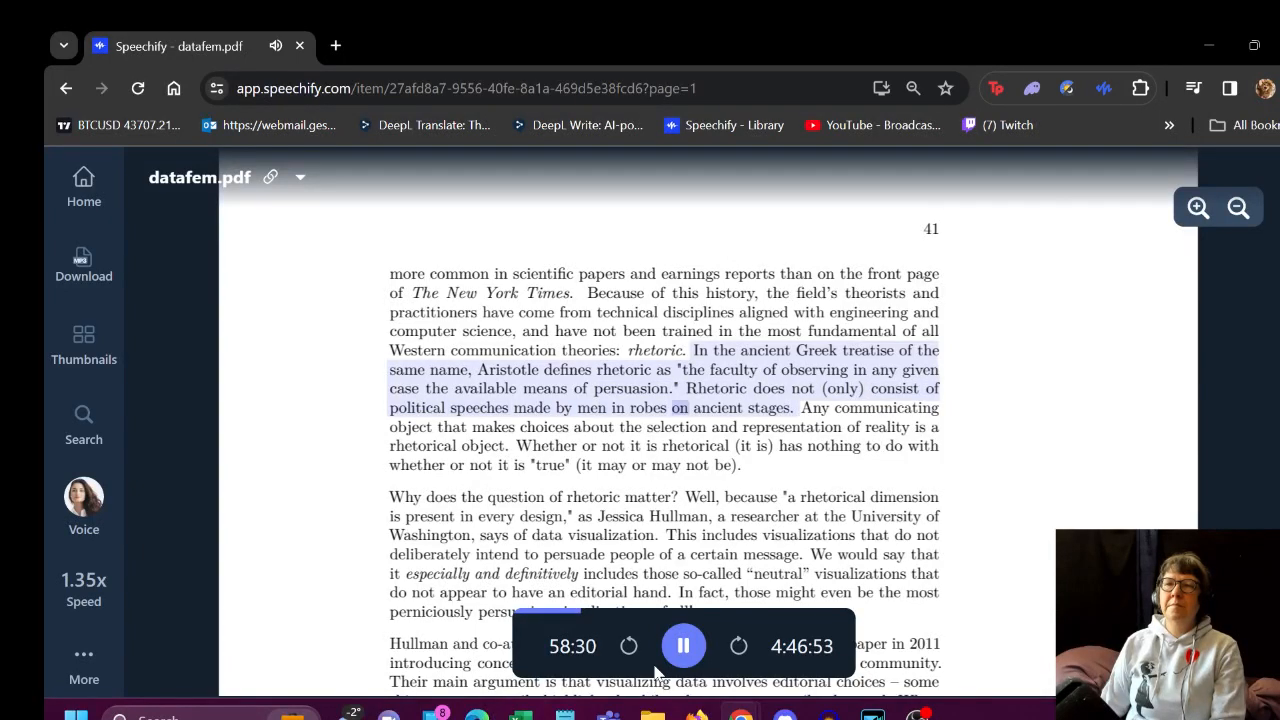
{"action": "scroll", "scroll_direction": "down", "scroll_amount": 3}
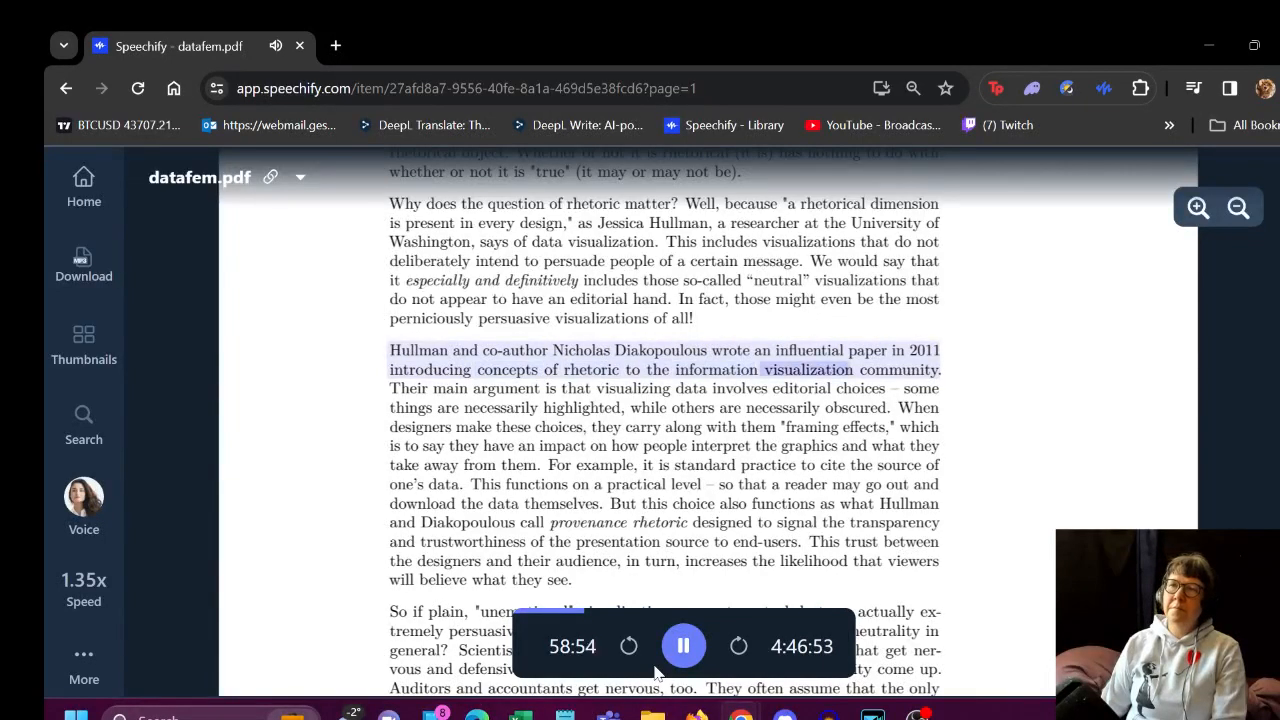
Follow the narration down page 41 to Sandra Harding's 'strong objectivity' sentence, then toggle playback
{"action": "scroll", "scroll_direction": "down", "scroll_amount": 3}
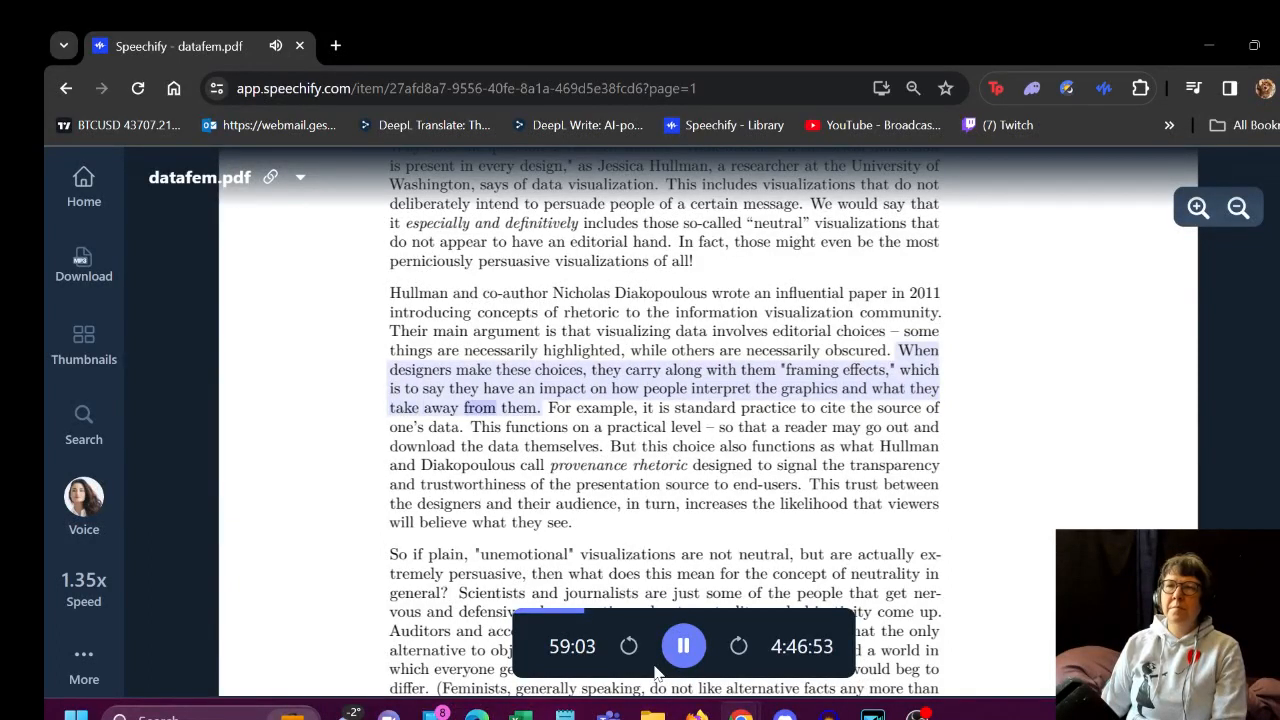
{"action": "scroll", "scroll_direction": "down", "scroll_amount": 3}
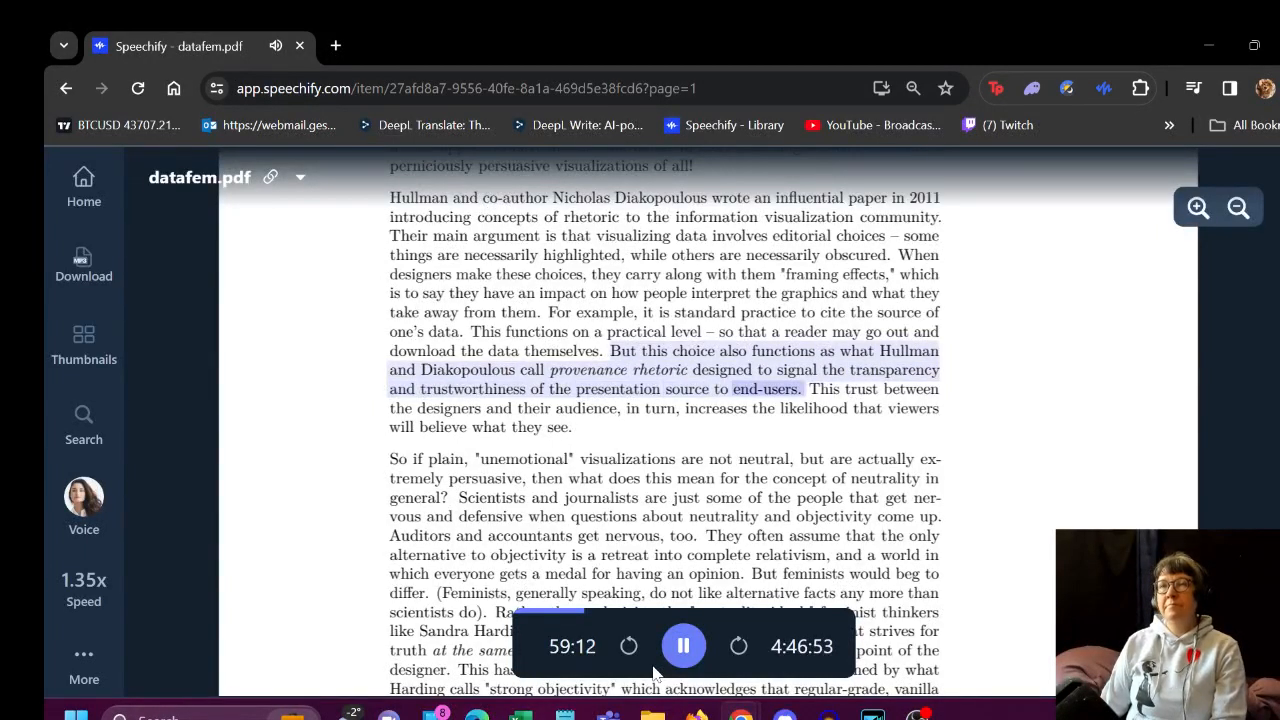
{"action": "scroll", "scroll_direction": "down", "scroll_amount": 3}
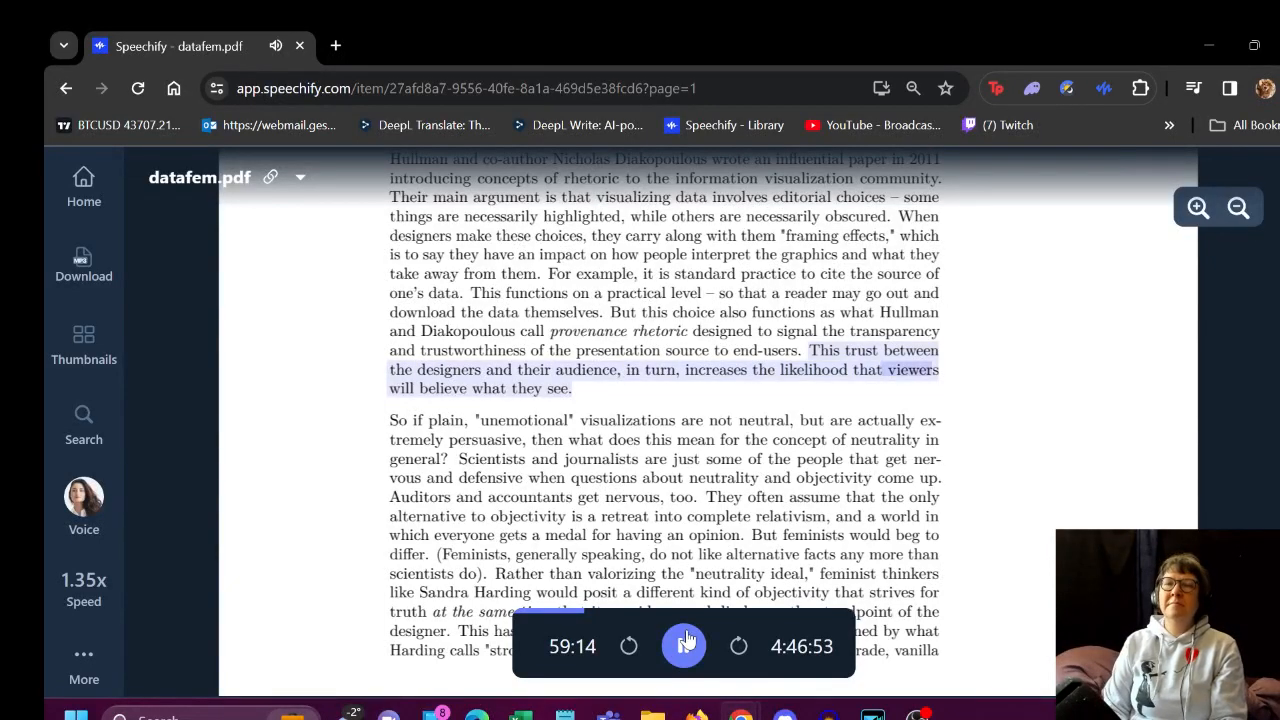
{"action": "scroll", "scroll_direction": "down", "scroll_amount": 3}
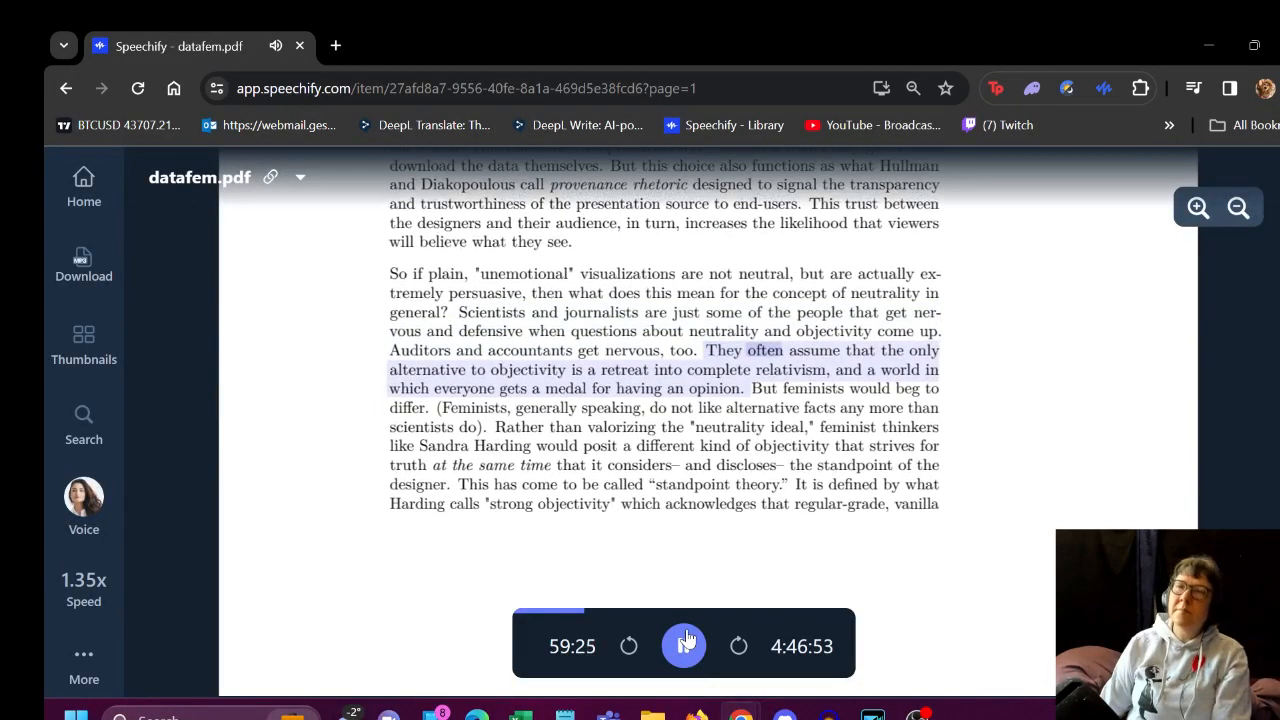
{"action": "left_click", "coordinate": [683, 646]}
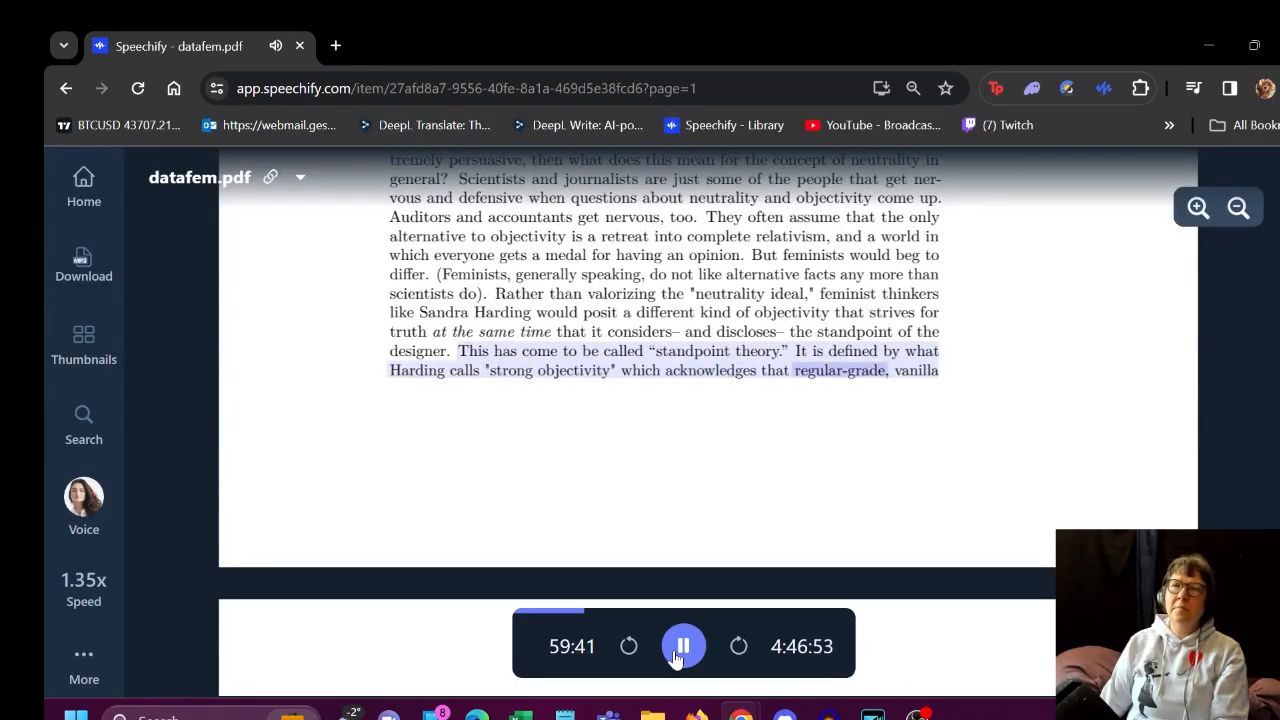
Resume reading at page 42 and follow it to Patricia Hill Collins's 'neither ethics nor emotions' sentence
{"action": "left_click", "coordinate": [683, 646]}
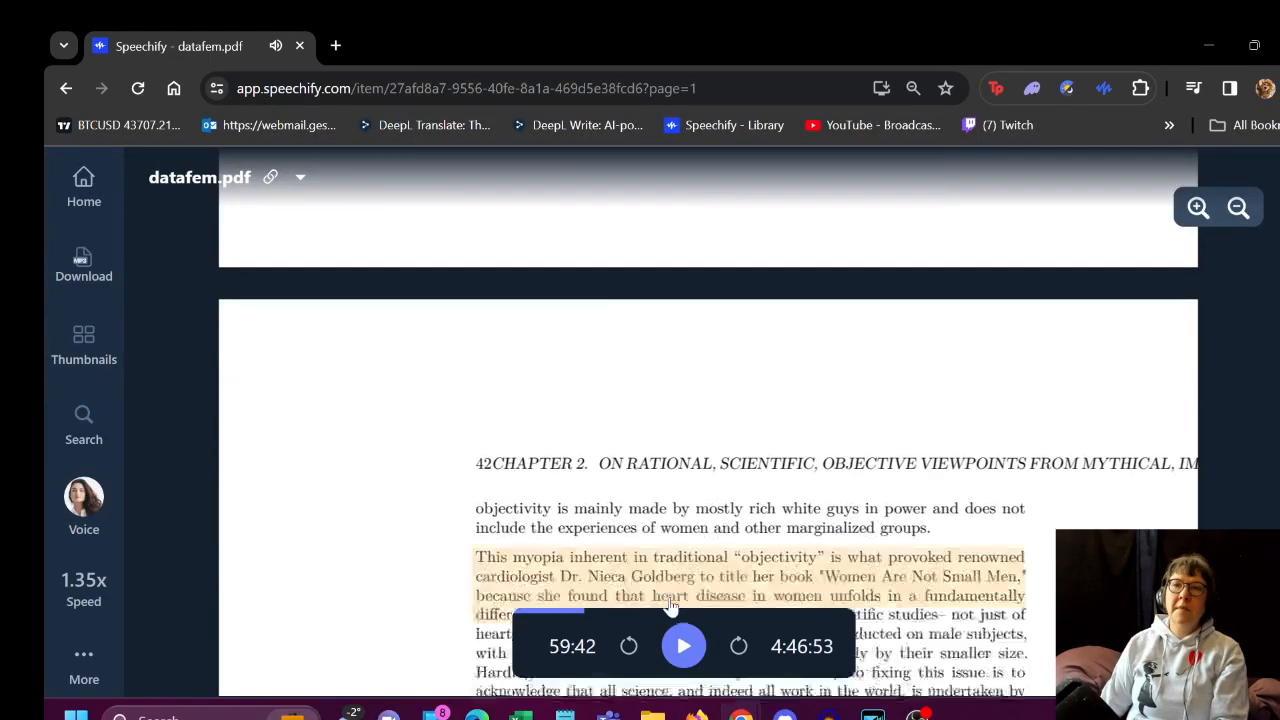
{"action": "left_click", "coordinate": [684, 646]}
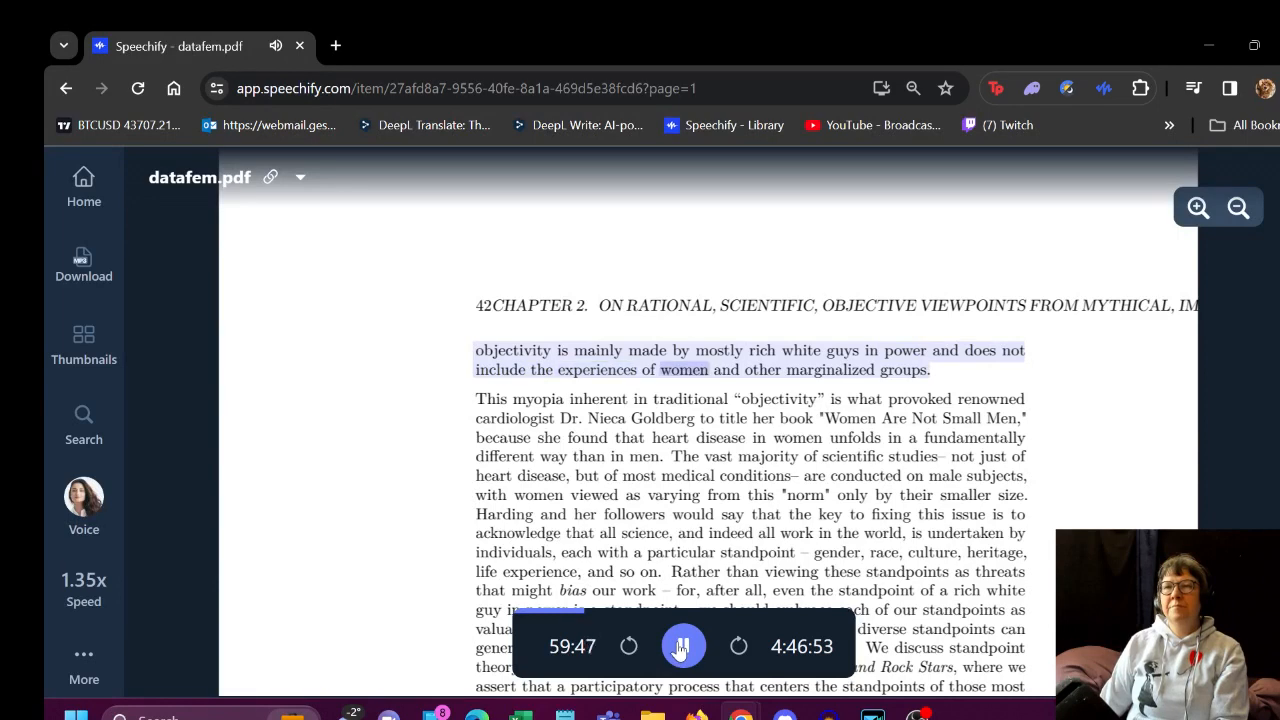
{"action": "left_click", "coordinate": [683, 646]}
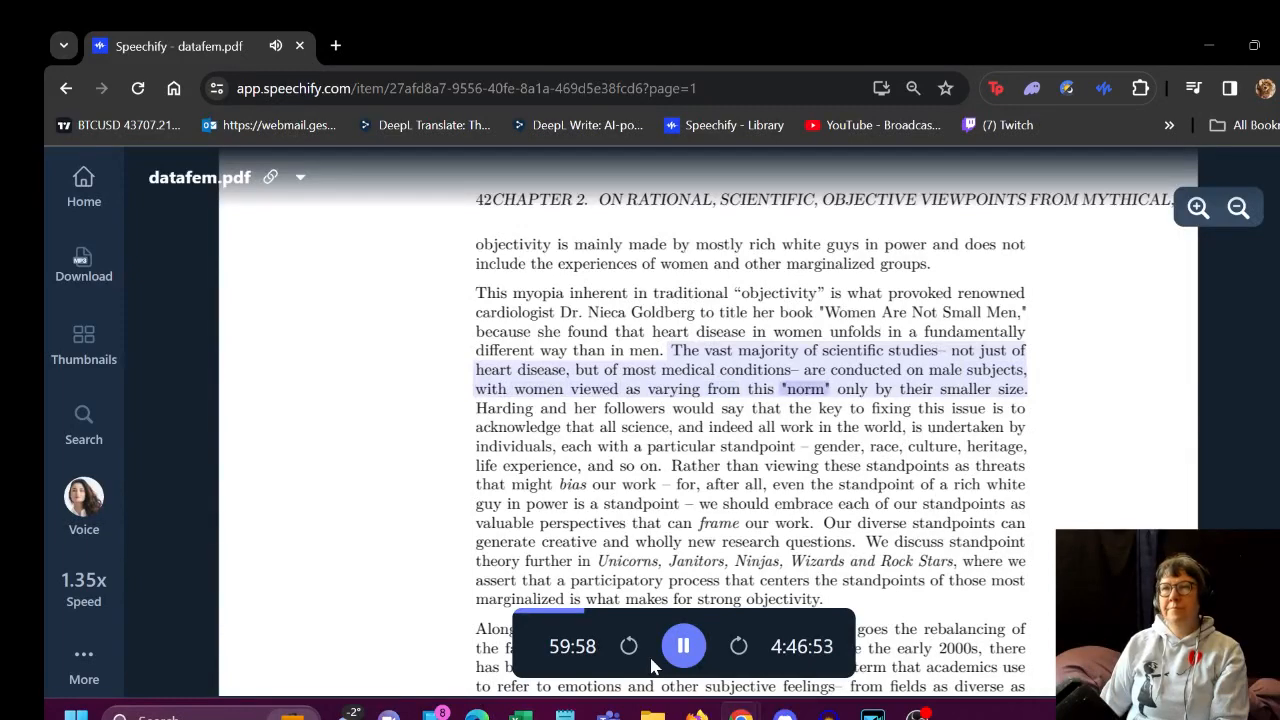
{"action": "scroll", "scroll_direction": "down", "scroll_amount": 3}
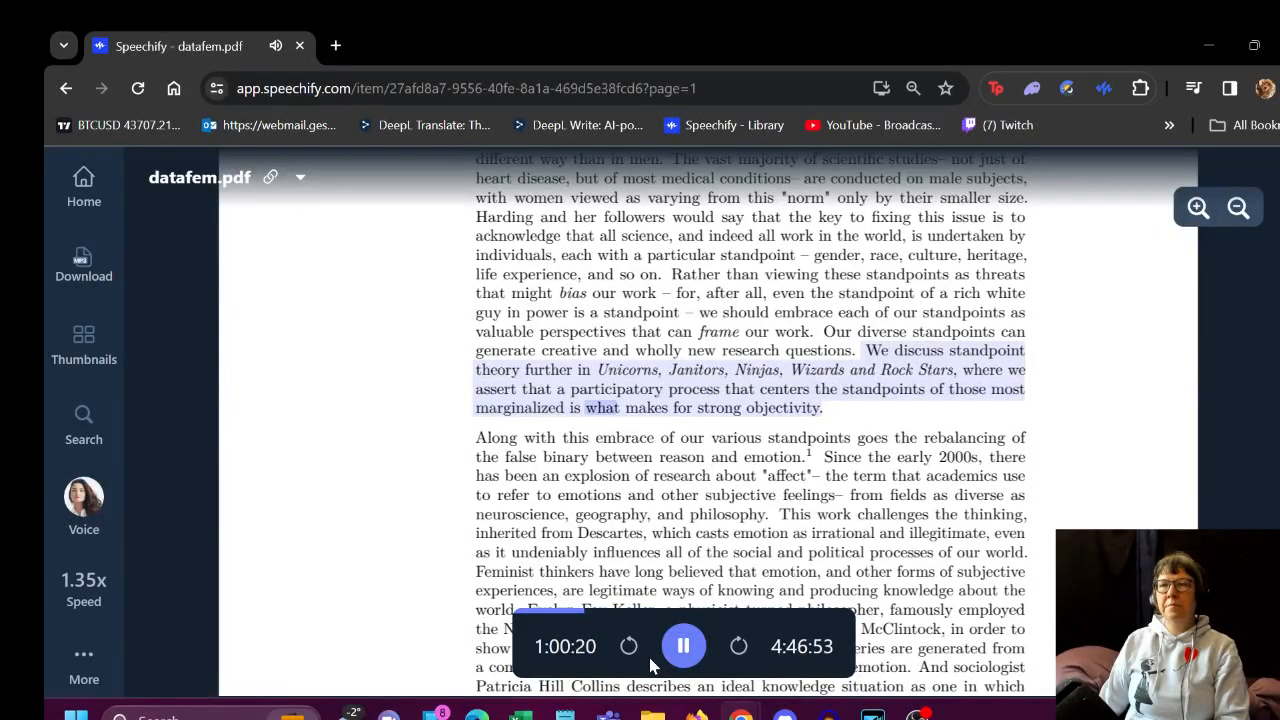
{"action": "scroll", "scroll_direction": "down", "scroll_amount": 3}
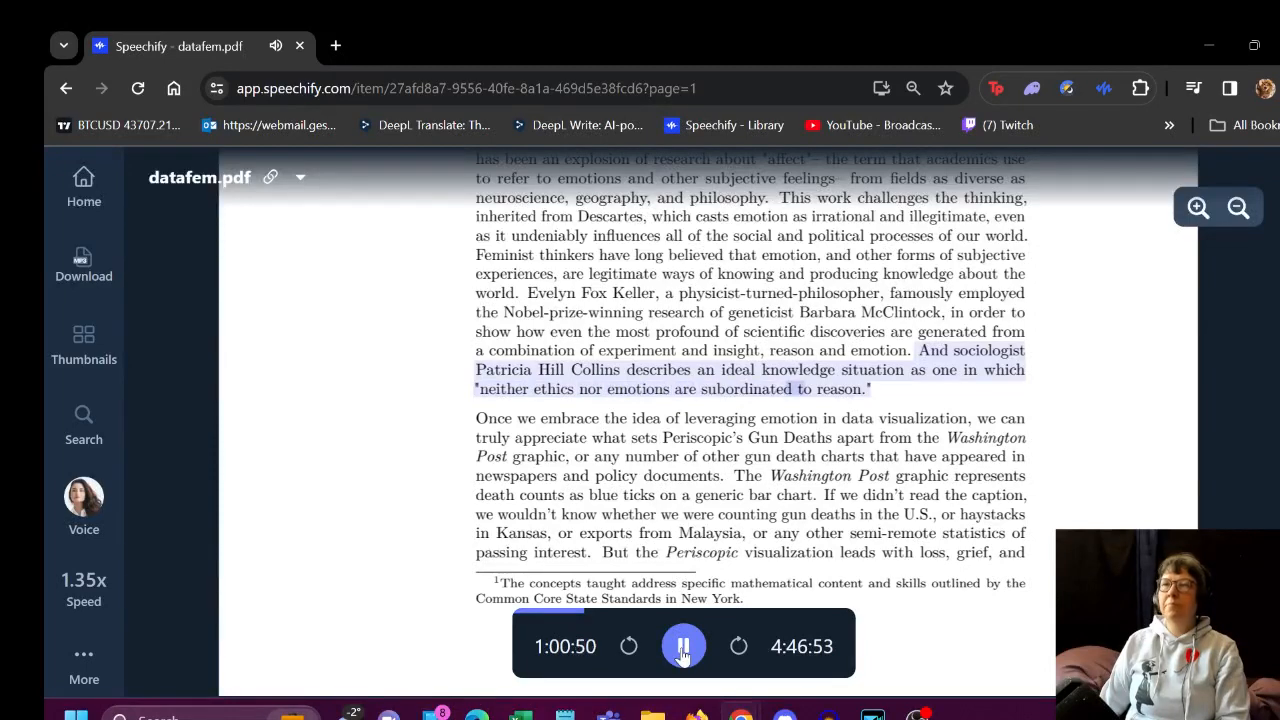
Scroll to the top of page 43 as narration finishes page 42
{"action": "scroll", "scroll_direction": "down", "scroll_amount": 3}
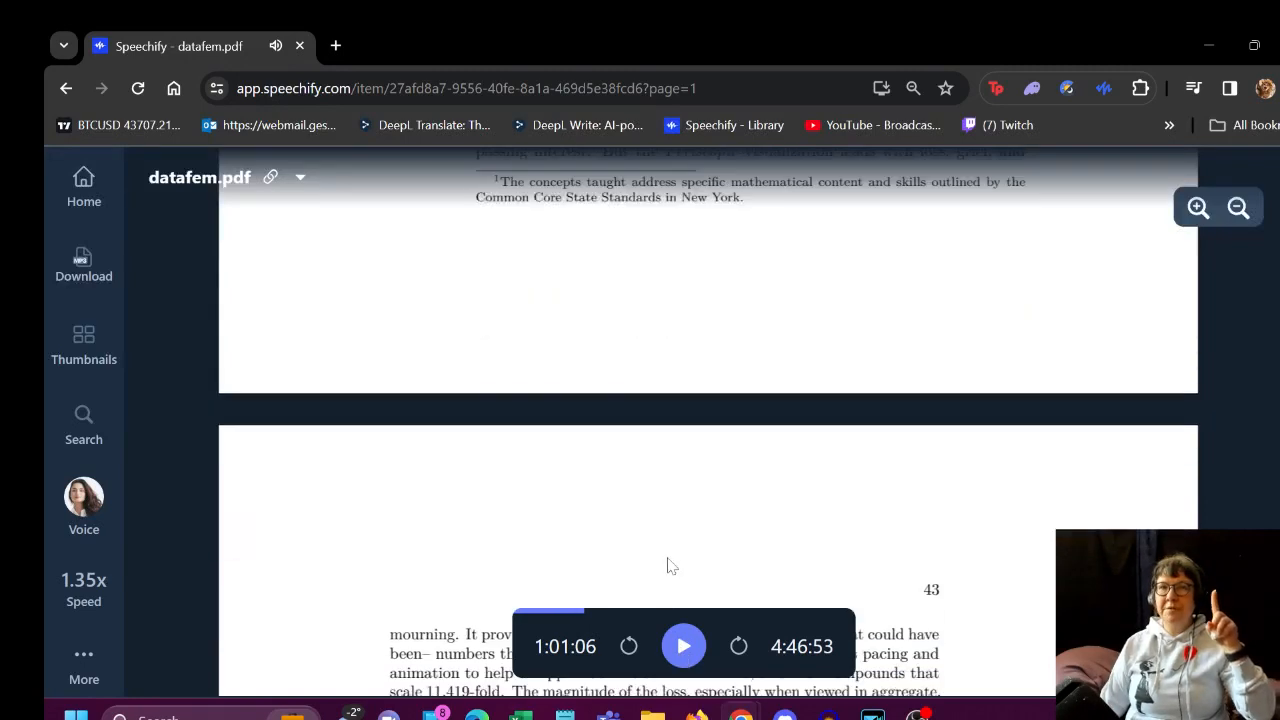
Resume narration and follow page 43's visceralization paragraphs to the 'A Sort of Joy' example
{"action": "left_click", "coordinate": [684, 646]}
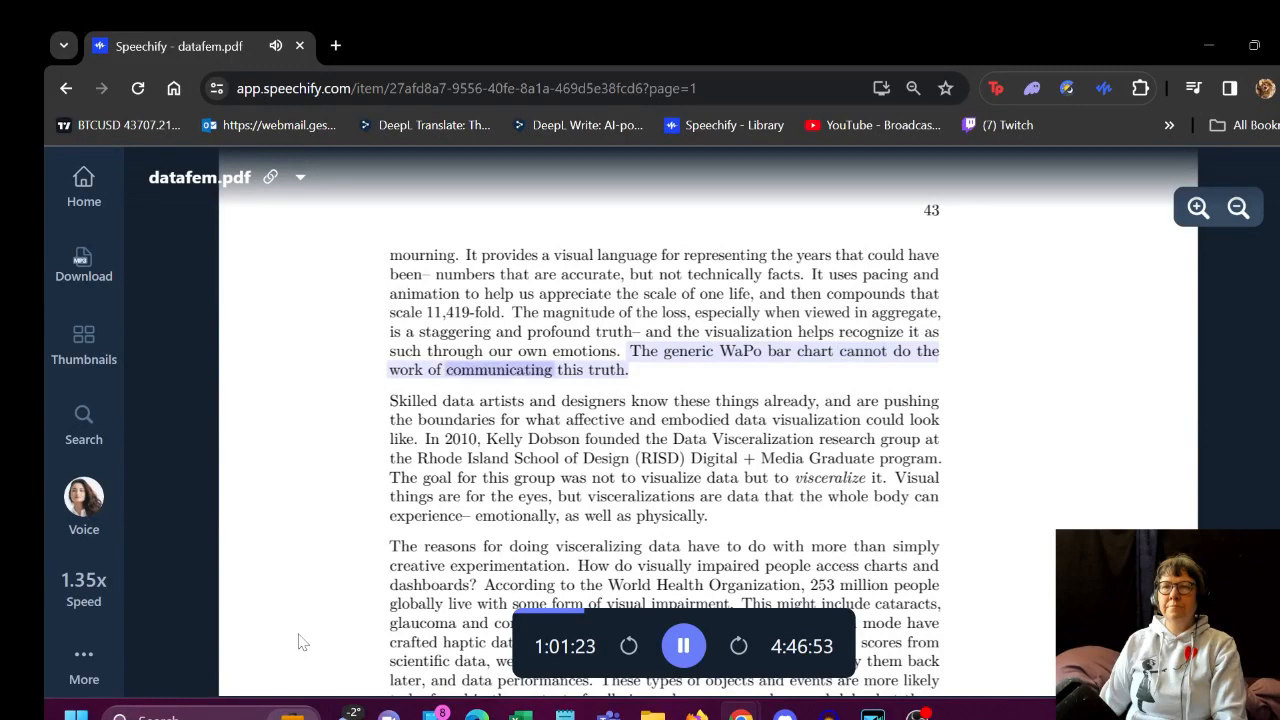
{"action": "scroll", "scroll_direction": "down", "scroll_amount": 3}
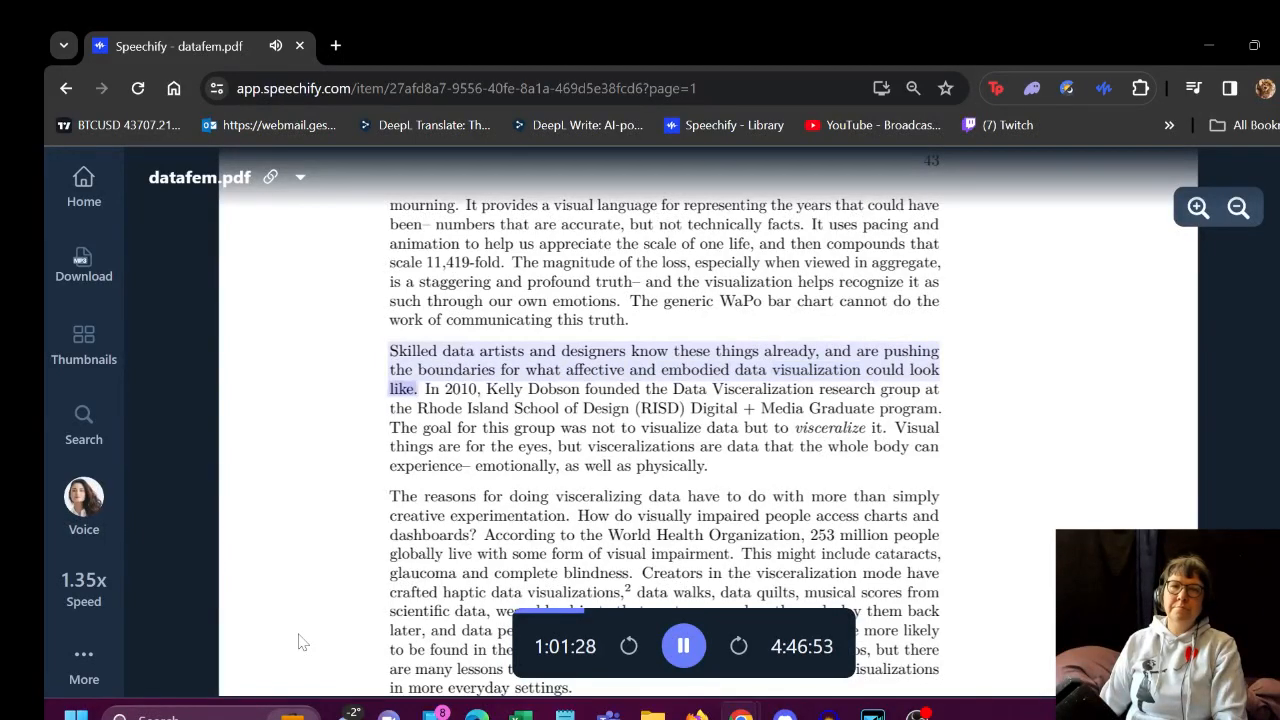
{"action": "scroll", "scroll_direction": "down", "scroll_amount": 3}
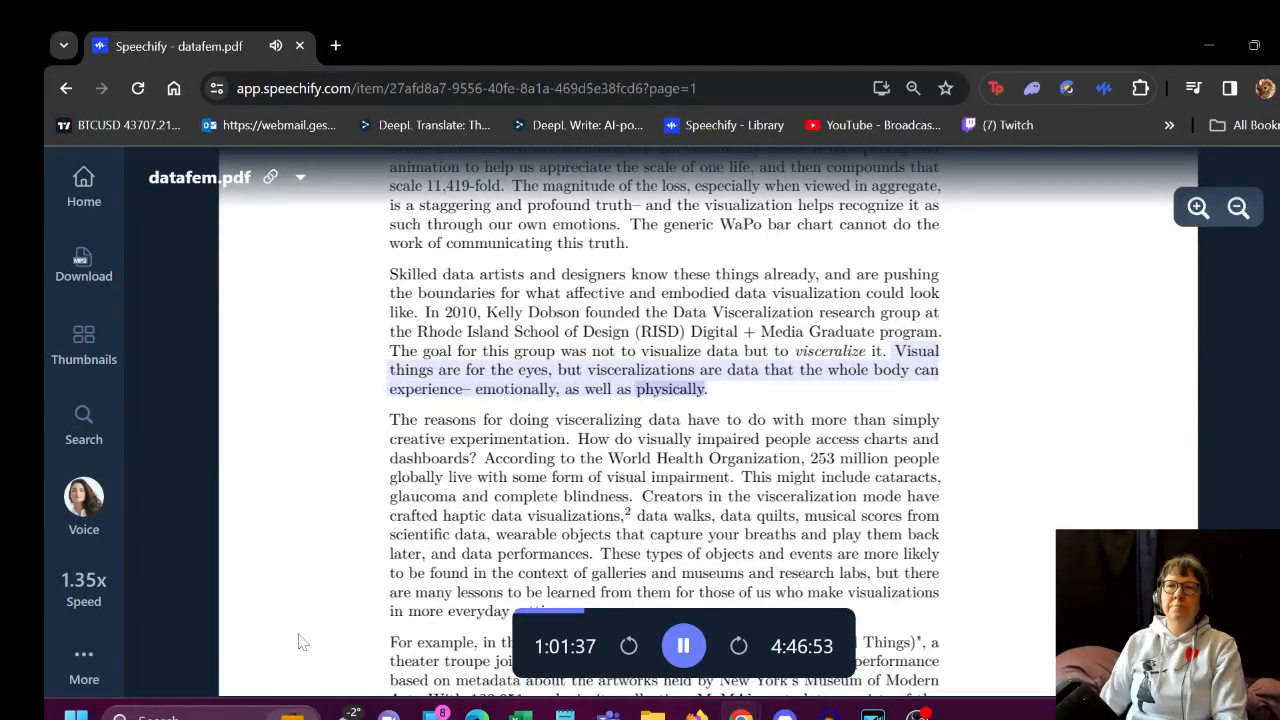
{"action": "scroll", "scroll_direction": "down", "scroll_amount": 3}
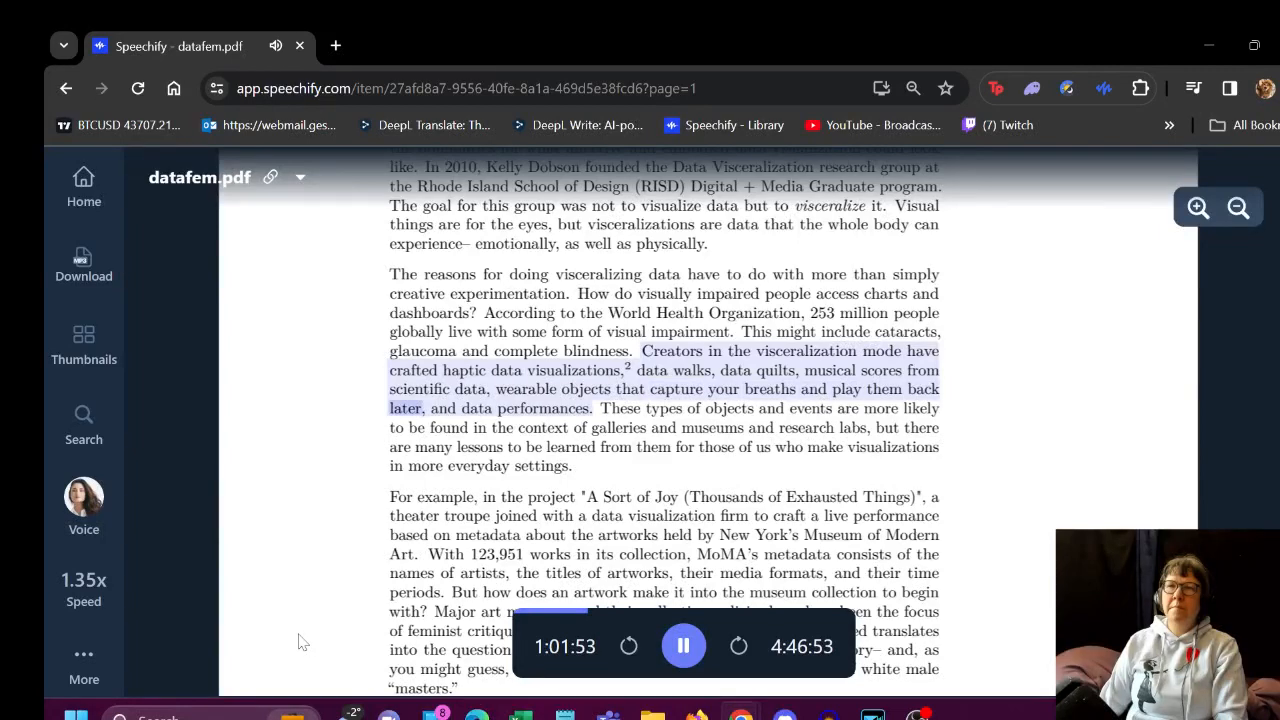
{"action": "scroll", "scroll_direction": "down", "scroll_amount": 3}
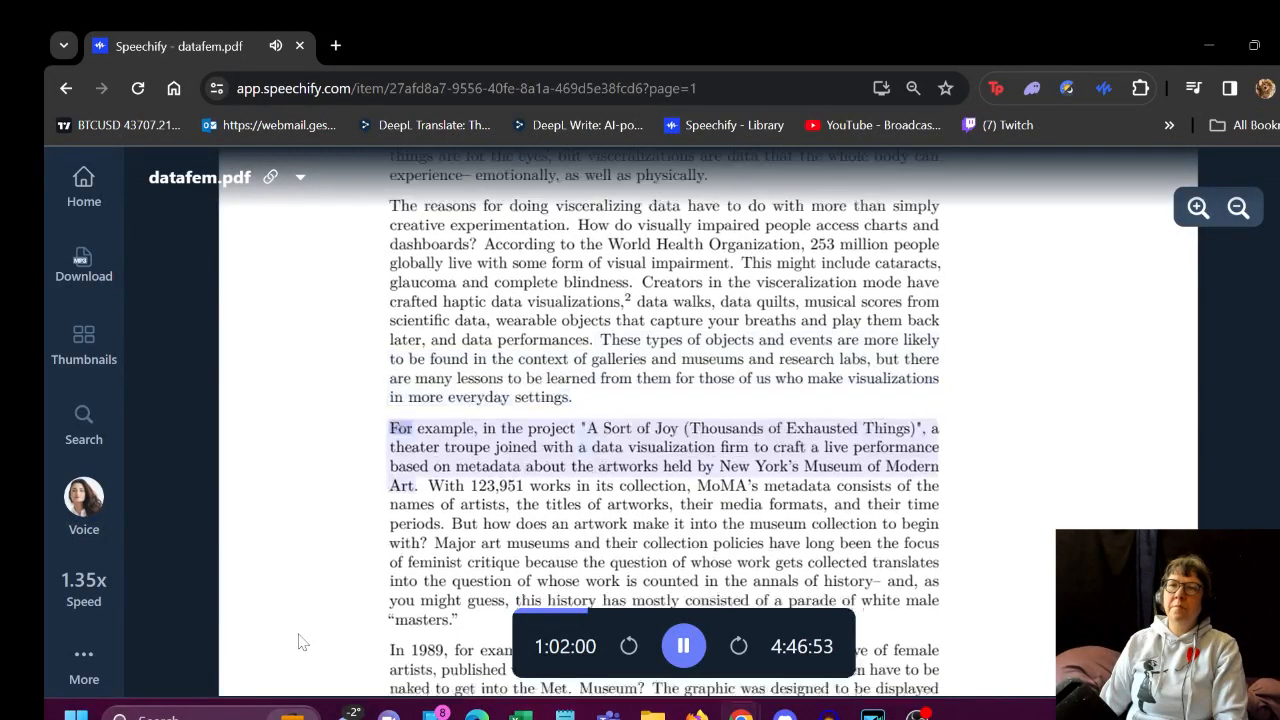
Pause narration after page 43's Guerrilla Girls paragraph and bring Figure 2.2 into view
{"action": "scroll", "scroll_direction": "down", "scroll_amount": 3}
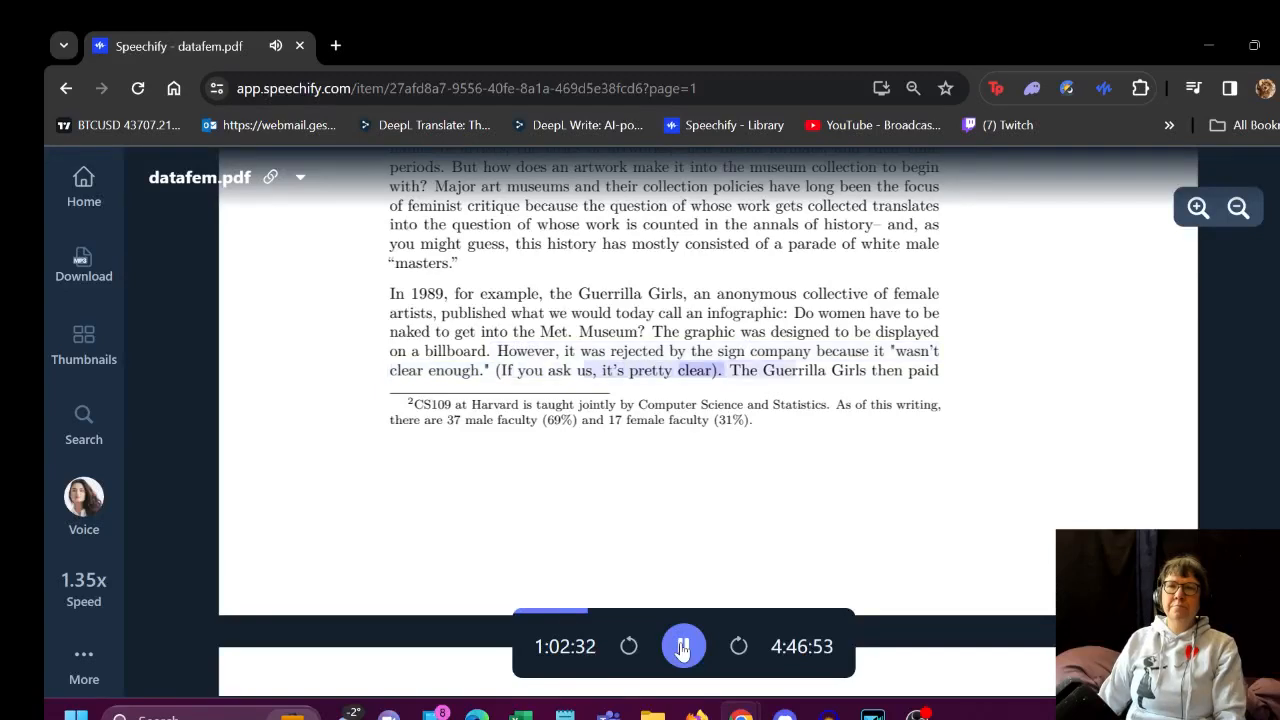
{"action": "left_click", "coordinate": [683, 646]}
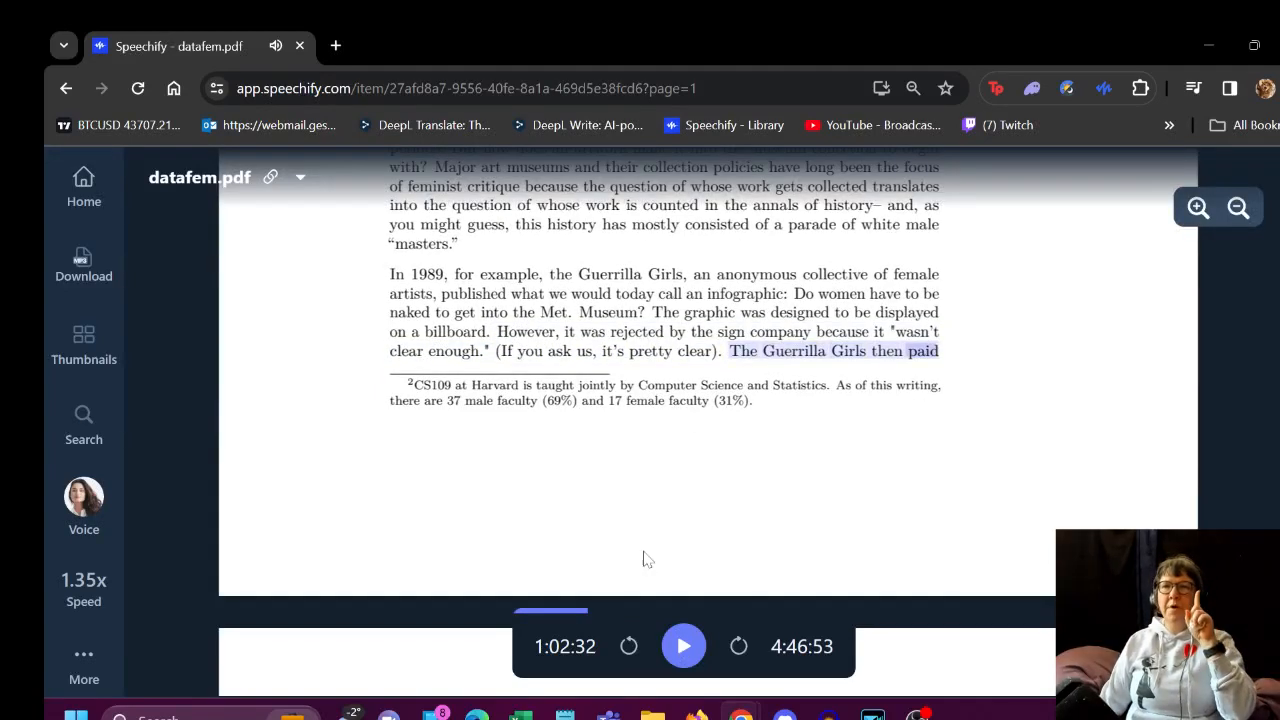
{"action": "scroll", "scroll_direction": "down", "scroll_amount": 3}
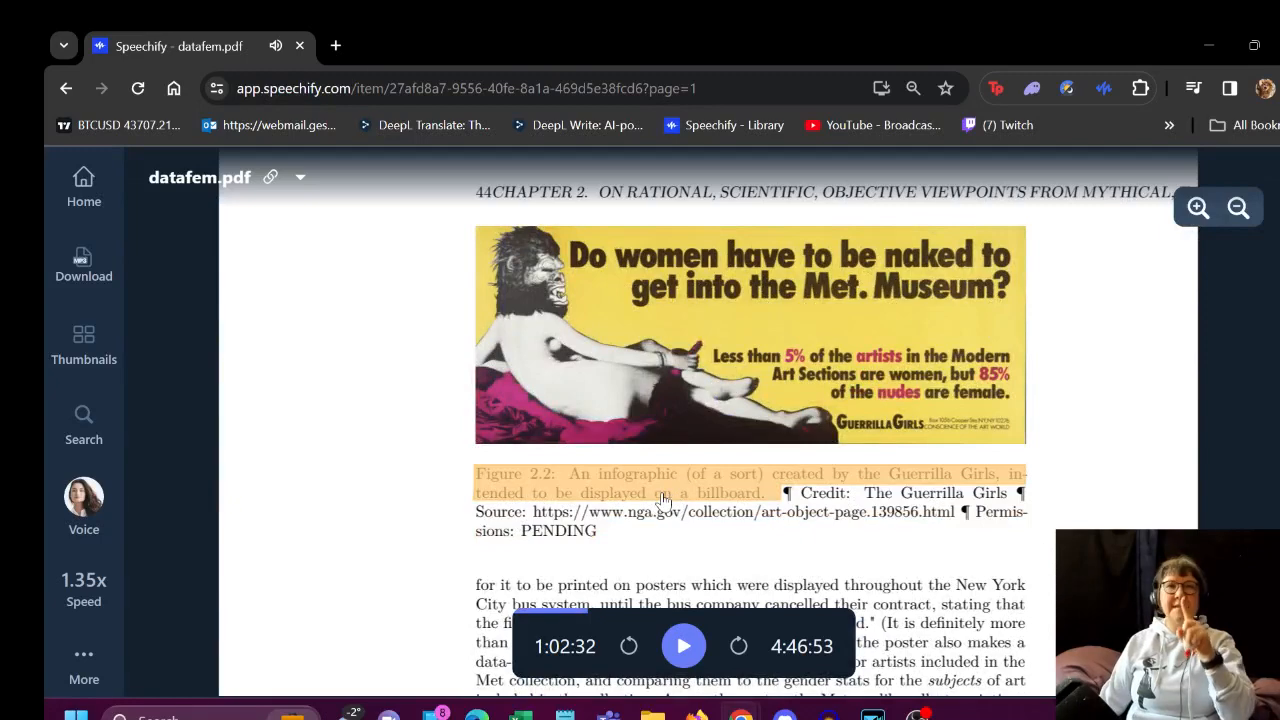
Resume narration on page 44 from 'The figure is certainly provocative' and follow the text
{"action": "scroll", "scroll_direction": "down", "scroll_amount": 3}
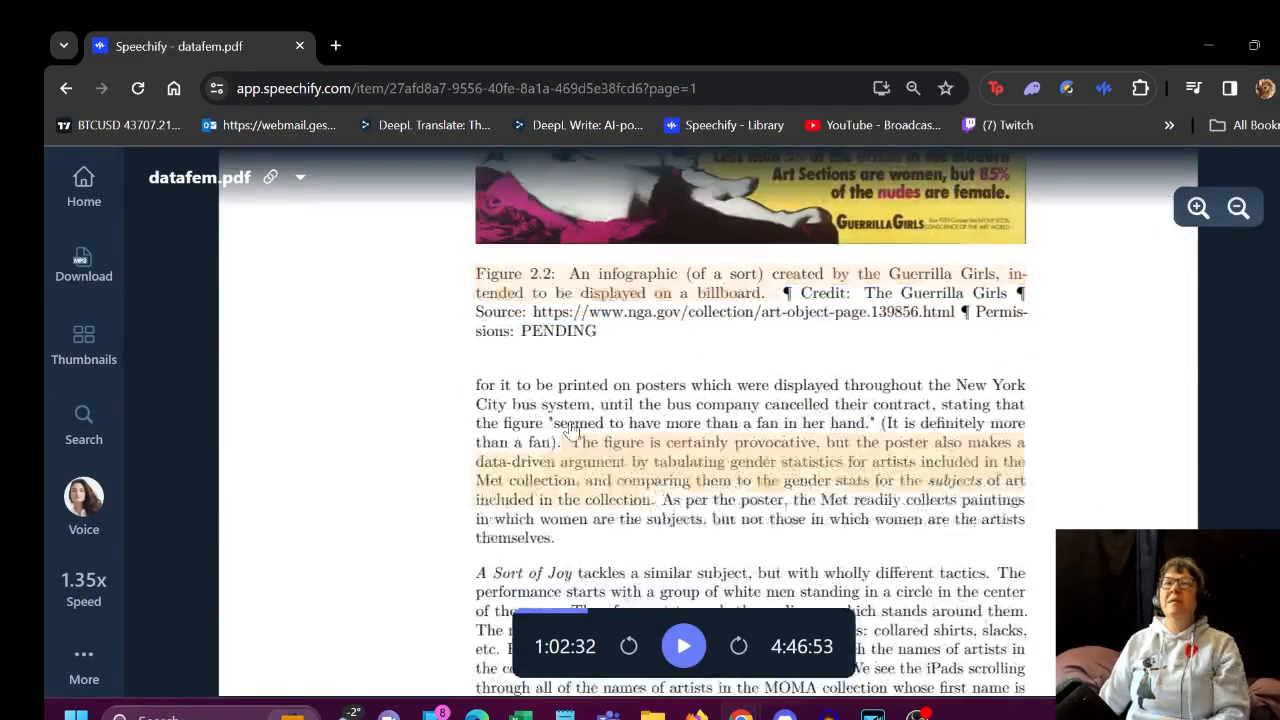
{"action": "left_click", "coordinate": [684, 646]}
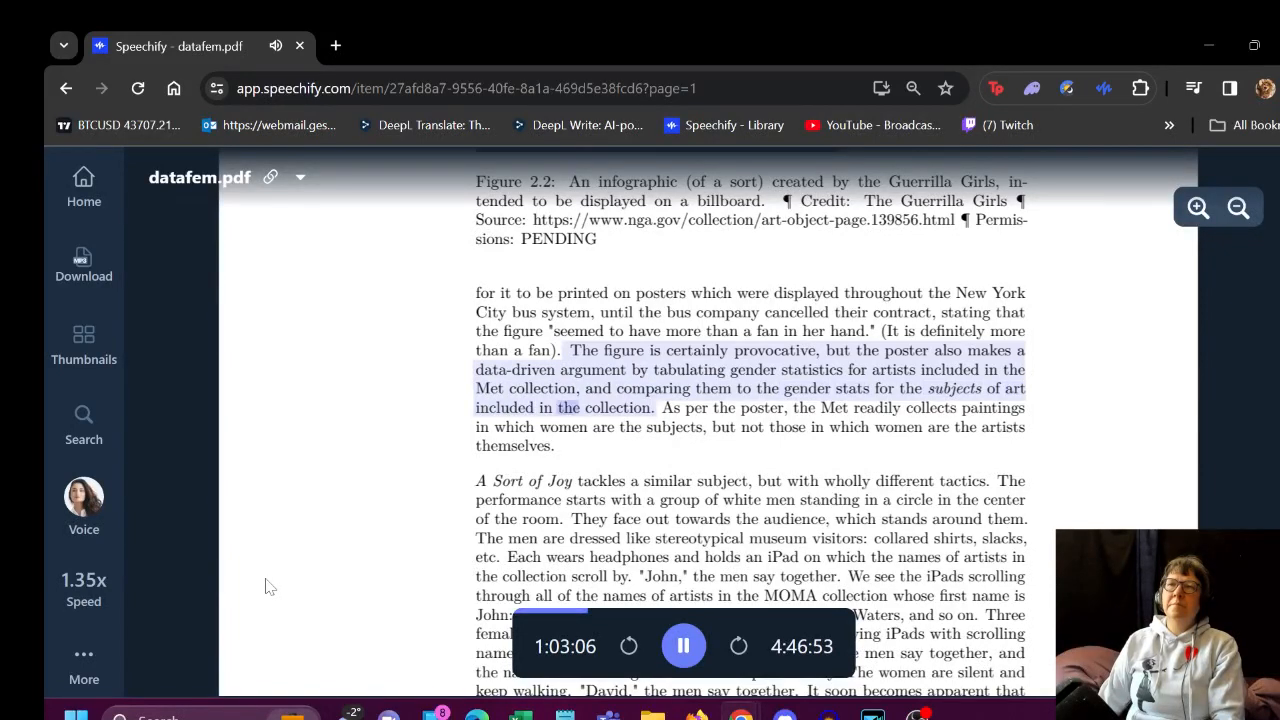
{"action": "scroll", "scroll_direction": "down", "scroll_amount": 3}
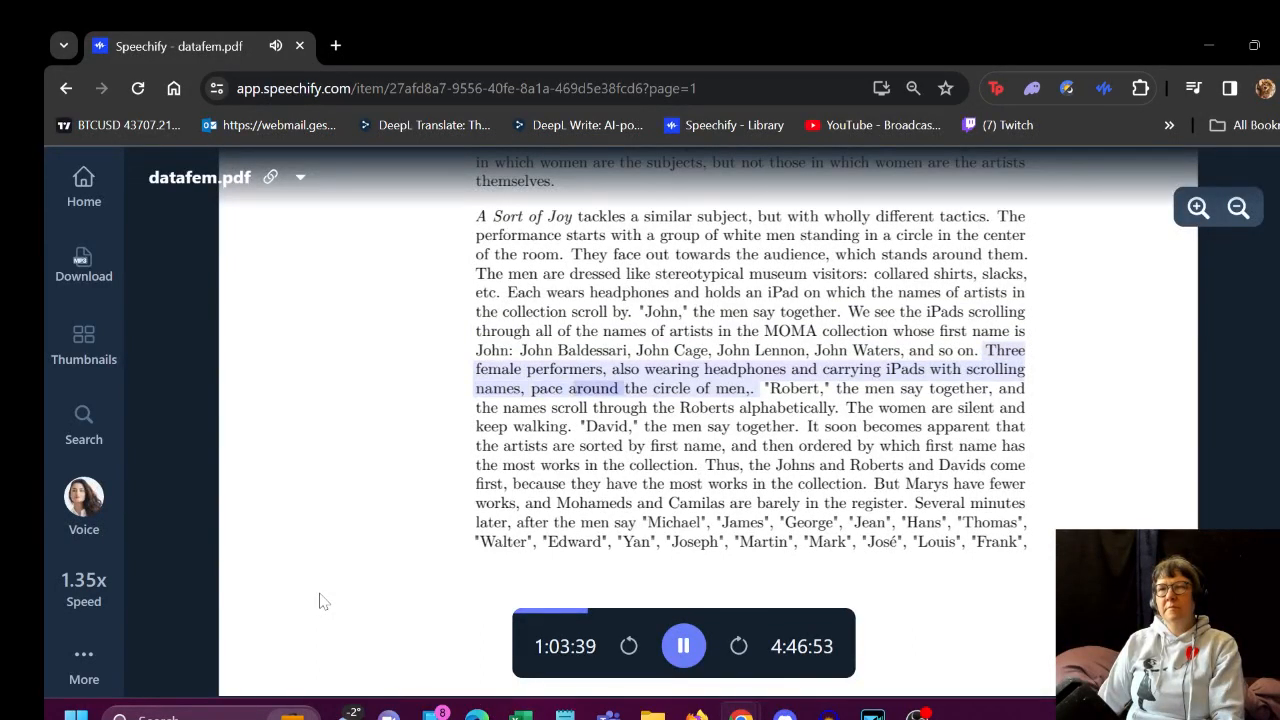
Follow narration to page 44's 'Several minutes later' sentence listing men's first names
{"action": "scroll", "scroll_direction": "up", "scroll_amount": 3}
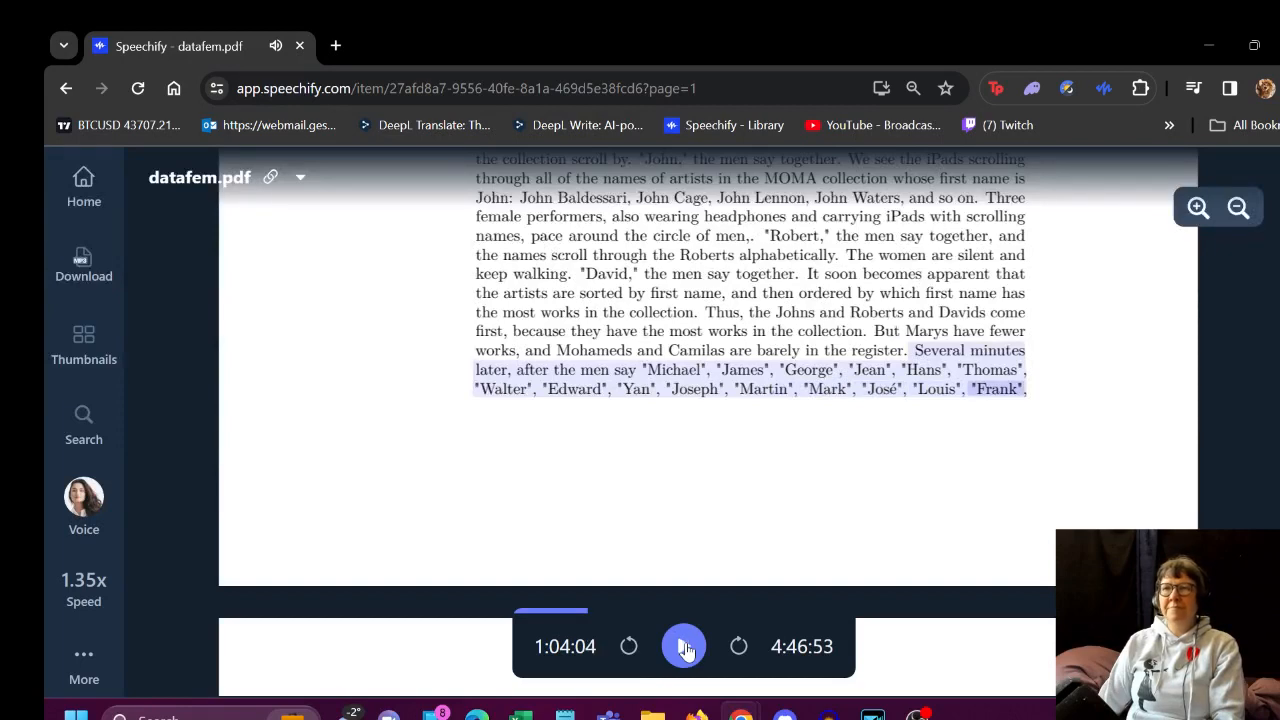
Pause narration at the page 44–45 break after the list of first names
{"action": "left_click", "coordinate": [684, 646]}
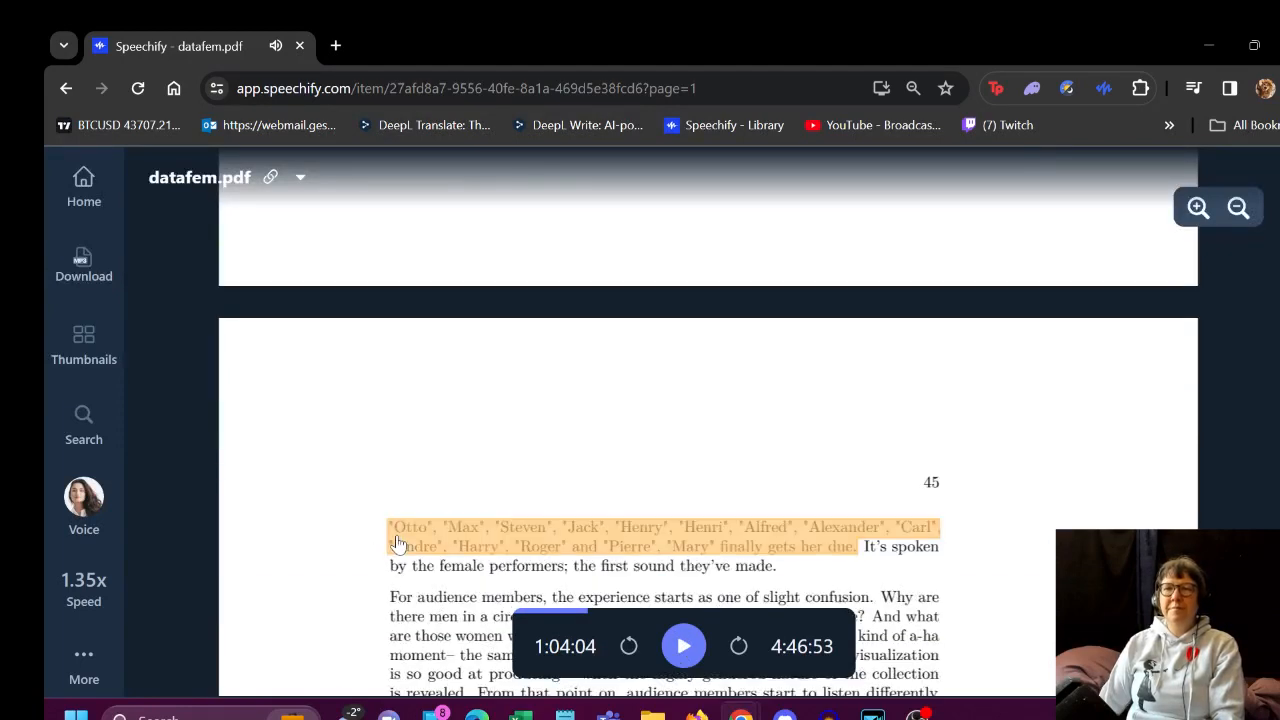
Resume from page 45's top and follow the narration down to the Teri Rueb sentence
{"action": "left_click", "coordinate": [684, 646]}
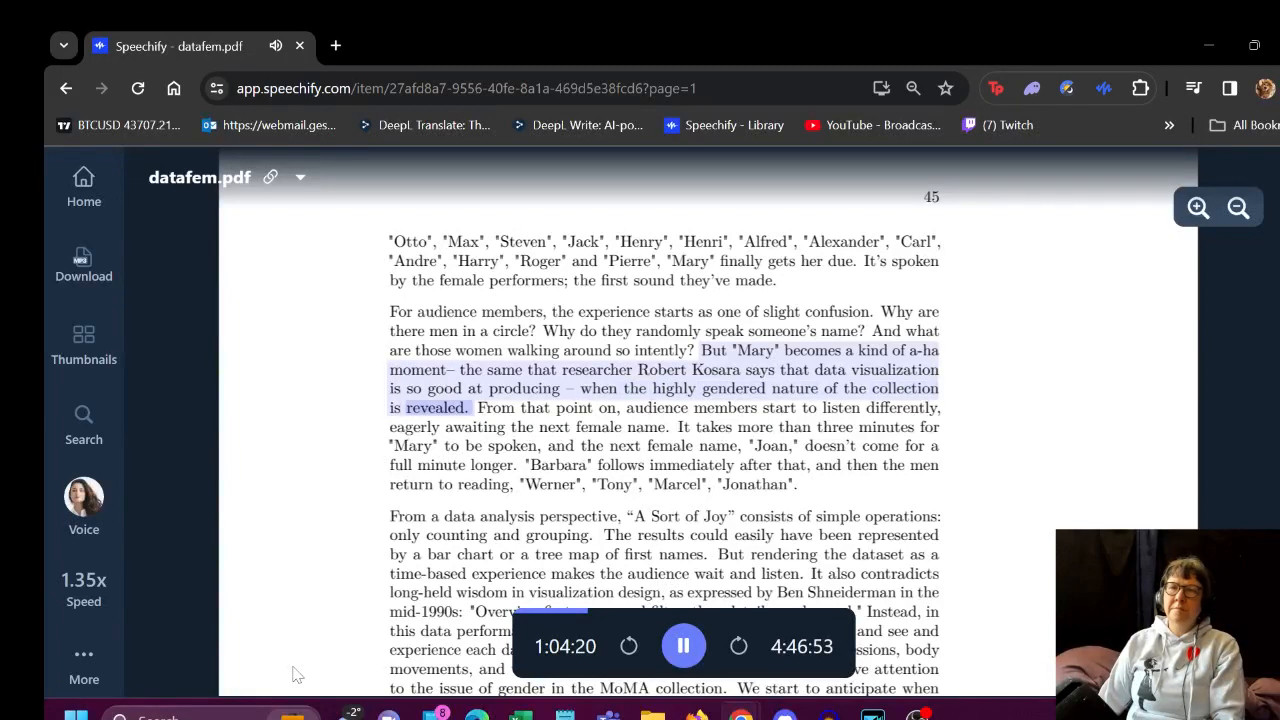
{"action": "scroll", "scroll_direction": "down", "scroll_amount": 3}
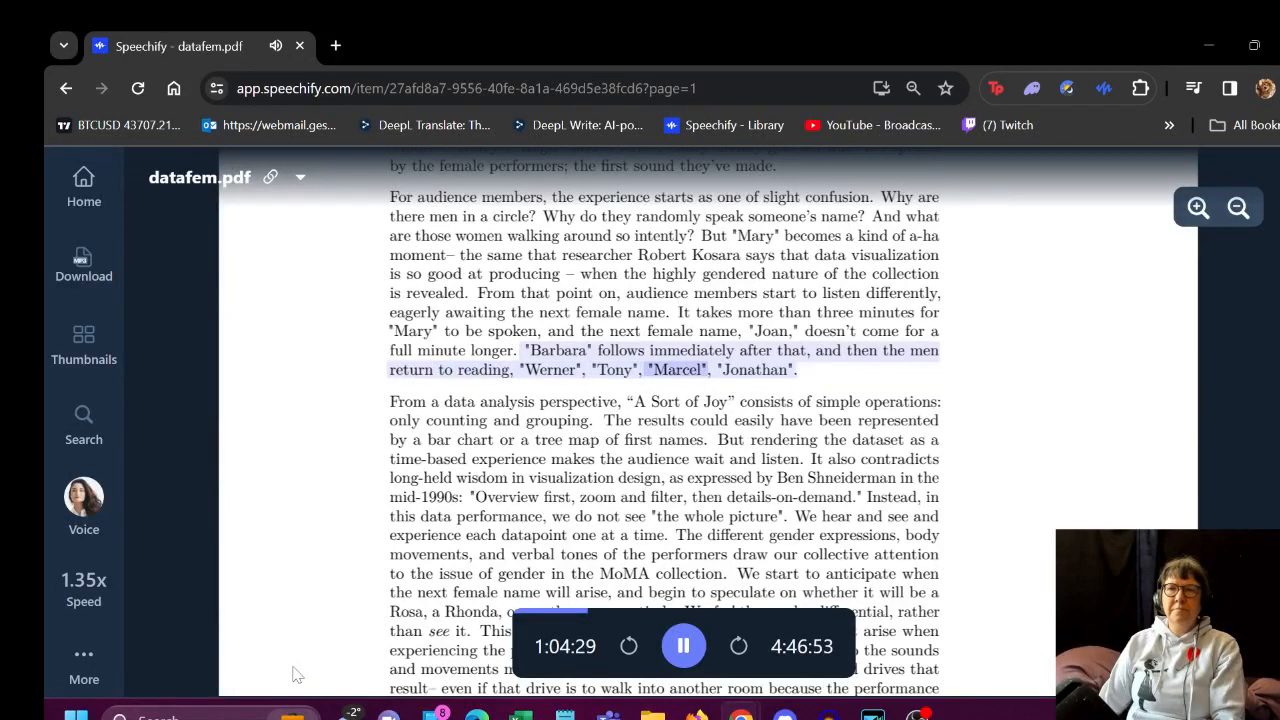
{"action": "scroll", "scroll_direction": "down", "scroll_amount": 3}
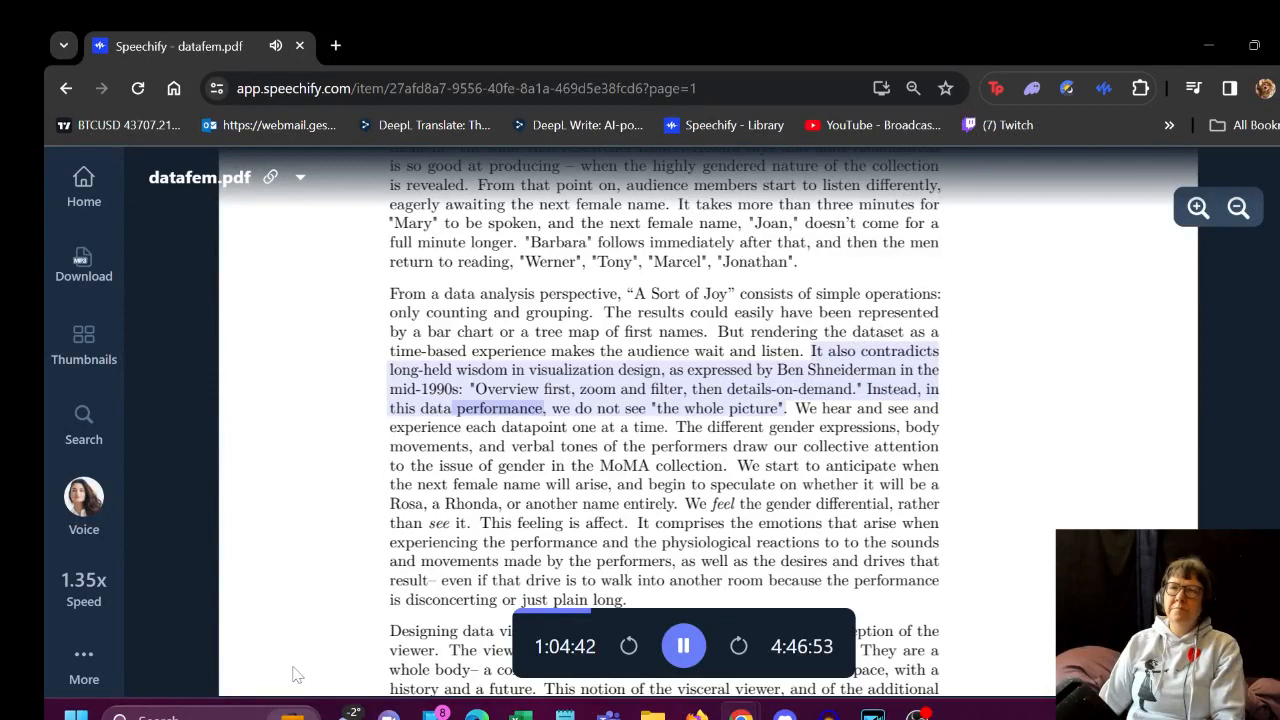
{"action": "scroll", "scroll_direction": "down", "scroll_amount": 3}
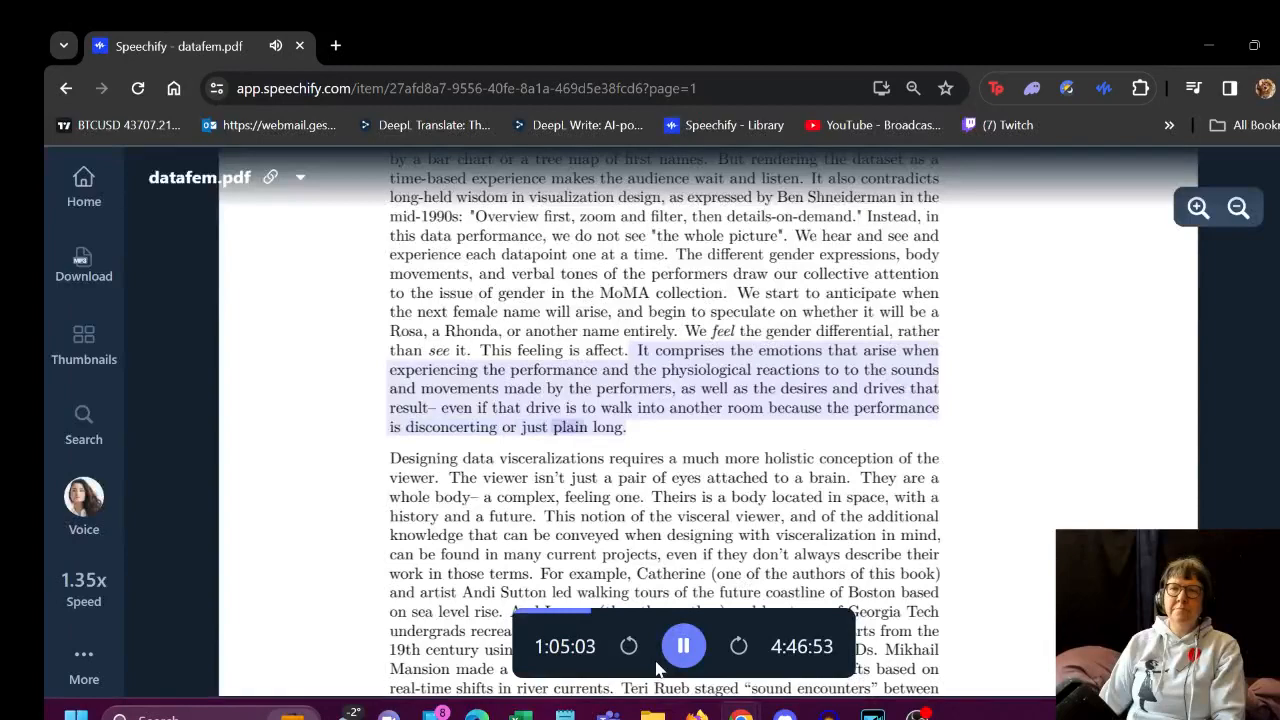
{"action": "scroll", "scroll_direction": "down", "scroll_amount": 3}
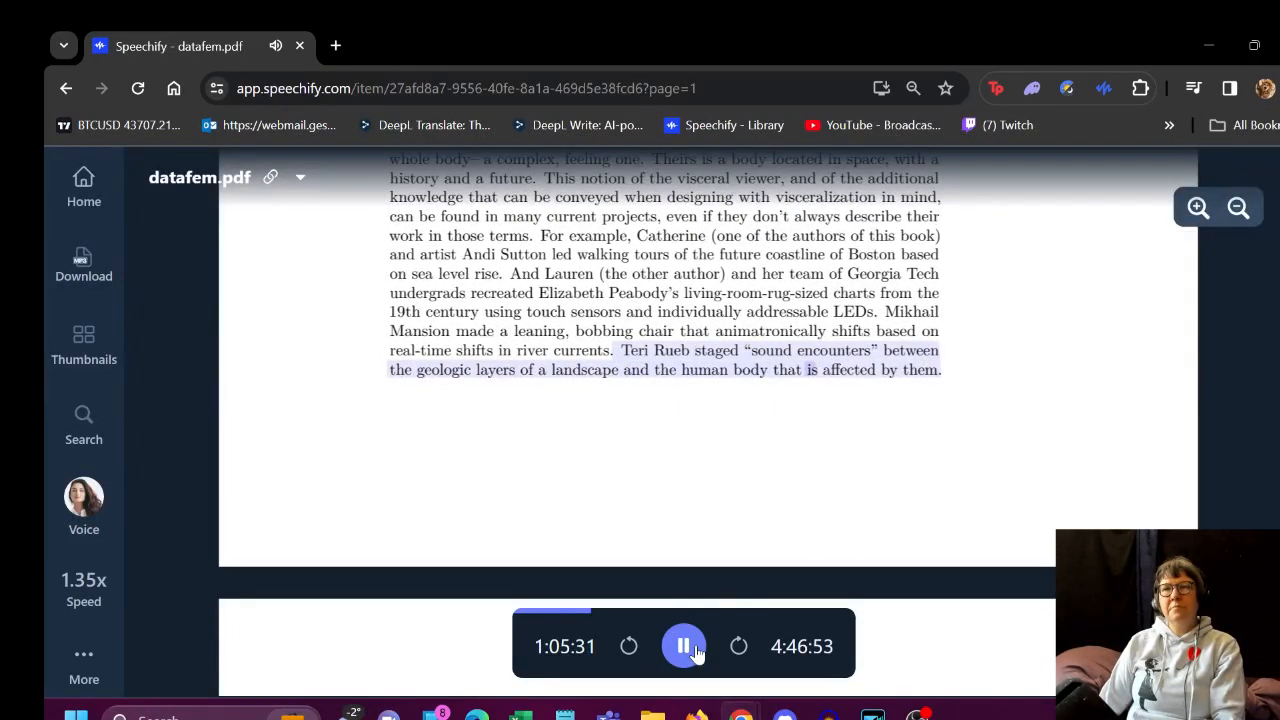
Pause and restart playback so page 46 reads to the 'scientists are now proving' sentence
{"action": "left_click", "coordinate": [684, 646]}
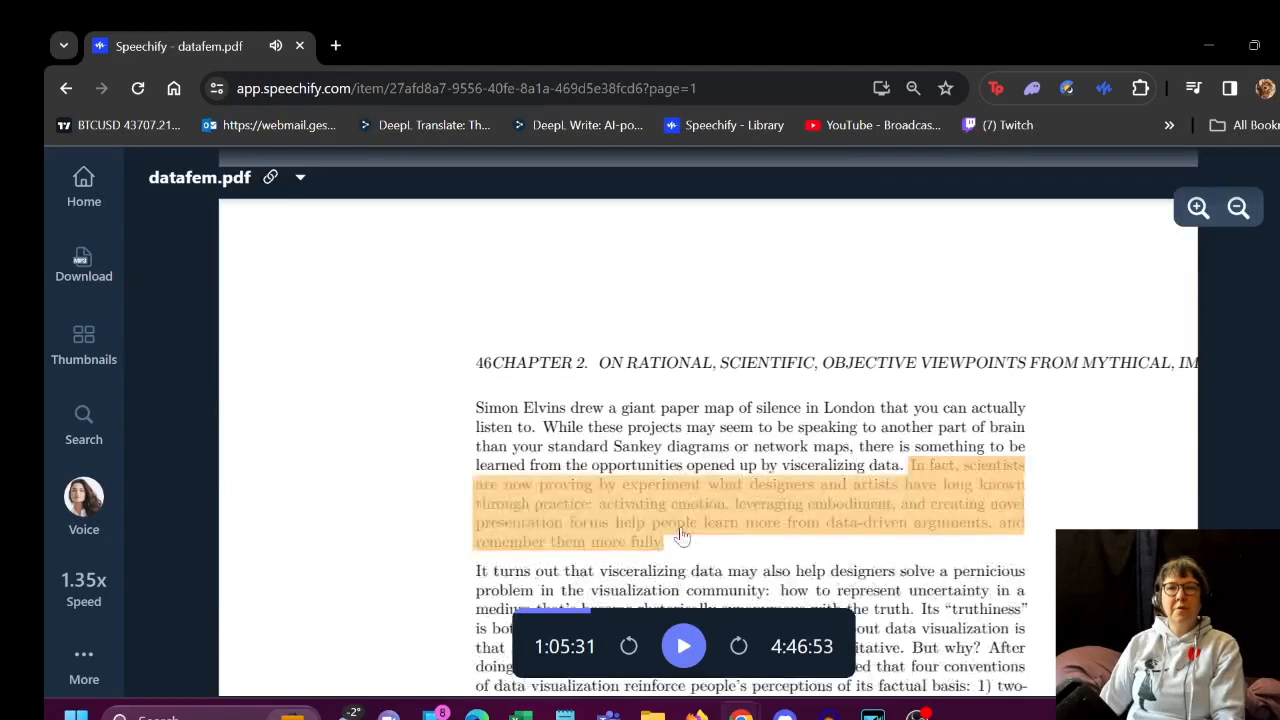
{"action": "left_click", "coordinate": [683, 646]}
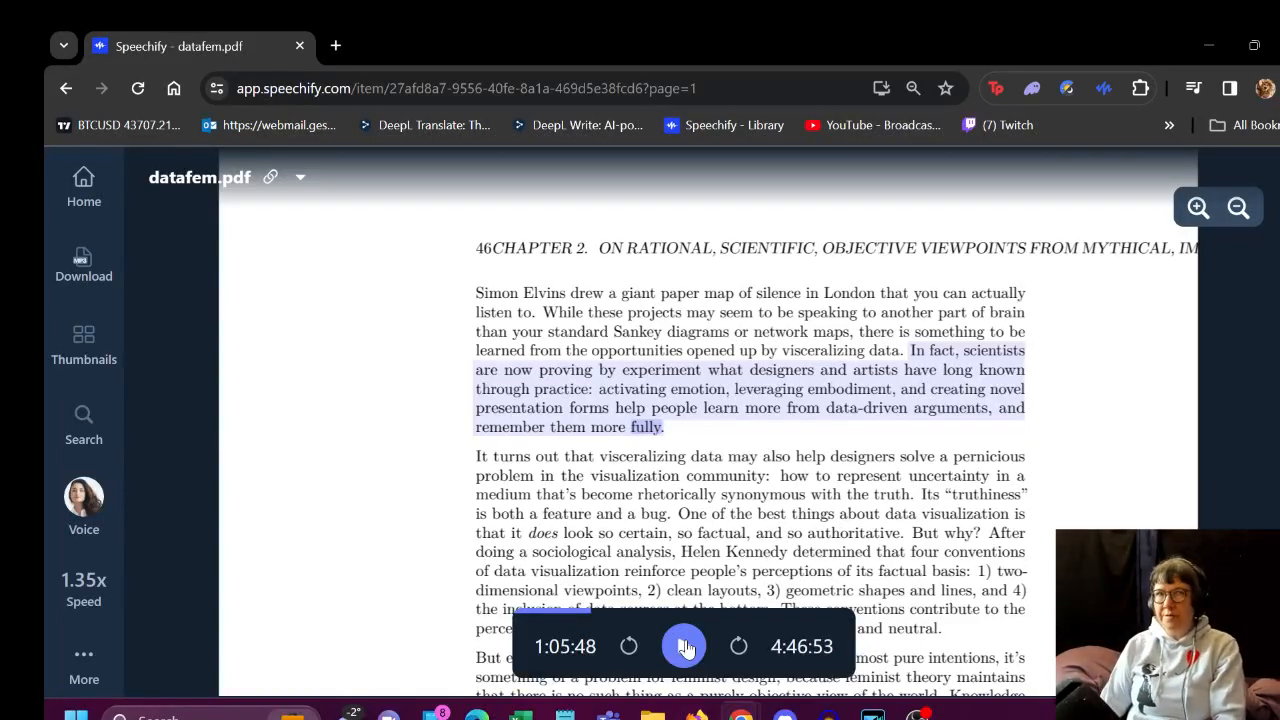
Resume playback and follow page 46's uncertainty paragraphs down to the closing emotion sentence
{"action": "left_click", "coordinate": [684, 646]}
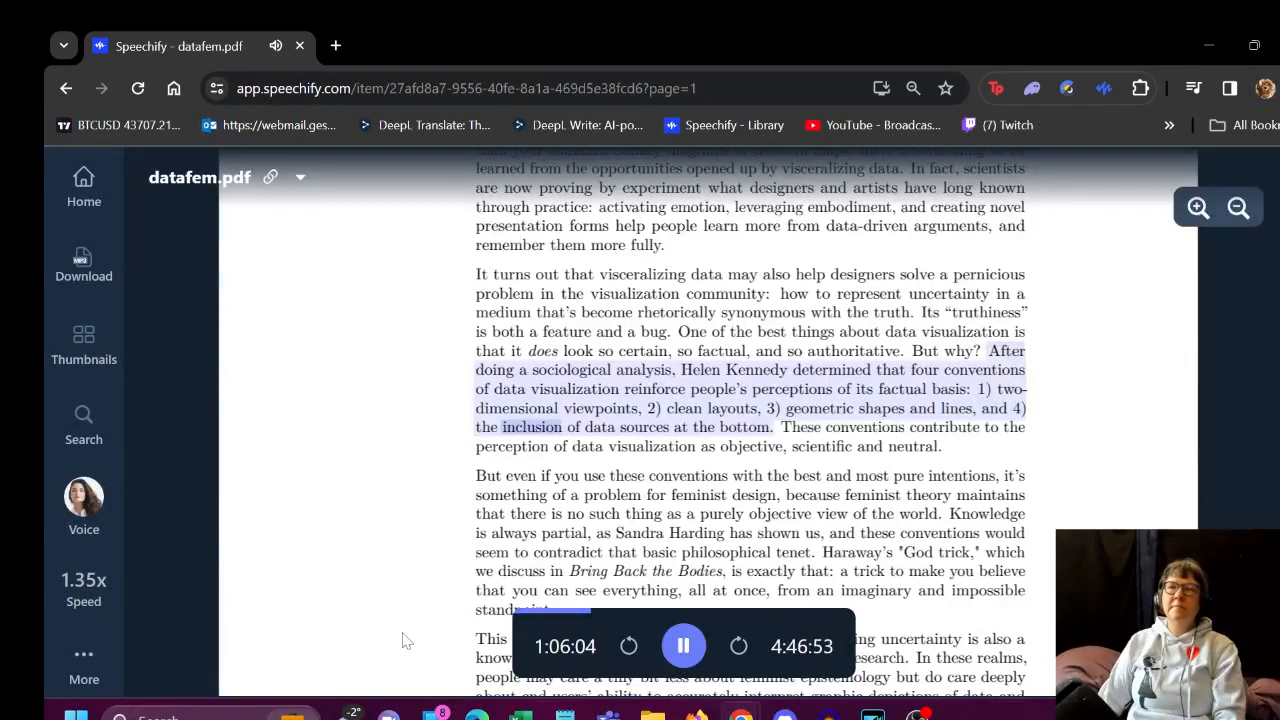
{"action": "scroll", "scroll_direction": "down", "scroll_amount": 3}
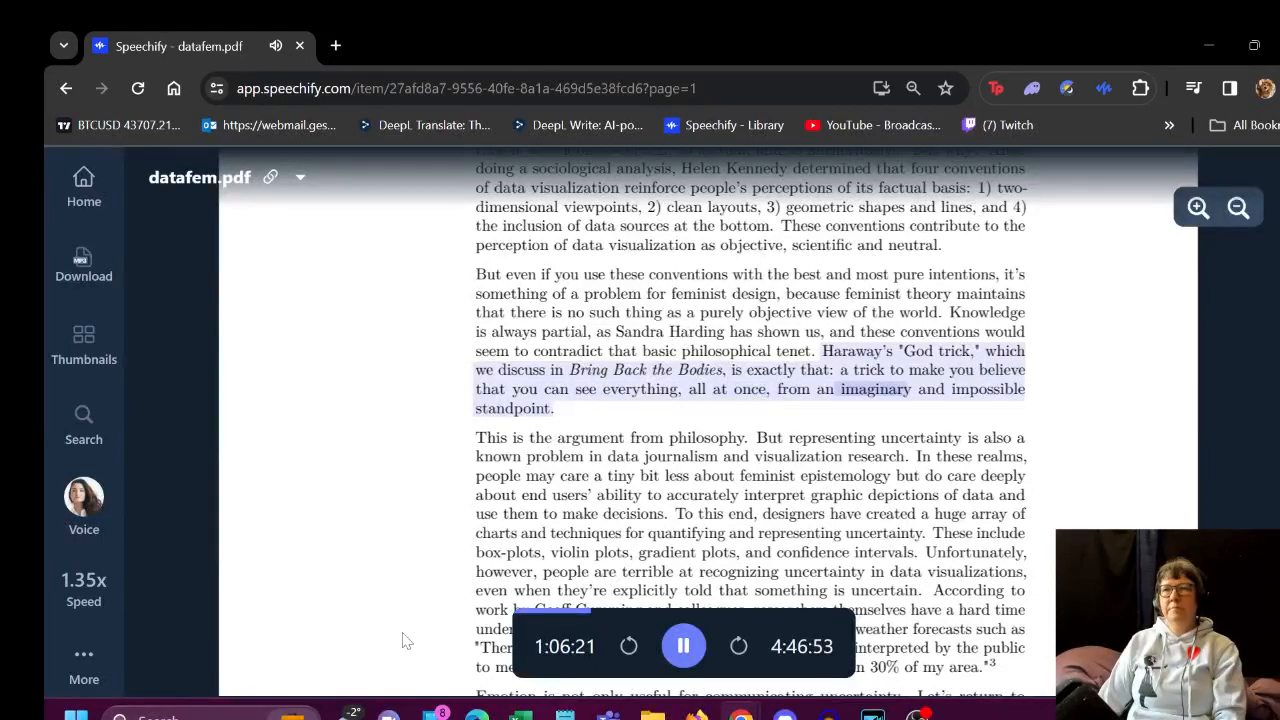
{"action": "scroll", "scroll_direction": "down", "scroll_amount": 3}
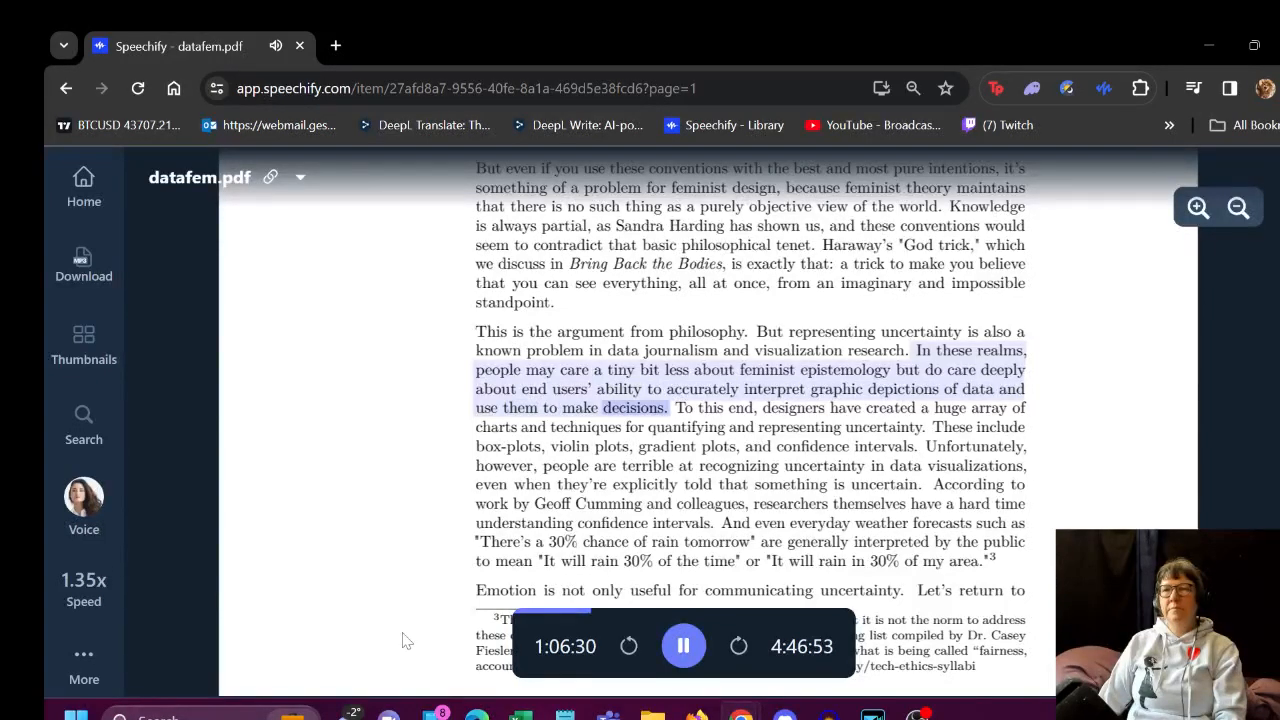
{"action": "scroll", "scroll_direction": "down", "scroll_amount": 3}
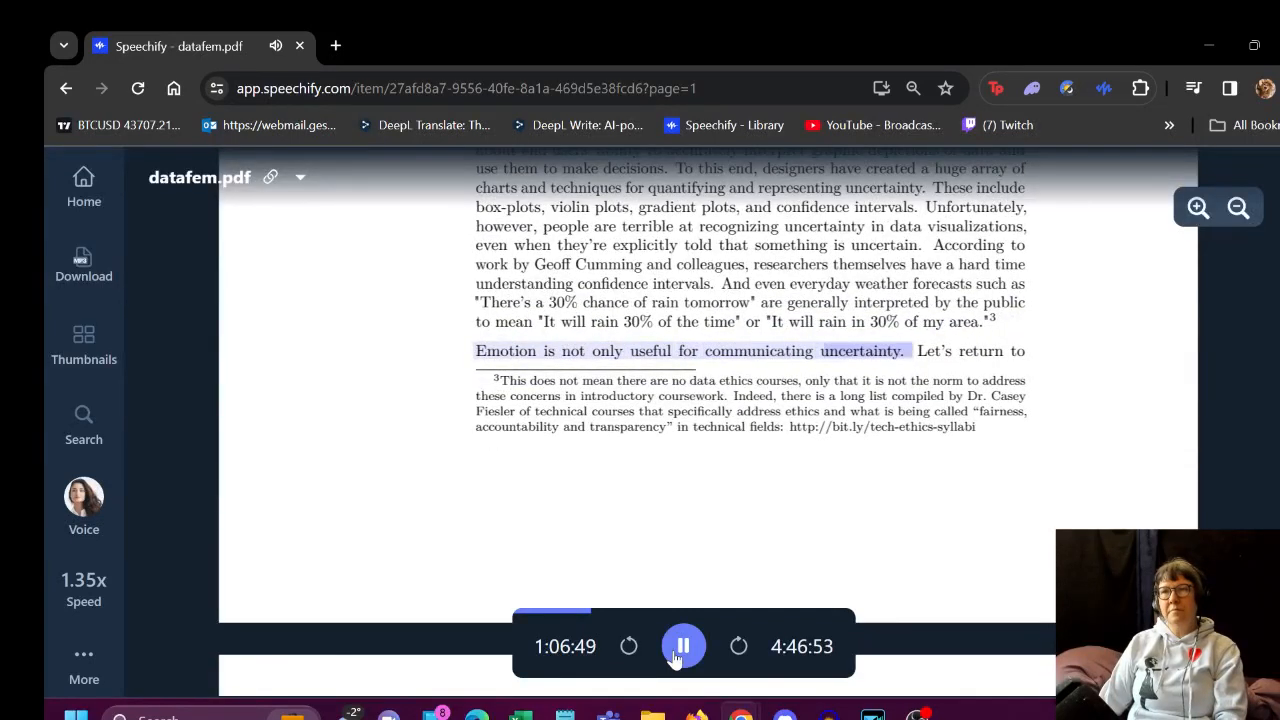
Pause at the page break, scroll past Figure 2.3, and resume on the 'Monstrous Costs' text
{"action": "left_click", "coordinate": [683, 646]}
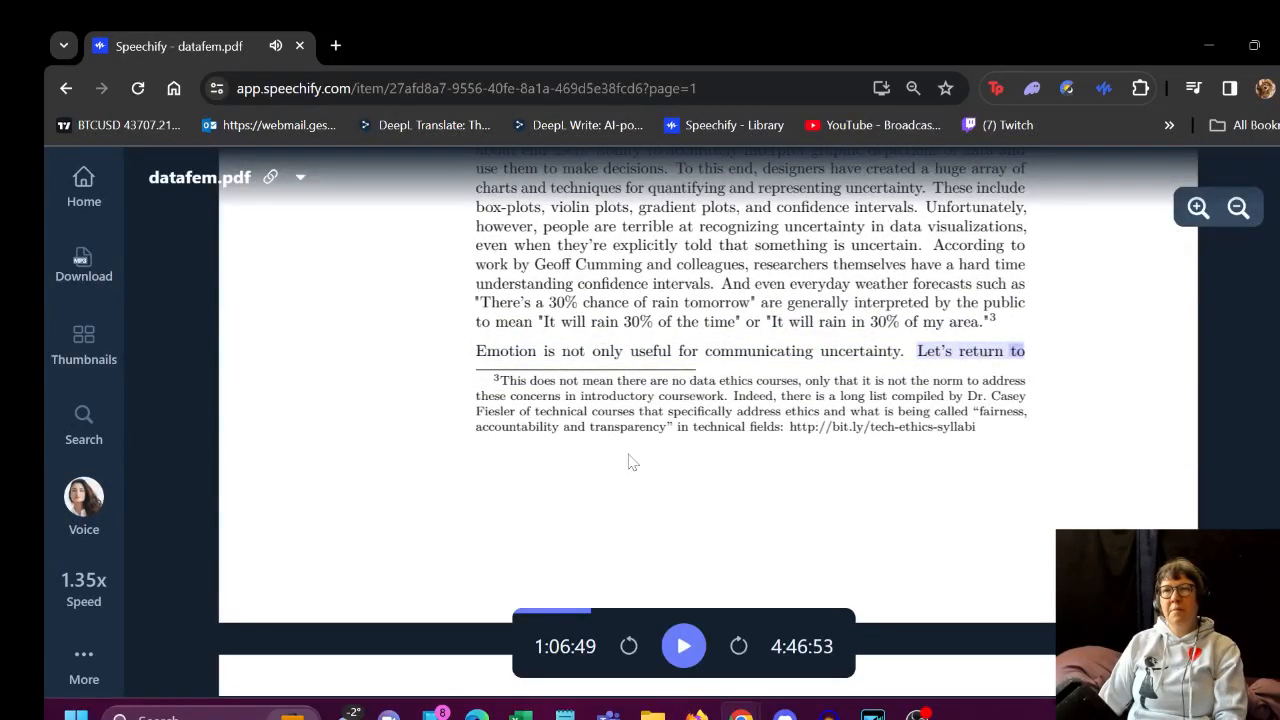
{"action": "scroll", "scroll_direction": "down", "scroll_amount": 3}
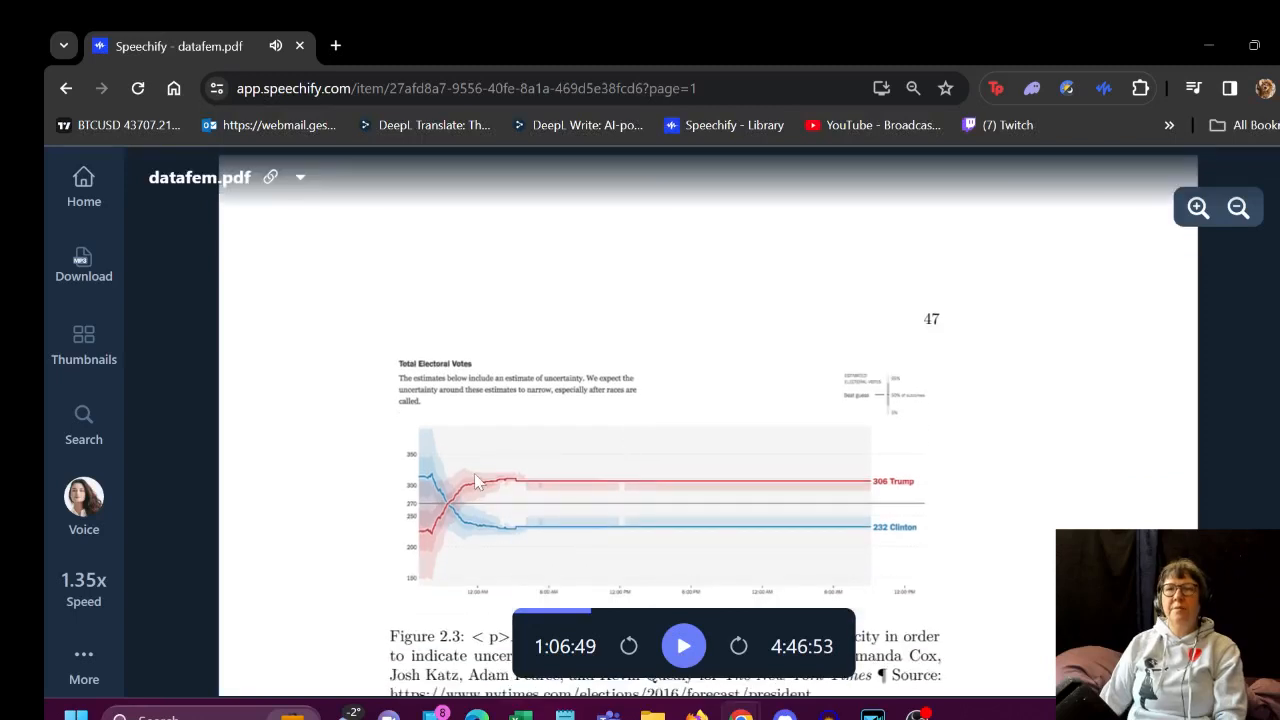
{"action": "scroll", "scroll_direction": "down", "scroll_amount": 3}
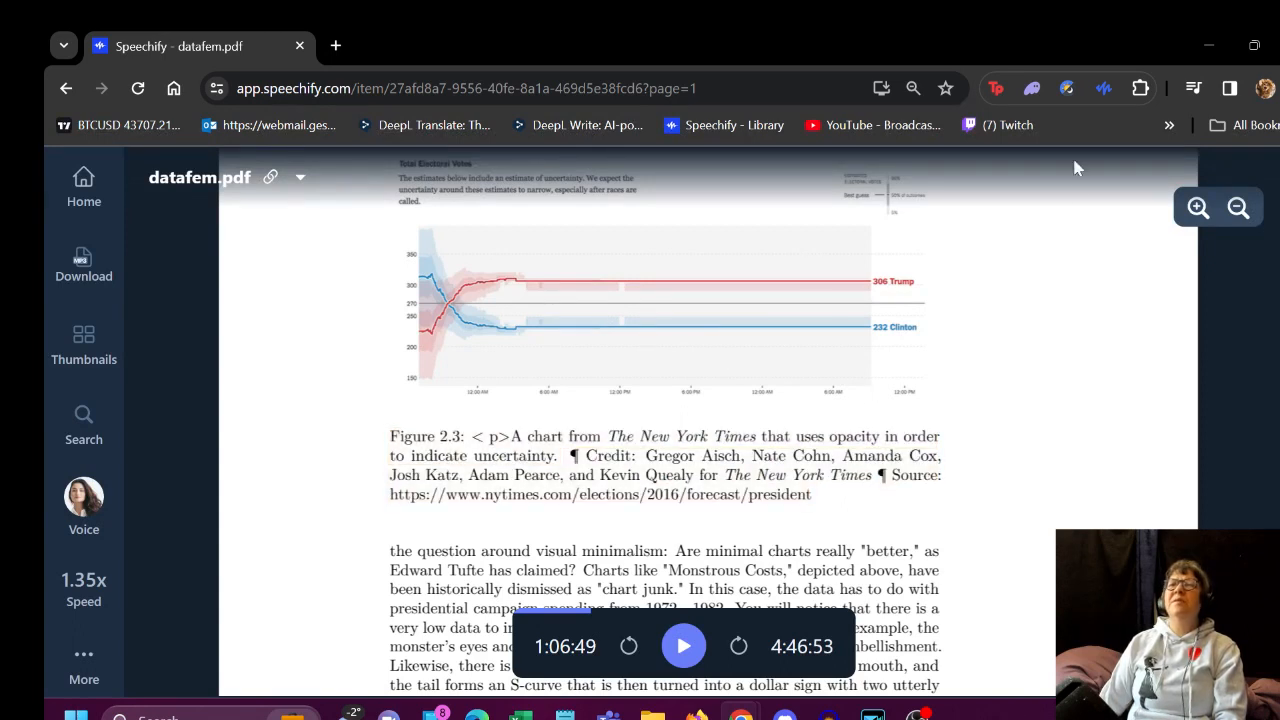
{"action": "scroll", "scroll_direction": "up", "scroll_amount": 3}
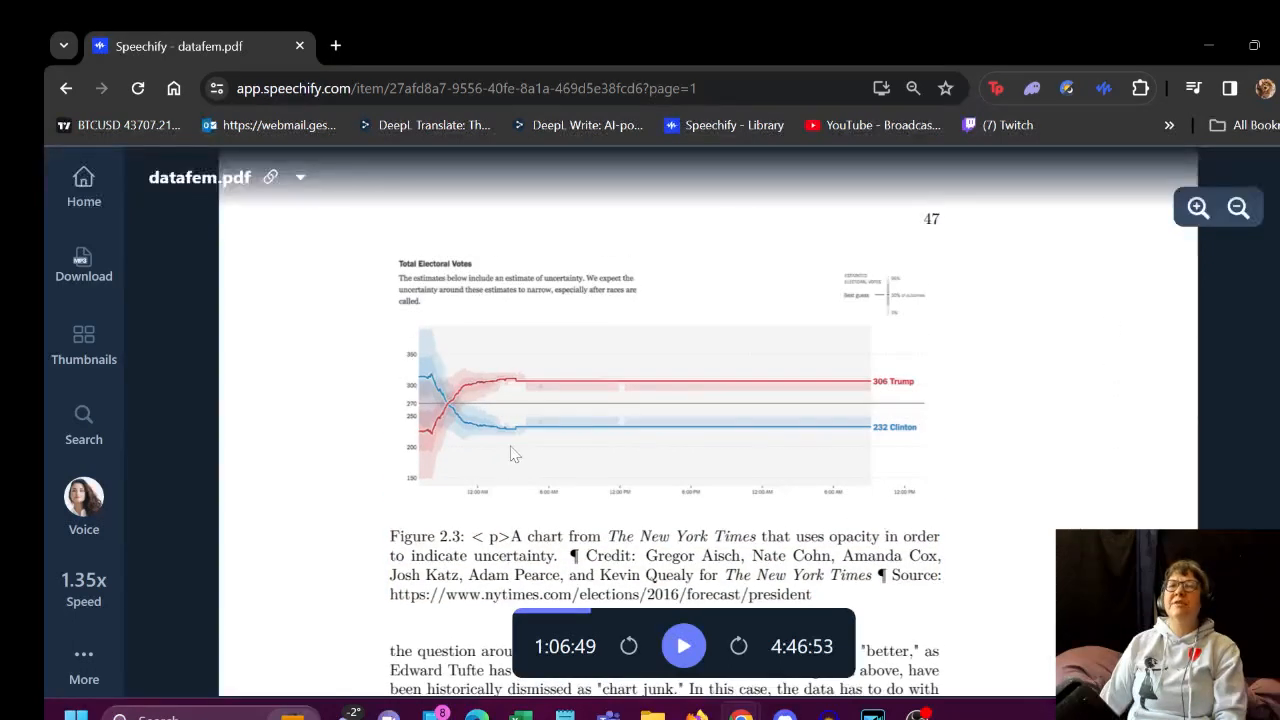
{"action": "mouse_move", "coordinate": [643, 433]}
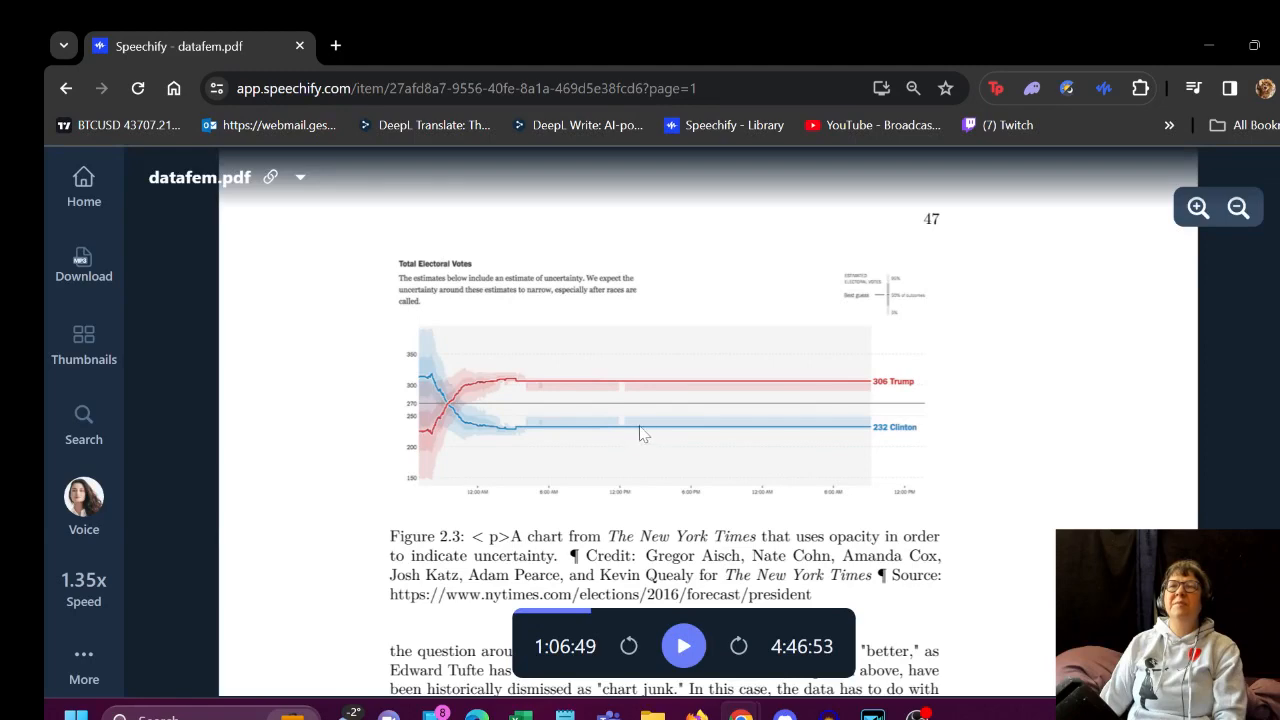
{"action": "mouse_move", "coordinate": [895, 428]}
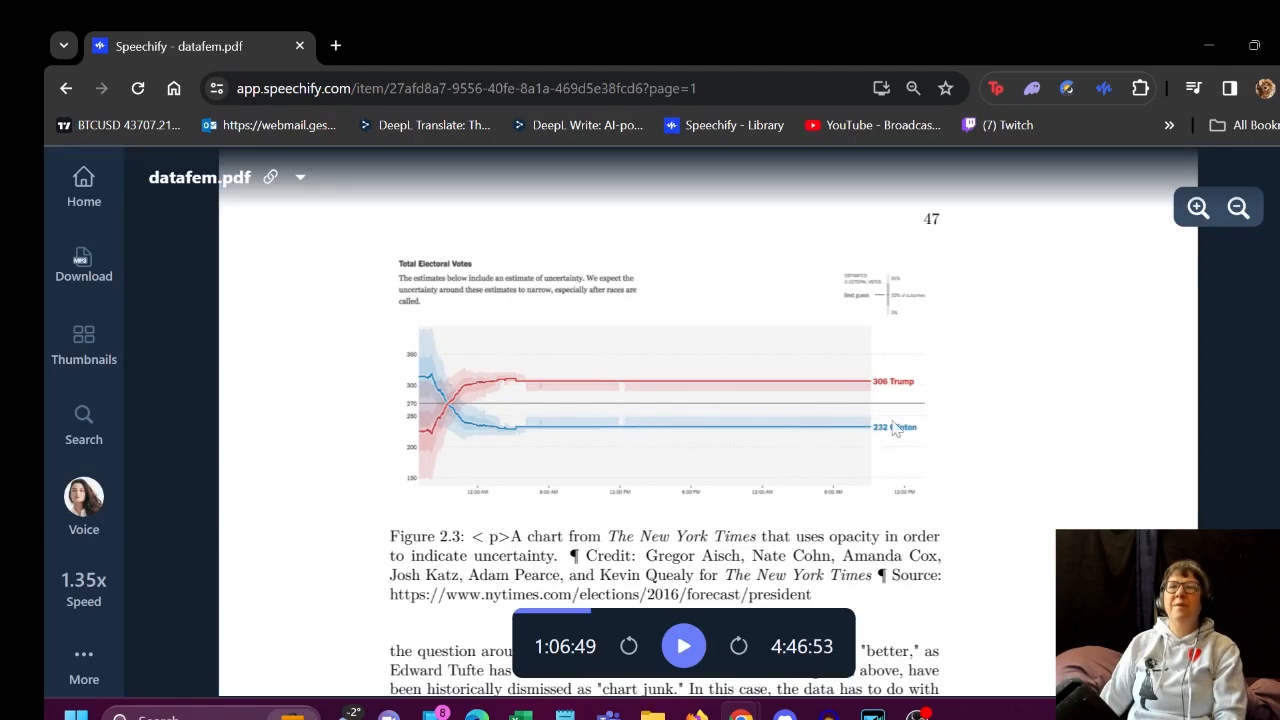
{"action": "scroll", "scroll_direction": "down", "scroll_amount": 3}
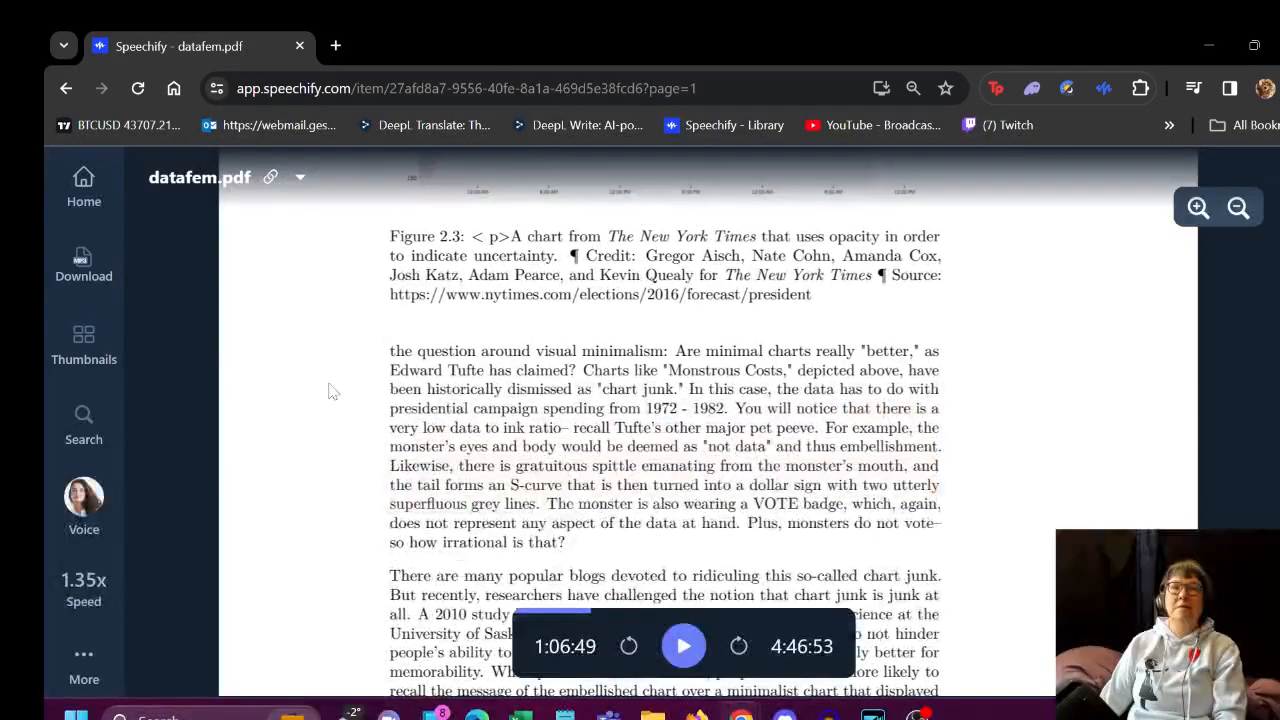
{"action": "left_click", "coordinate": [683, 646]}
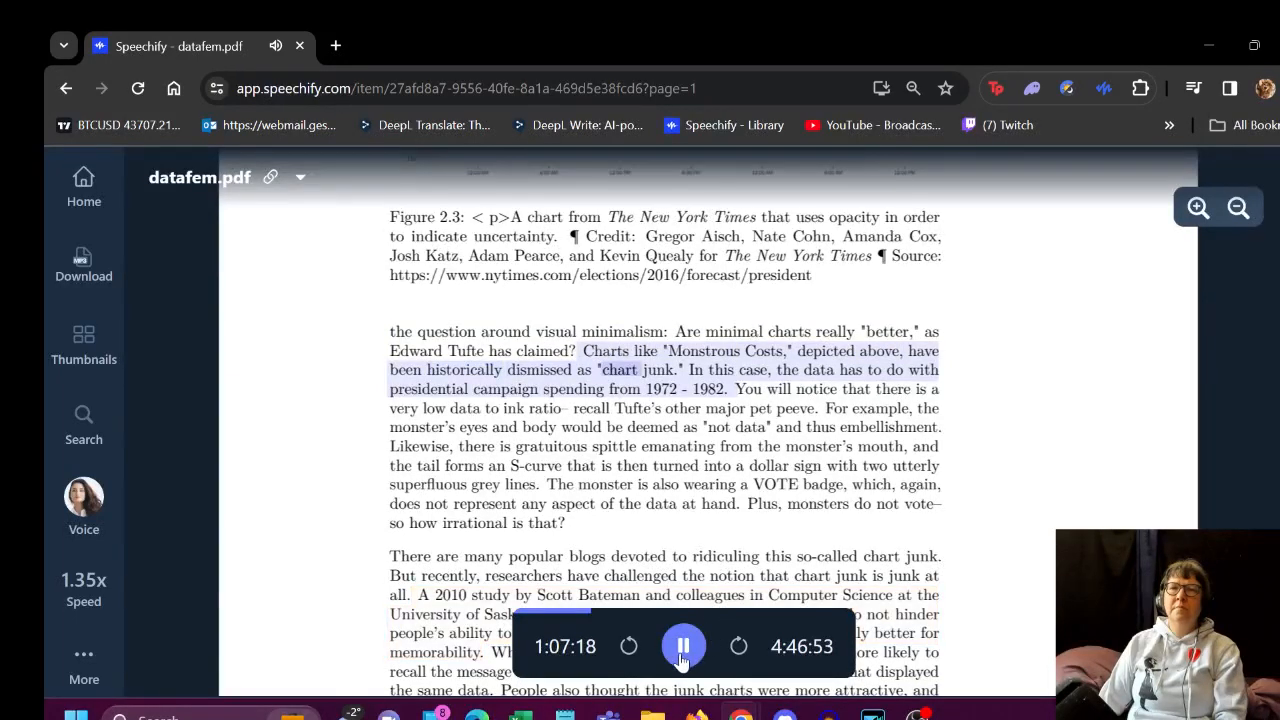
Pause, scroll back to the 'For audience members' A Sort of Joy paragraph, and resume playback
{"action": "left_click", "coordinate": [684, 646]}
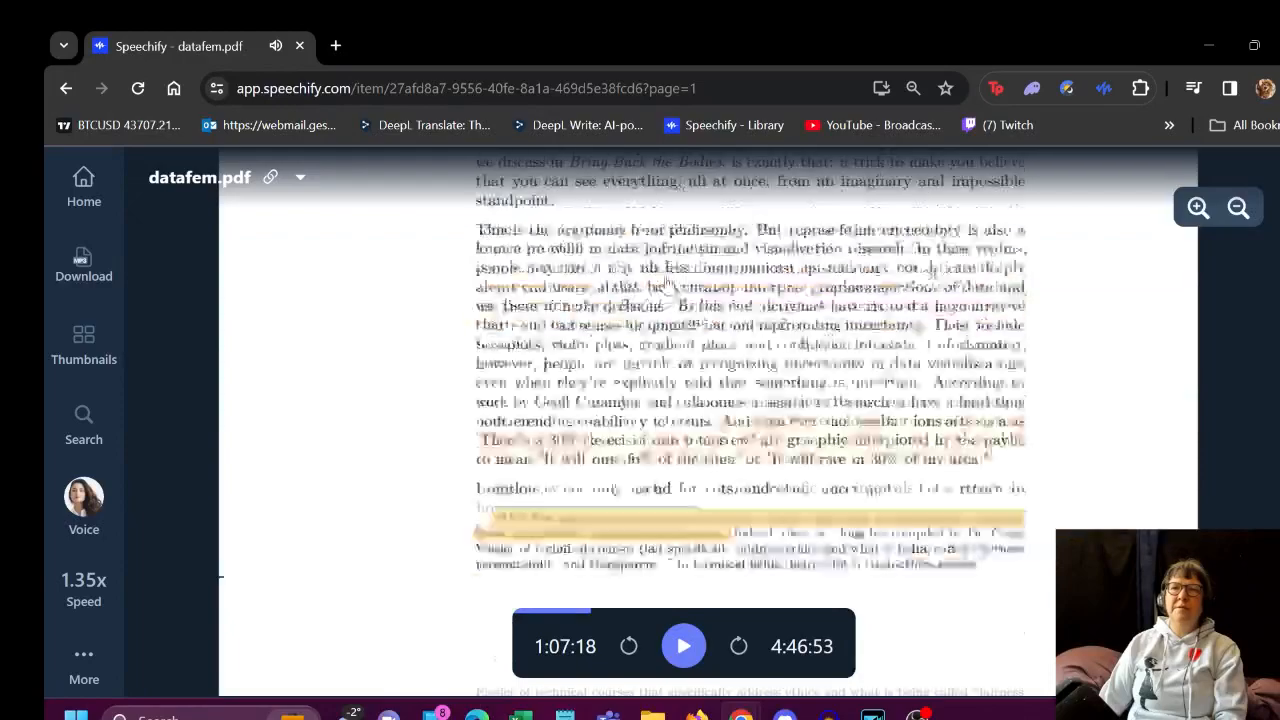
{"action": "scroll", "scroll_direction": "down", "scroll_amount": 3}
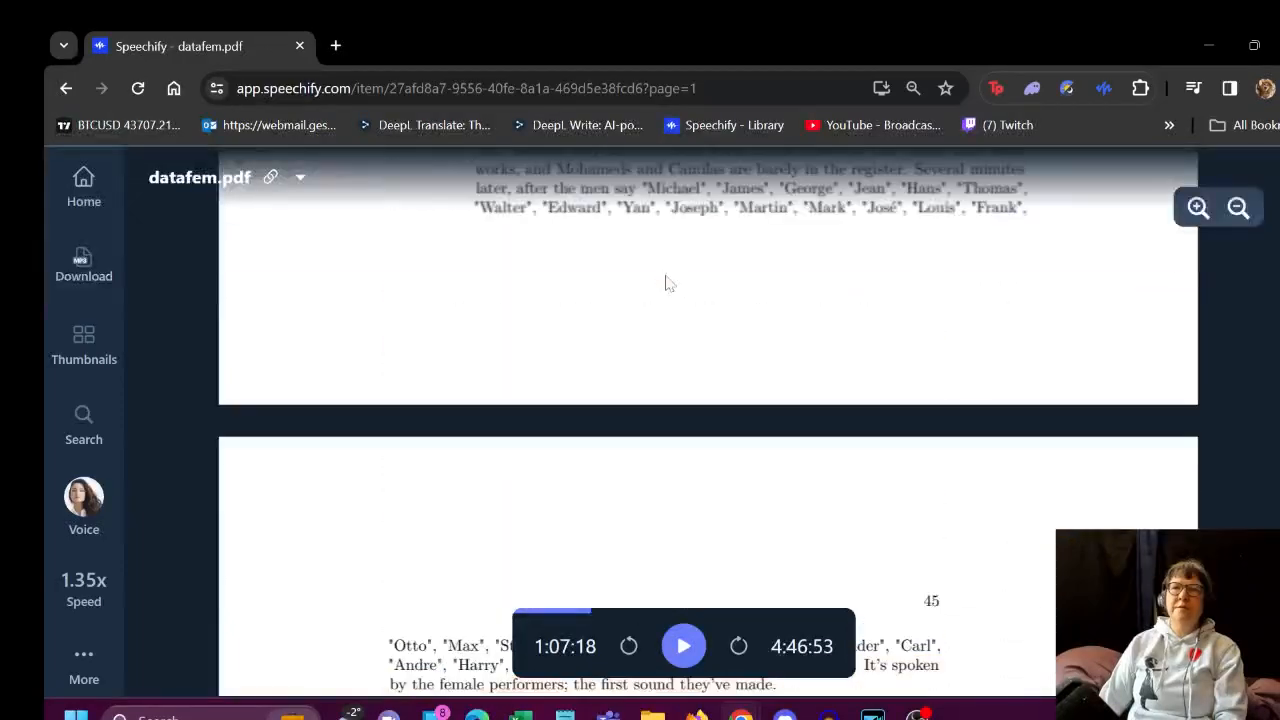
{"action": "scroll", "scroll_direction": "down", "scroll_amount": 3}
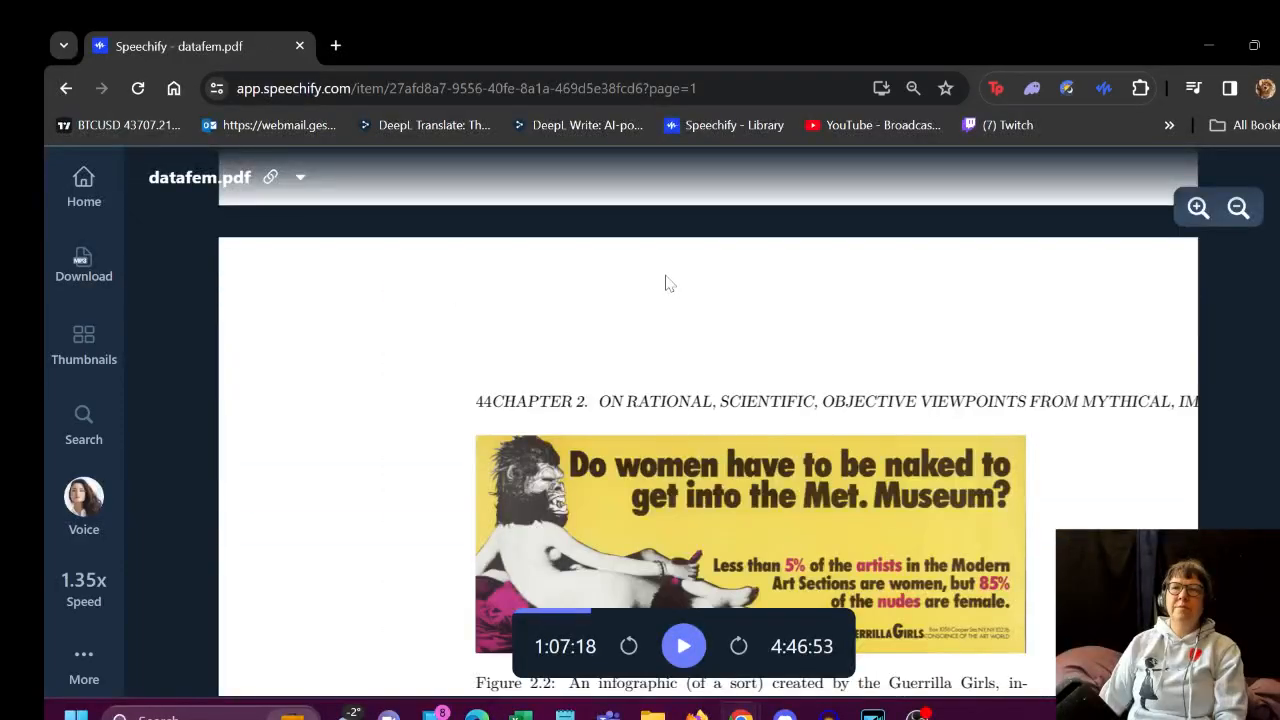
{"action": "scroll", "scroll_direction": "up", "scroll_amount": 3}
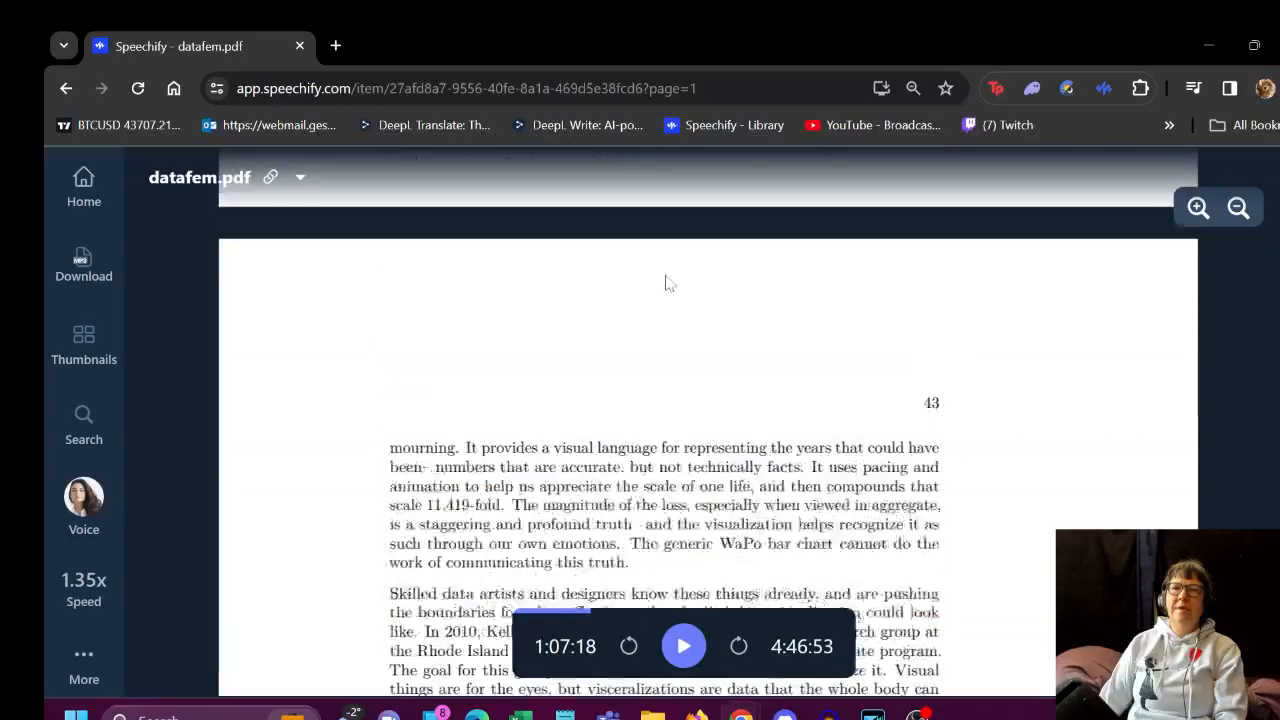
{"action": "scroll", "scroll_direction": "up", "scroll_amount": 3}
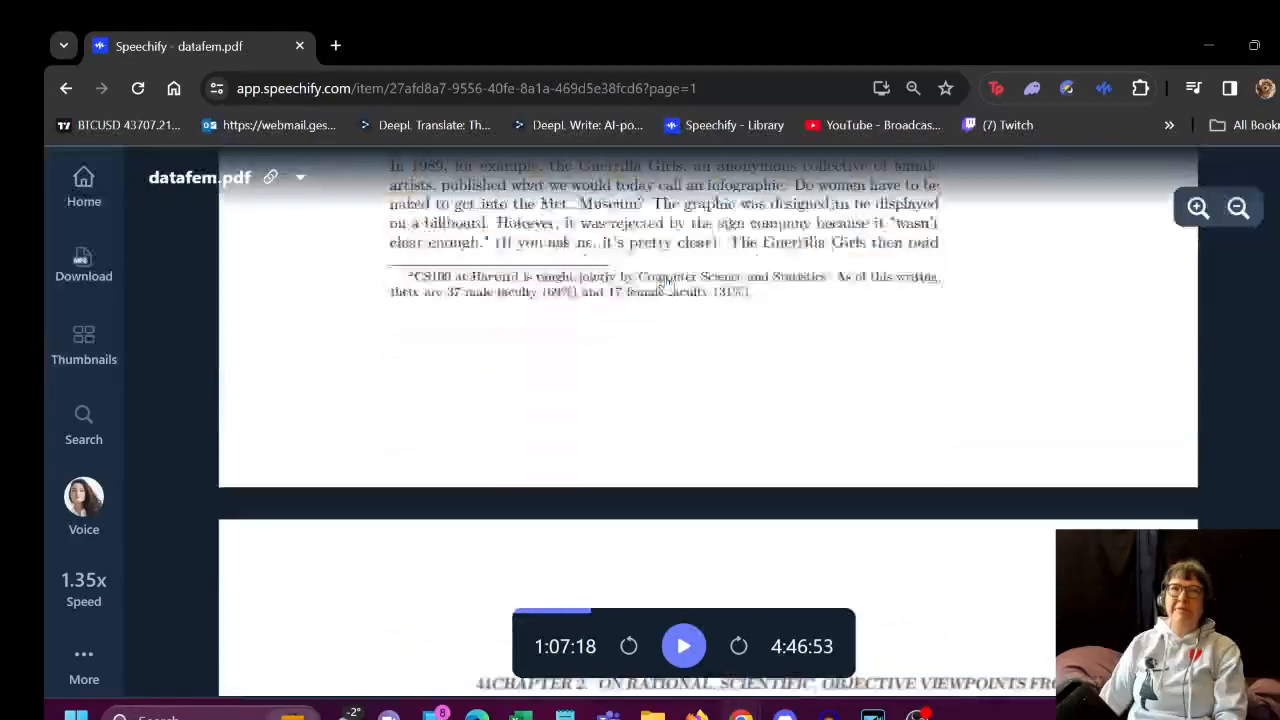
{"action": "scroll", "scroll_direction": "up", "scroll_amount": 3}
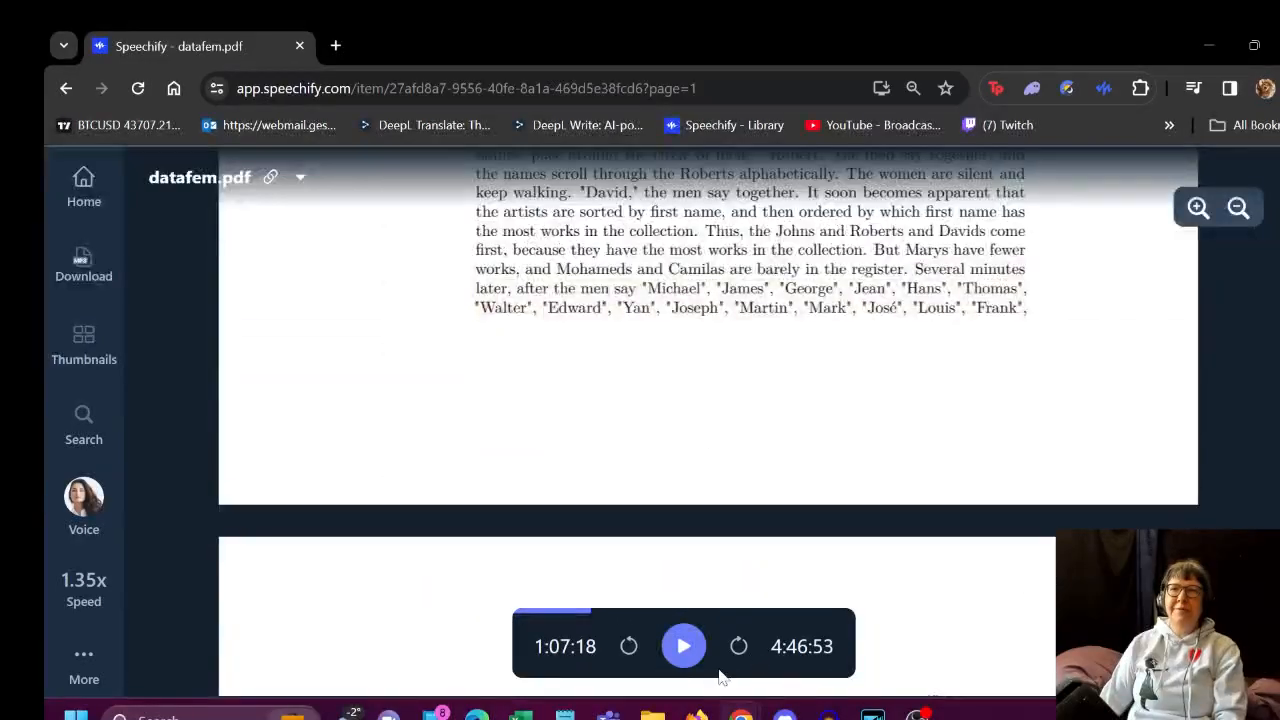
{"action": "left_click", "coordinate": [683, 646]}
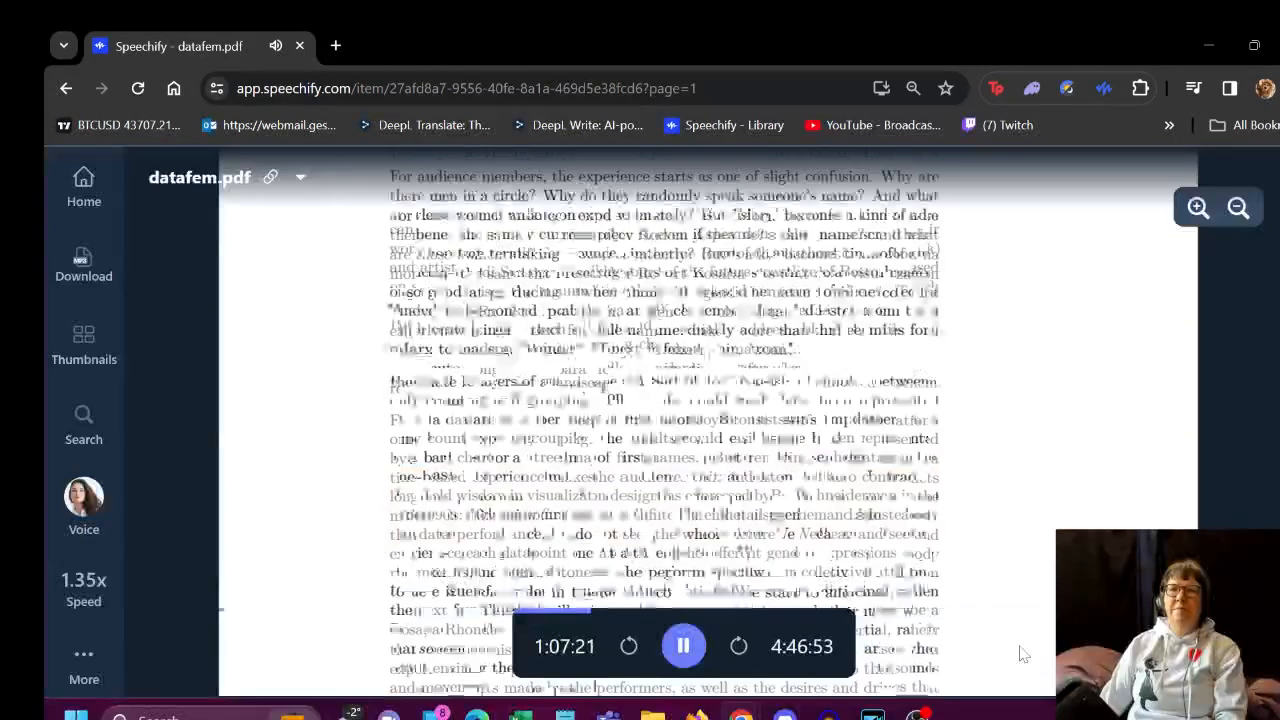
Follow page 47's chart junk narration to Mona Chalabi's 'draw a butt' quote
{"action": "scroll", "scroll_direction": "down", "scroll_amount": 3}
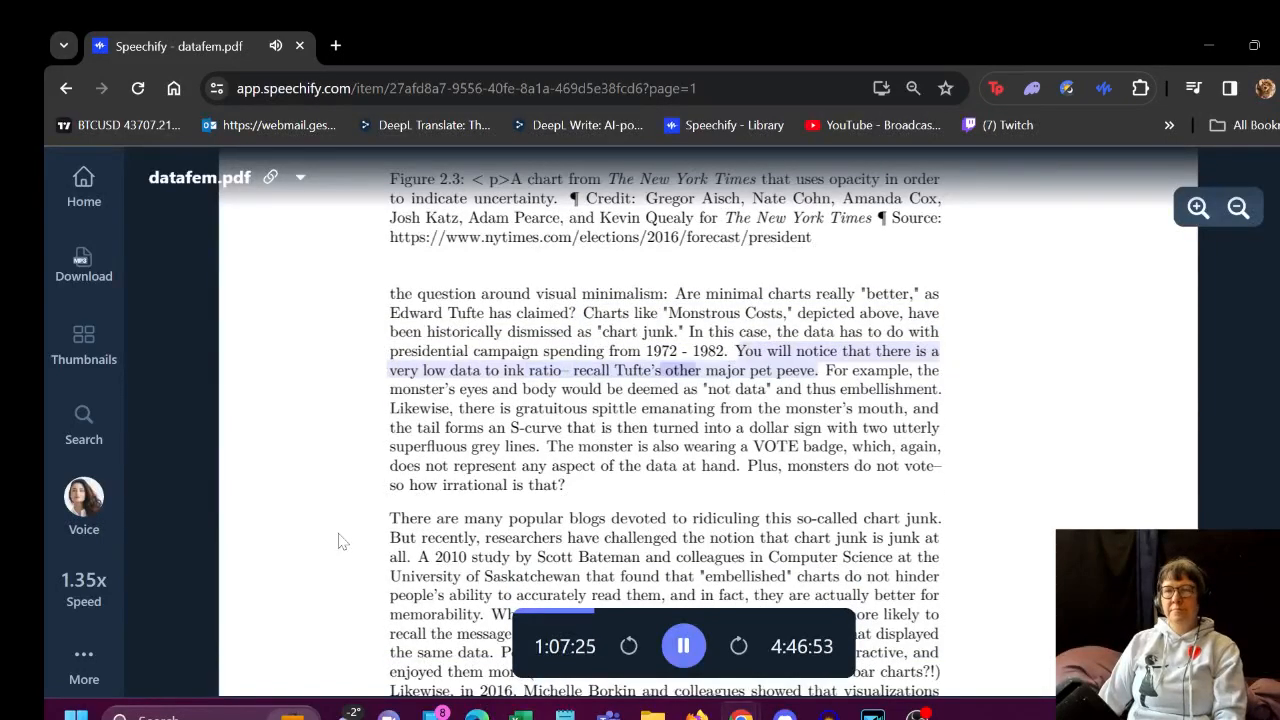
{"action": "scroll", "scroll_direction": "up", "scroll_amount": 3}
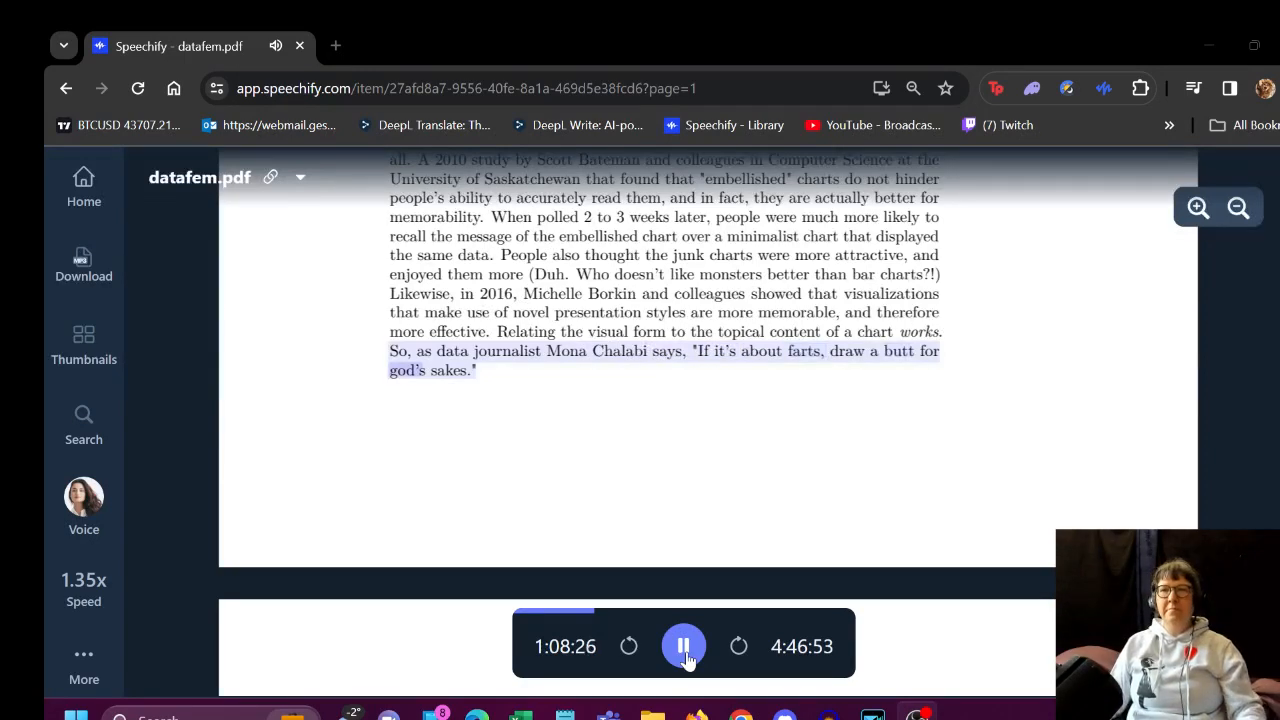
Pause narration, then restart reading from page 48's first sentence 'After all this…'
{"action": "left_click", "coordinate": [683, 646]}
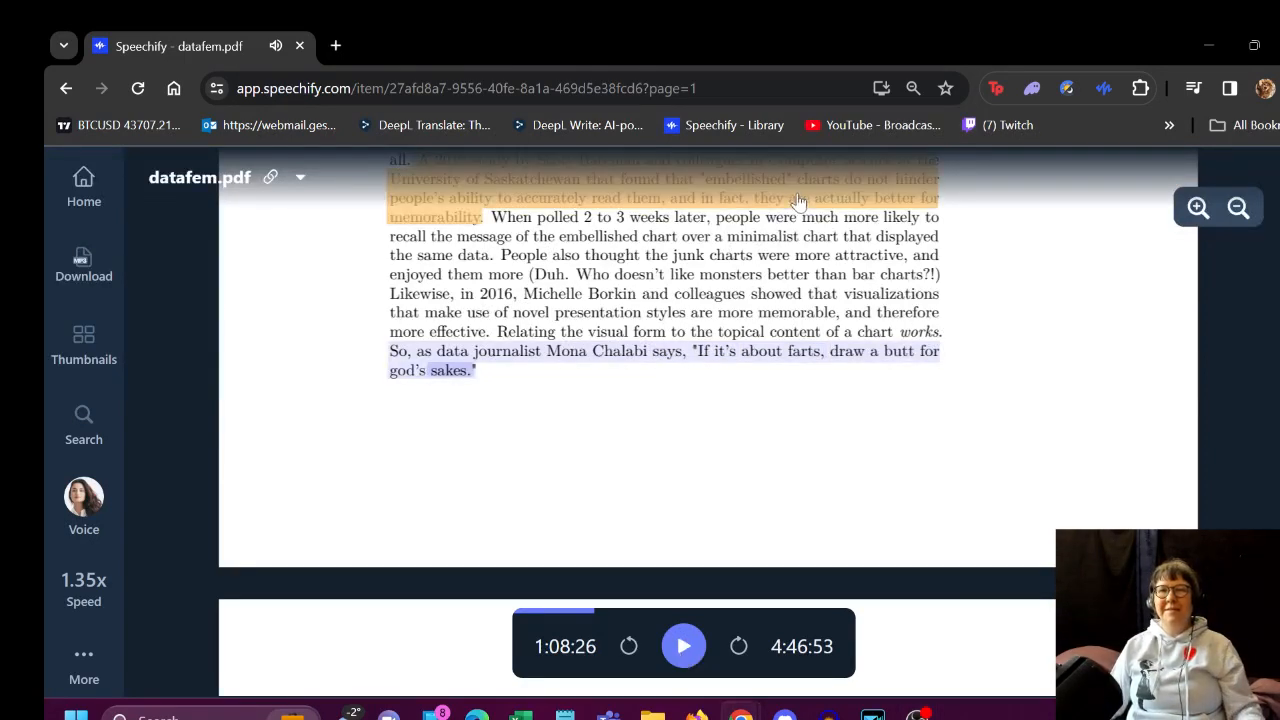
{"action": "scroll", "scroll_direction": "down", "scroll_amount": 3}
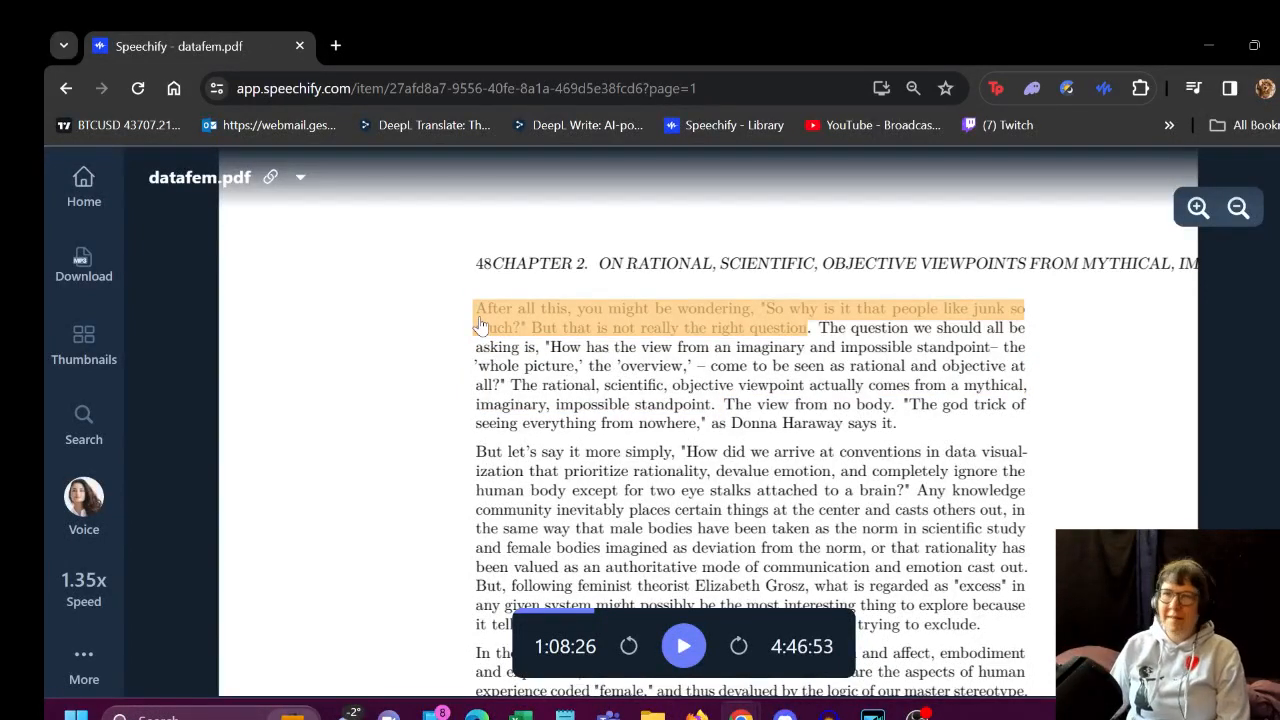
{"action": "left_click", "coordinate": [684, 646]}
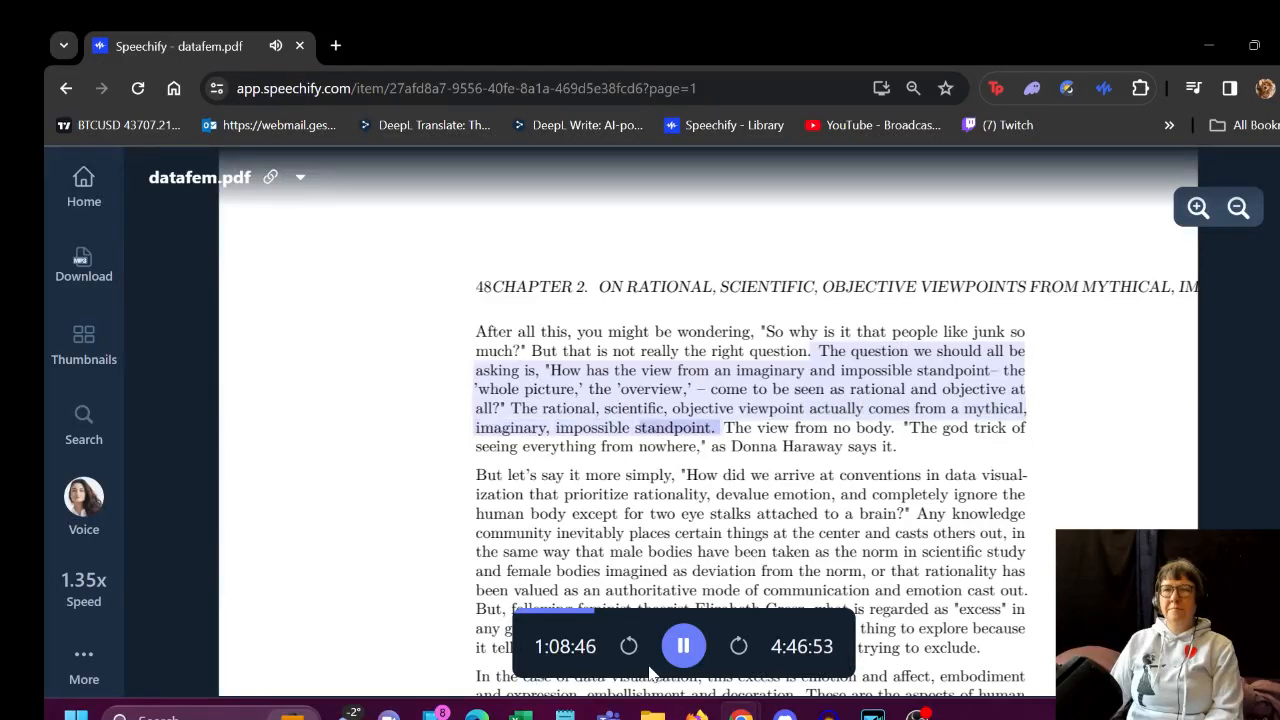
{"action": "scroll", "scroll_direction": "up", "scroll_amount": 3}
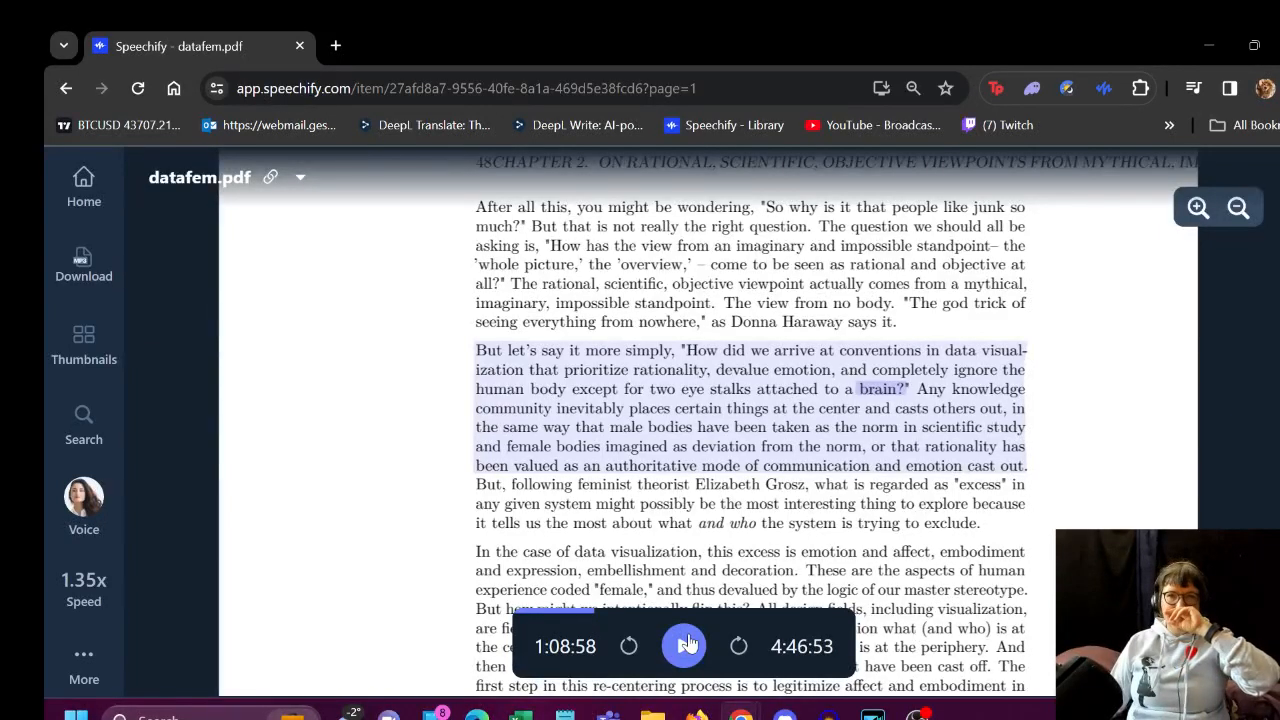
Pause the narration on page 48, then resume playback
{"action": "left_click", "coordinate": [684, 646]}
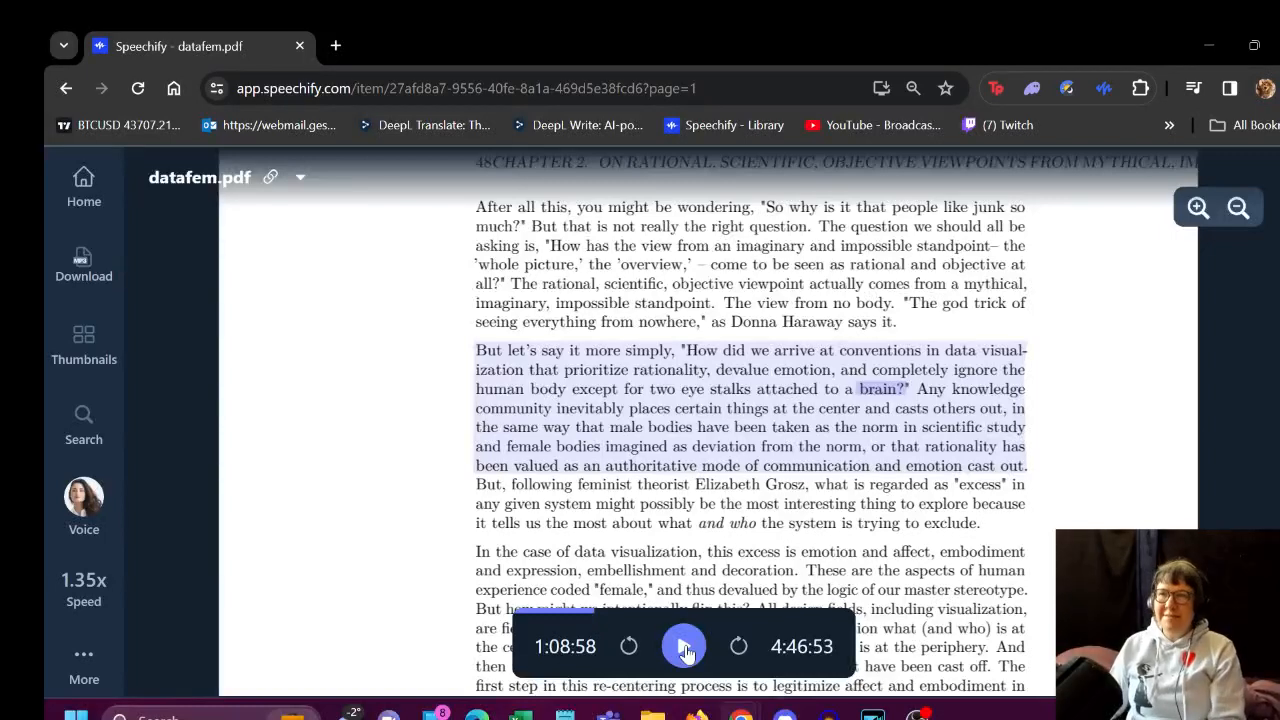
{"action": "left_click", "coordinate": [684, 646]}
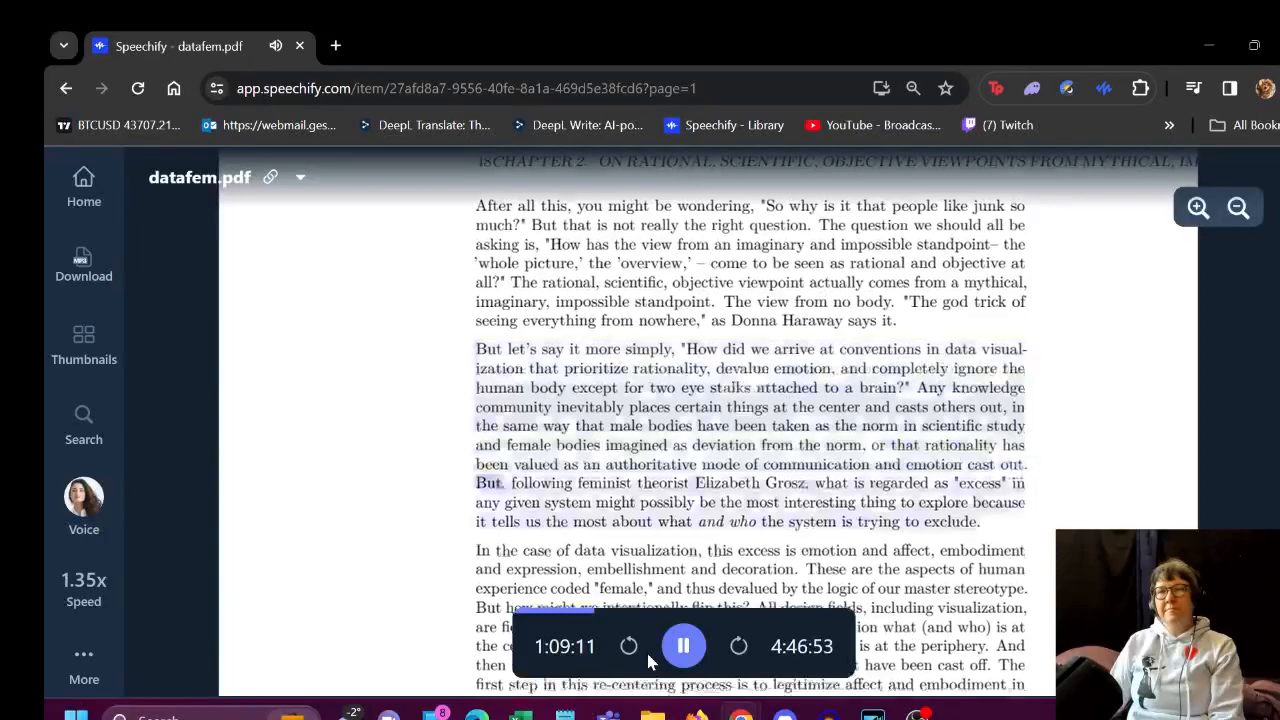
Scroll down to follow the narration to Chapter 2's 'uncontainable excesses' sentence
{"action": "scroll", "scroll_direction": "down", "scroll_amount": 3}
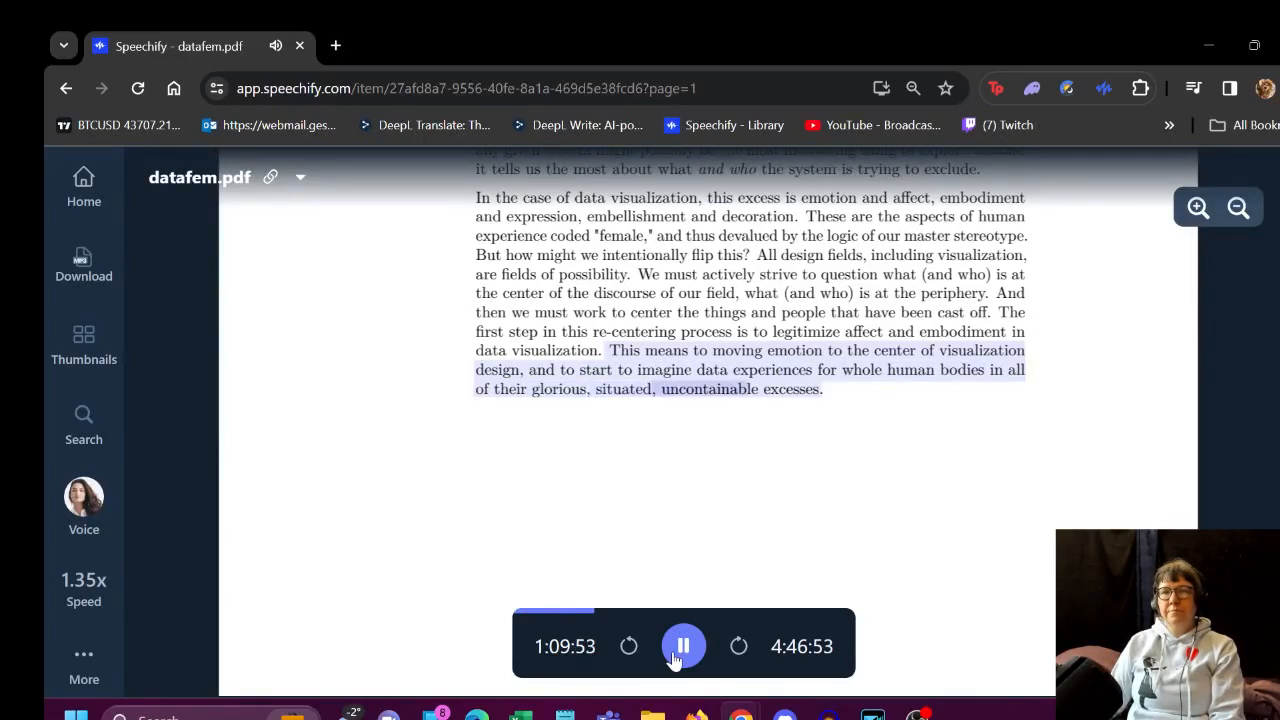
Pause after Chapter 2's last sentence and bring Chapter Three's 'What Gets Counted Counts' page into view
{"action": "left_click", "coordinate": [684, 646]}
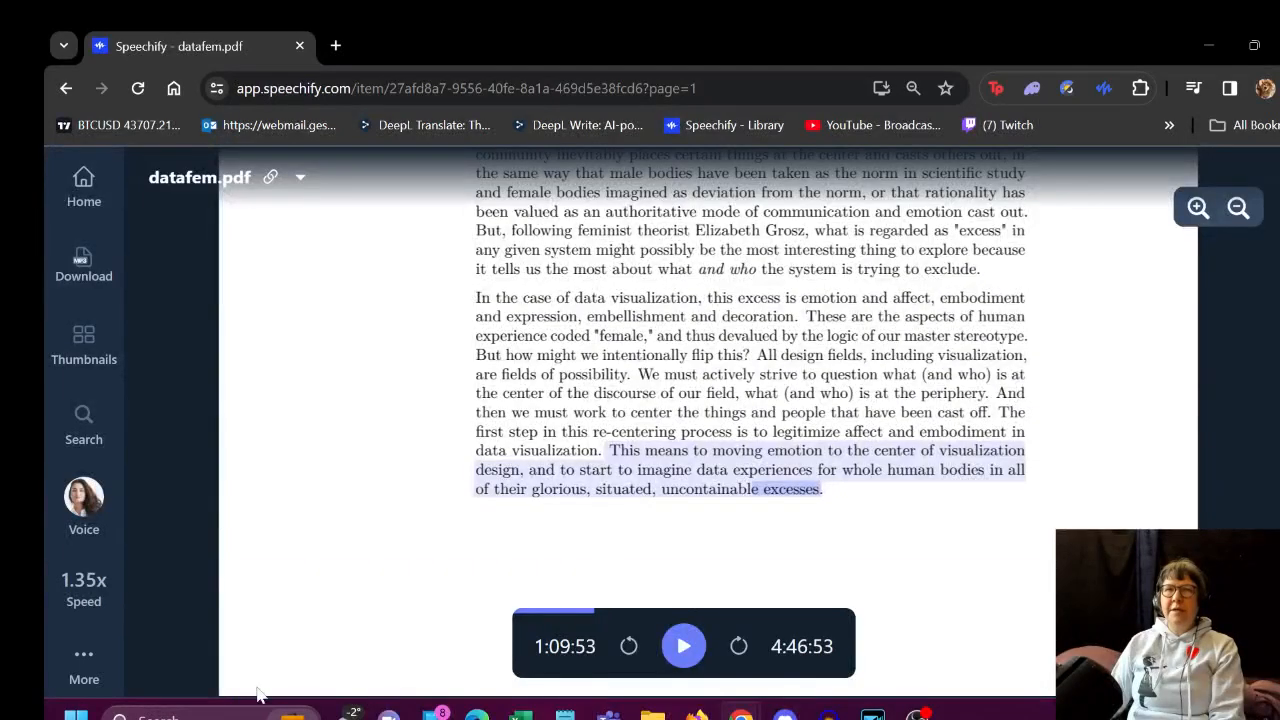
{"action": "mouse_move", "coordinate": [260, 651]}
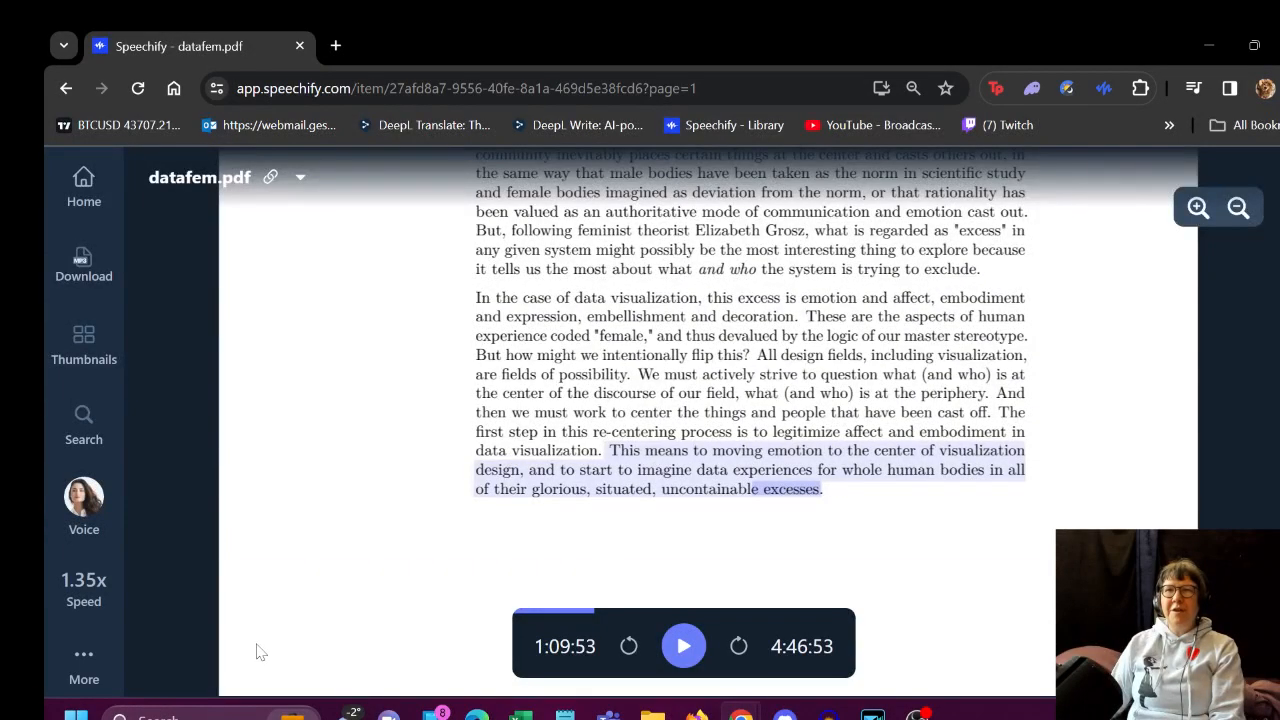
{"action": "scroll", "scroll_direction": "up", "scroll_amount": 3}
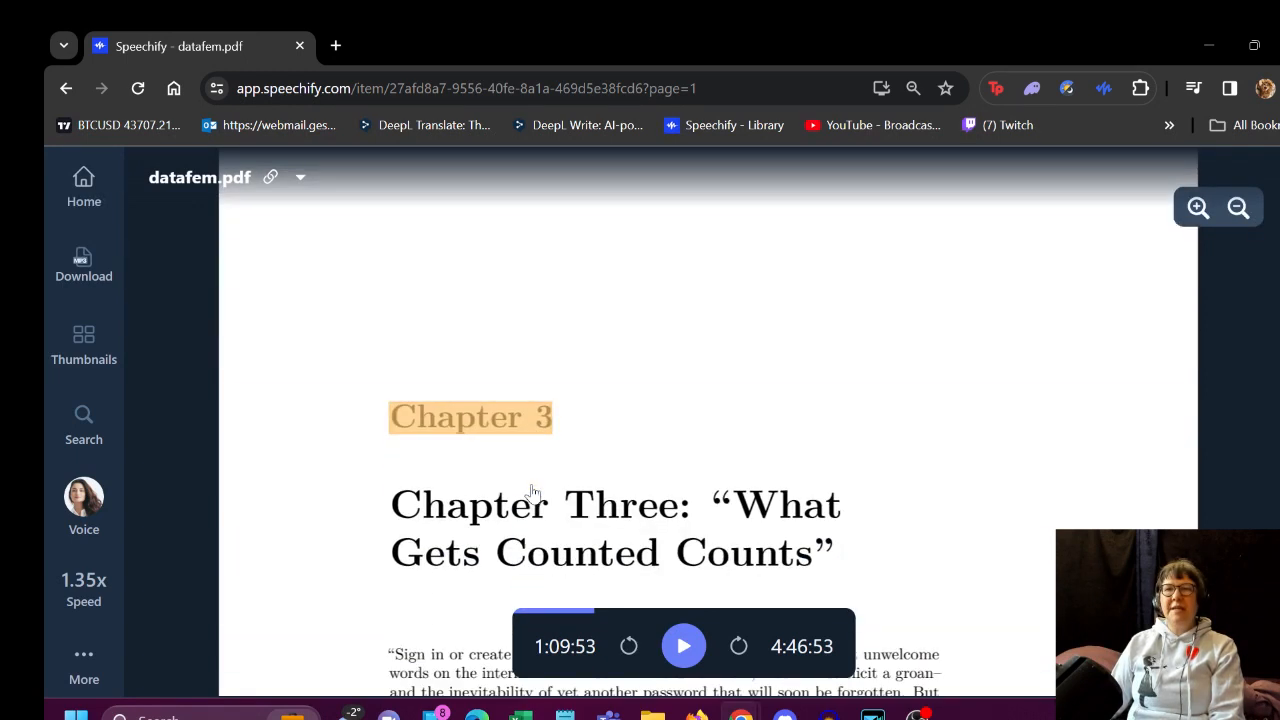
{"action": "scroll", "scroll_direction": "up", "scroll_amount": 3}
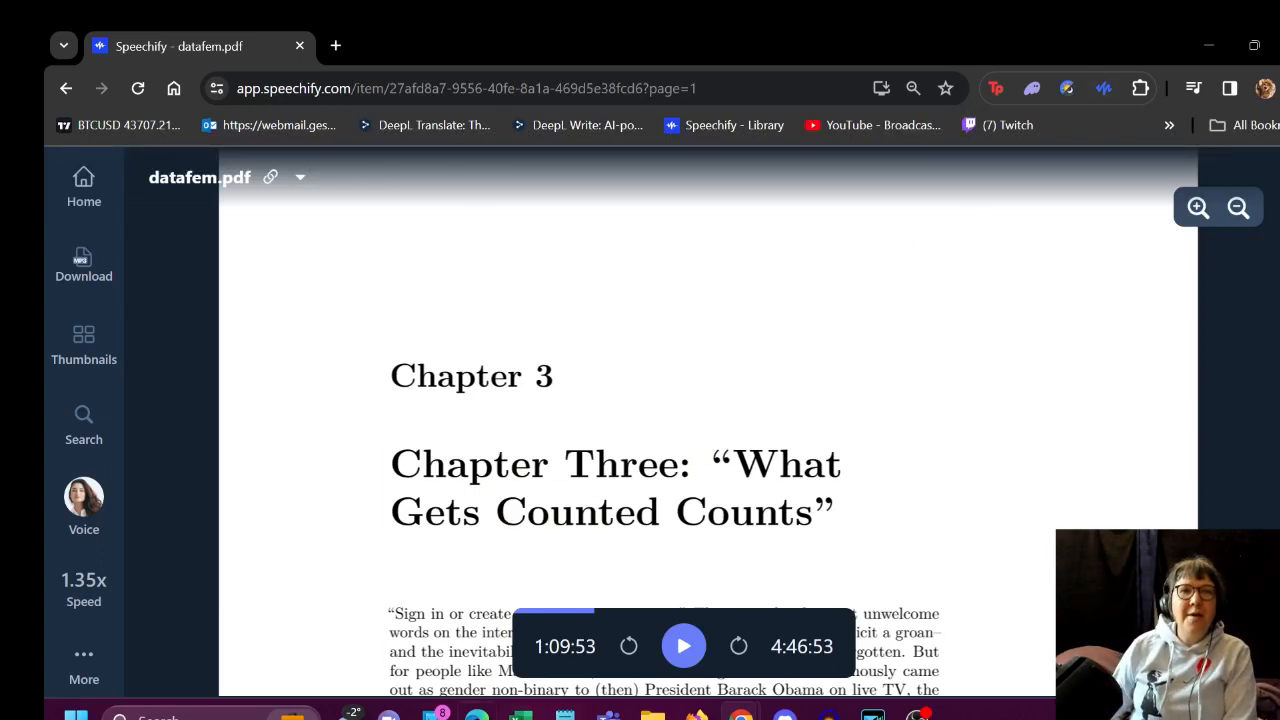
{"action": "mouse_move", "coordinate": [60, 495]}
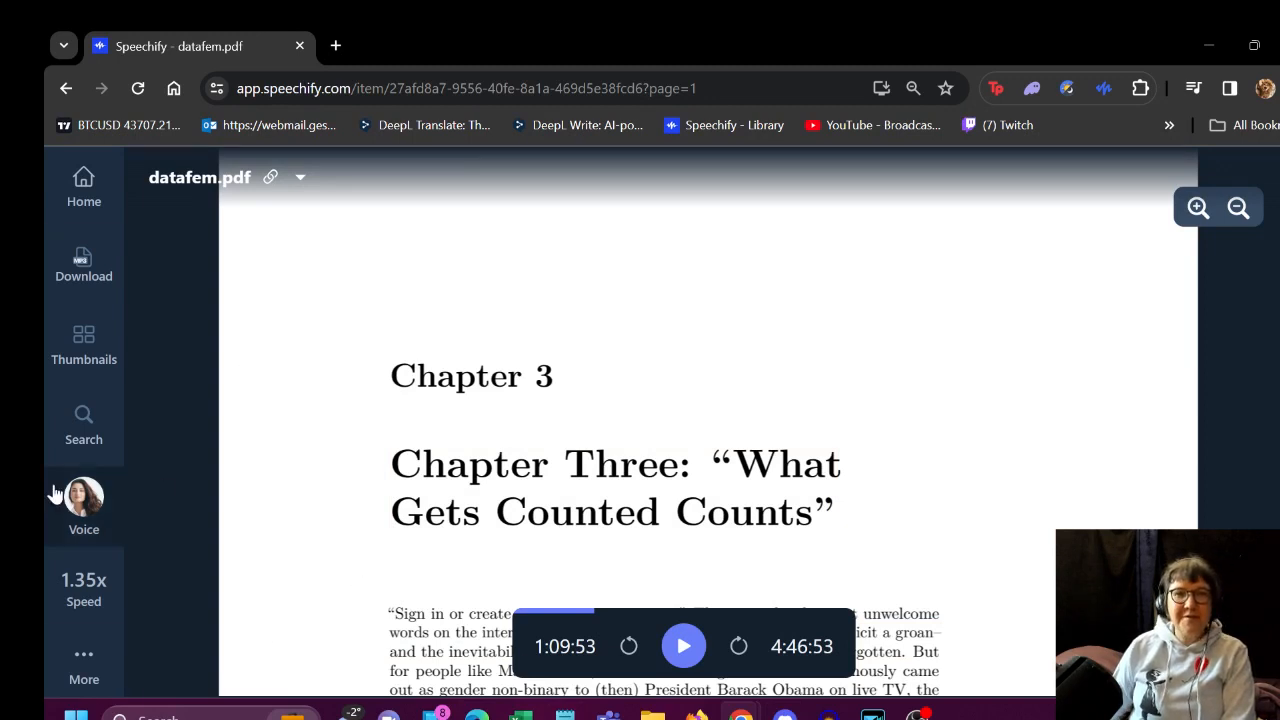